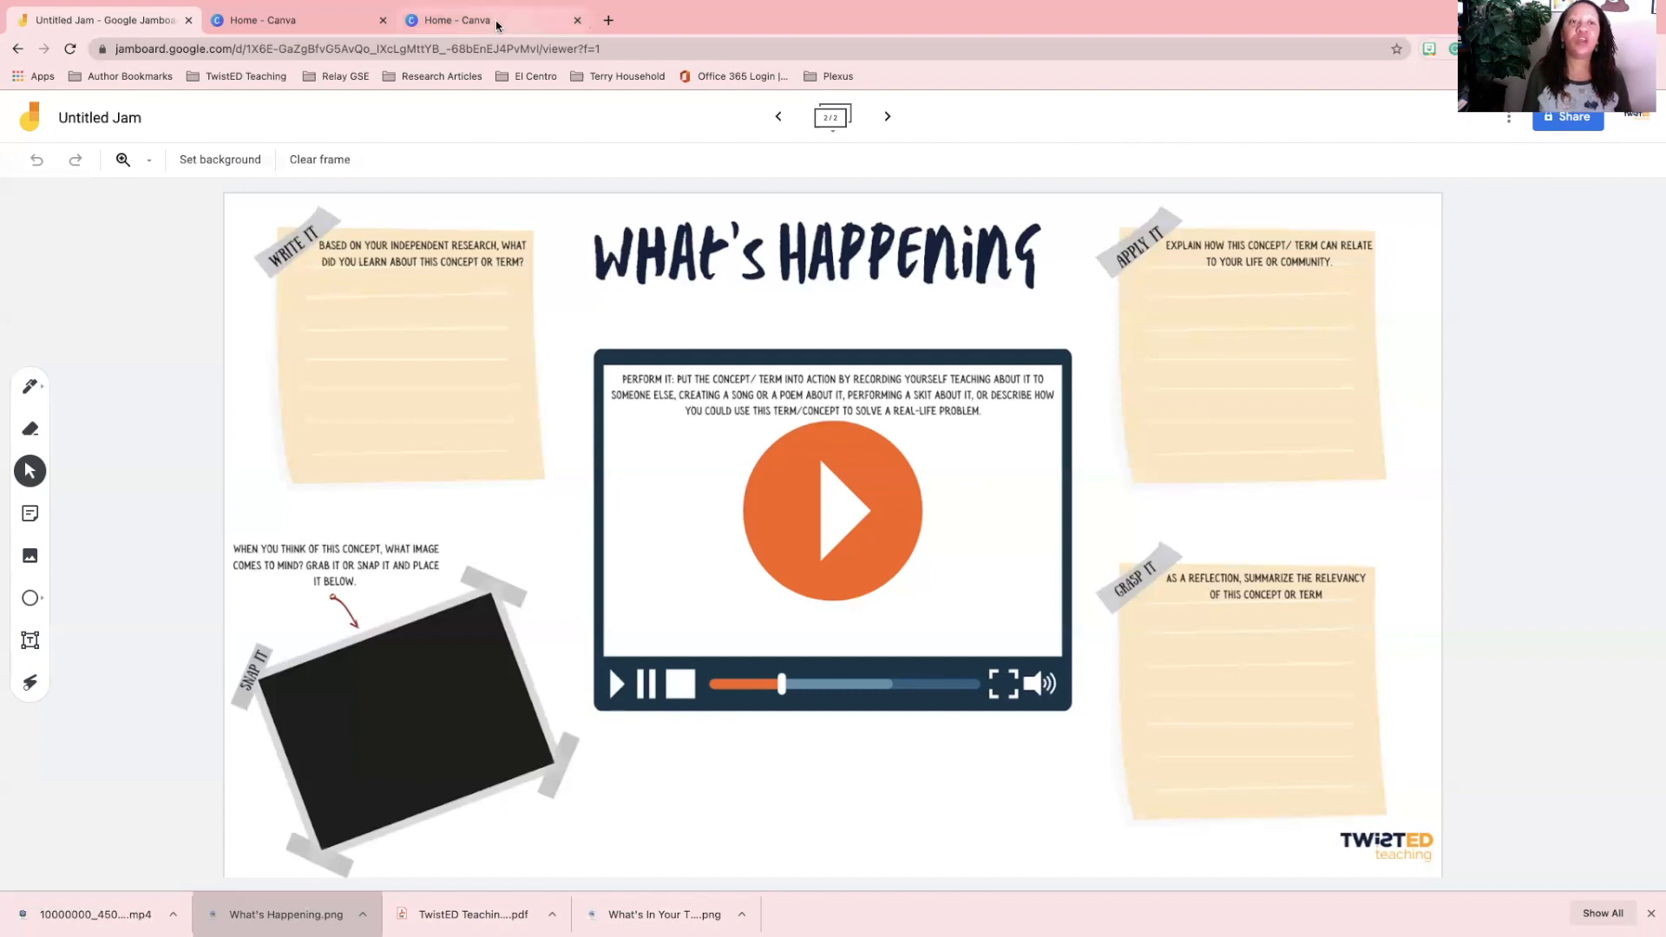
# Go to the Canva home page and start a new blank 16:9 presentation.
pyautogui.click(489, 19)
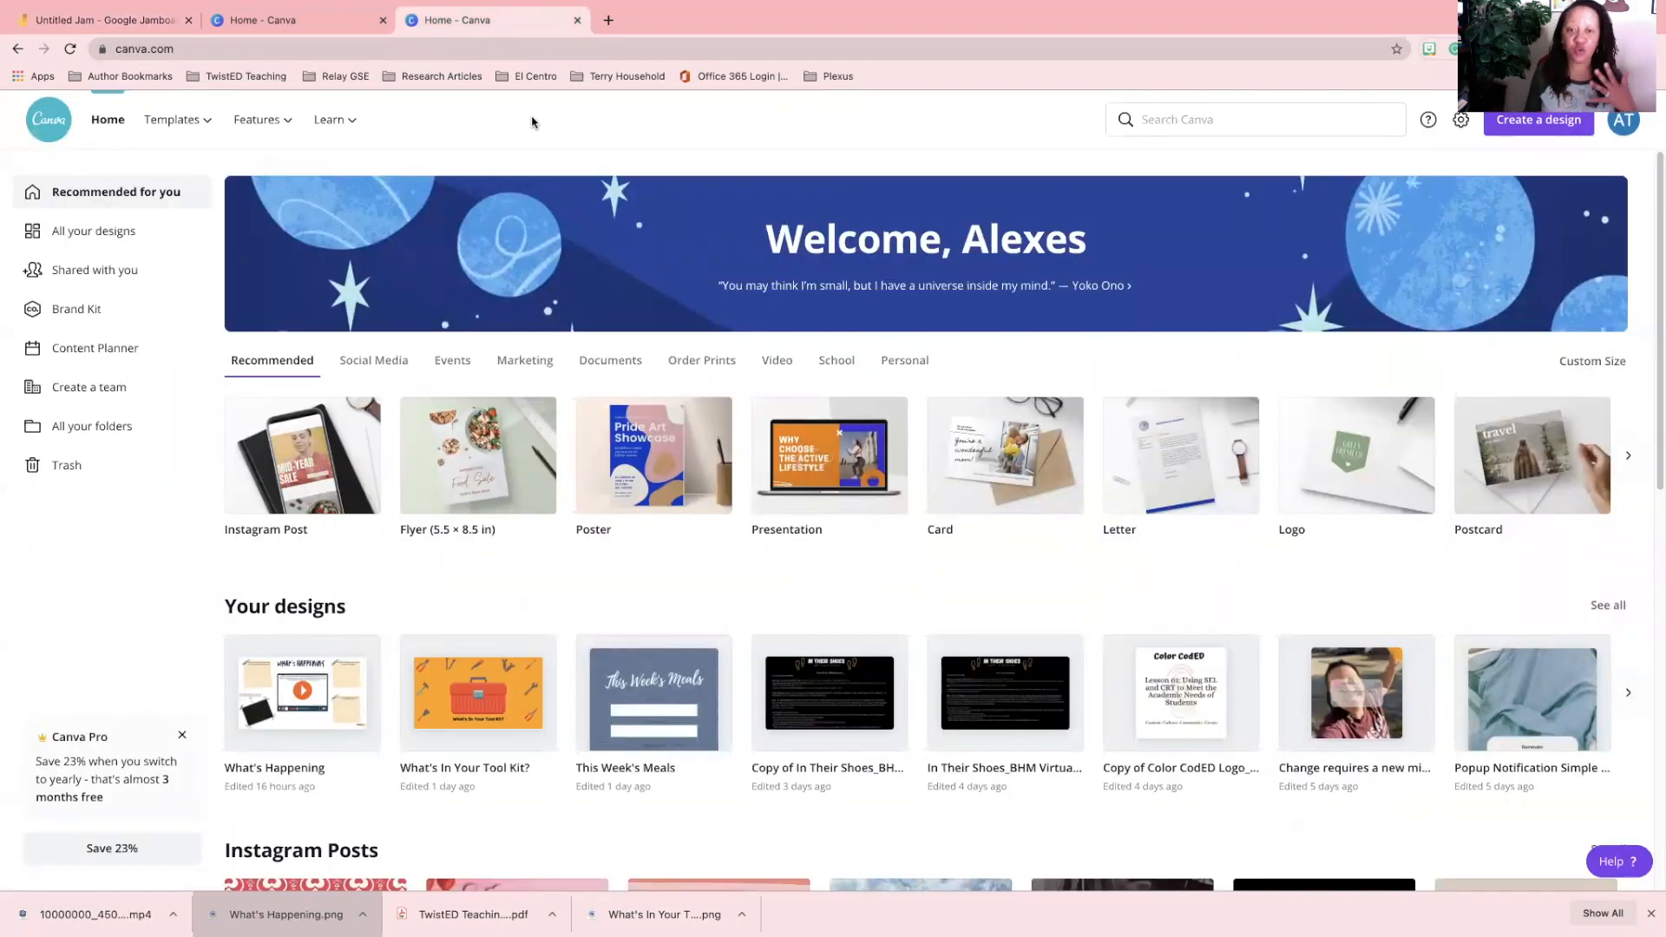
pyautogui.moveTo(643, 288)
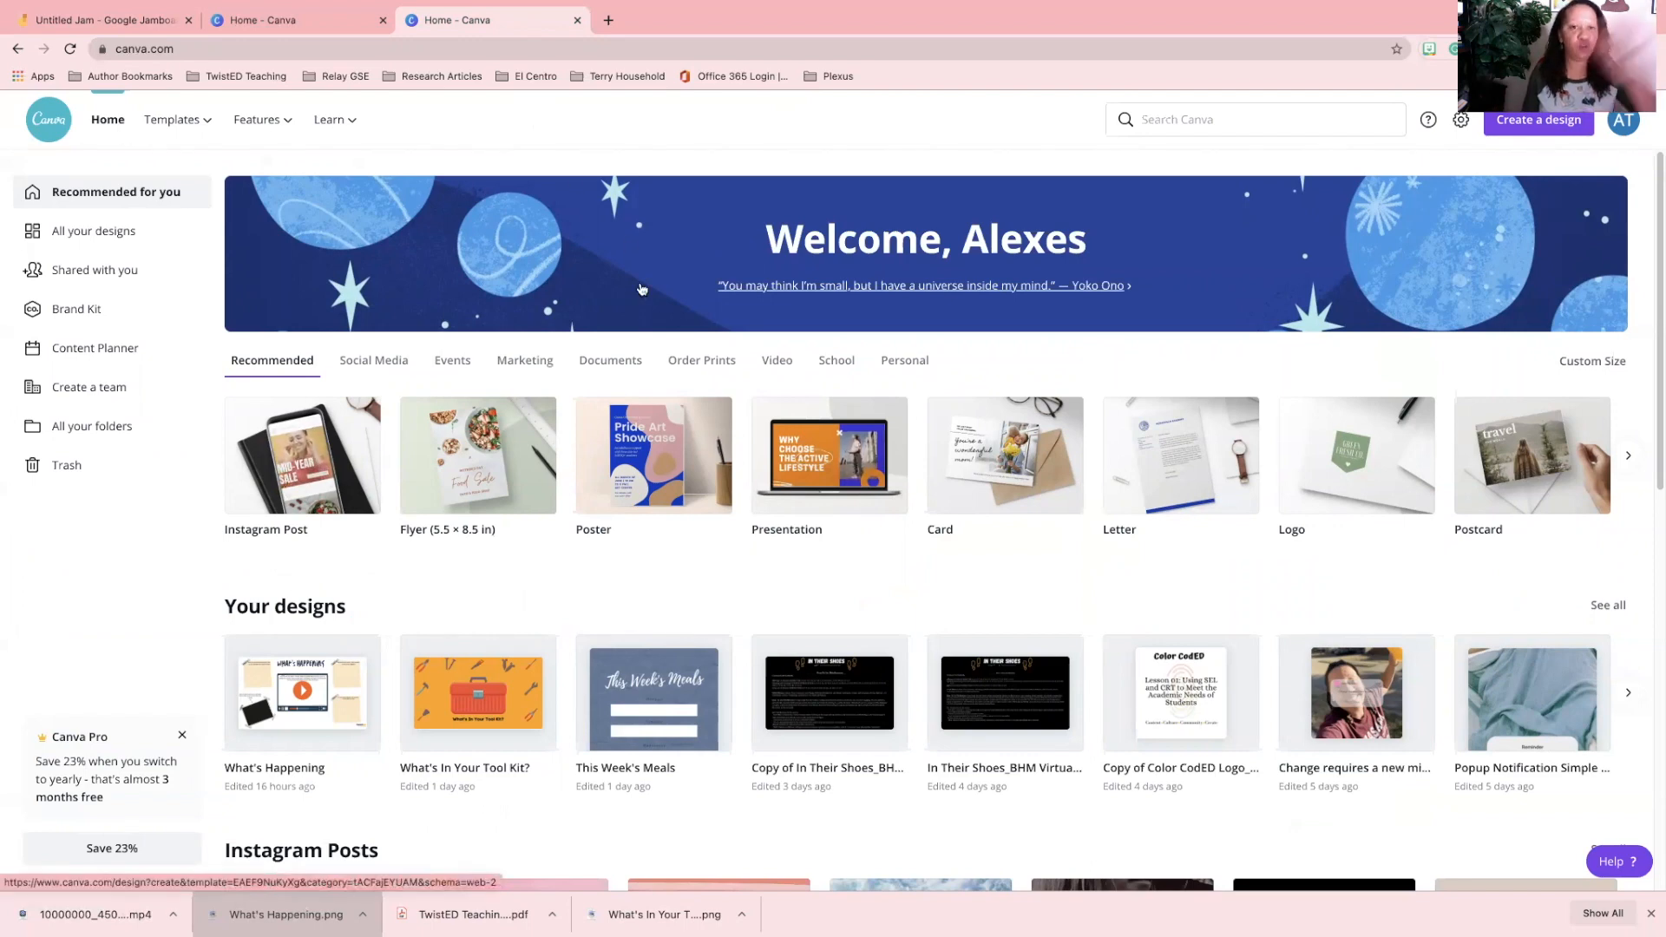
pyautogui.moveTo(428, 285)
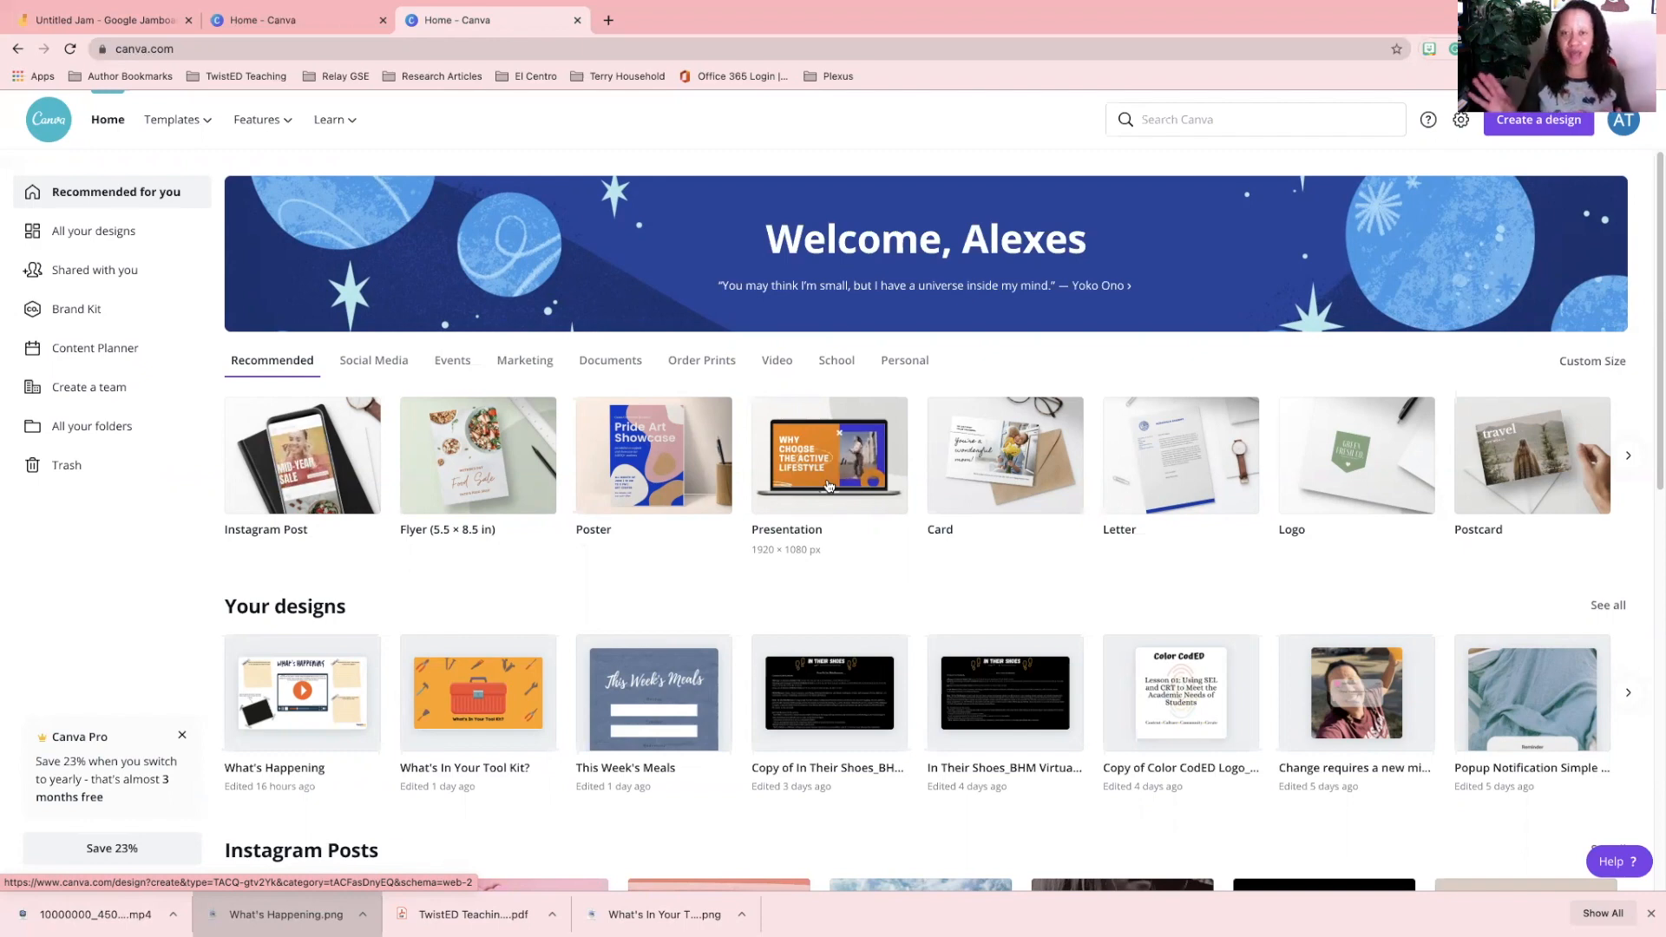
pyautogui.click(828, 457)
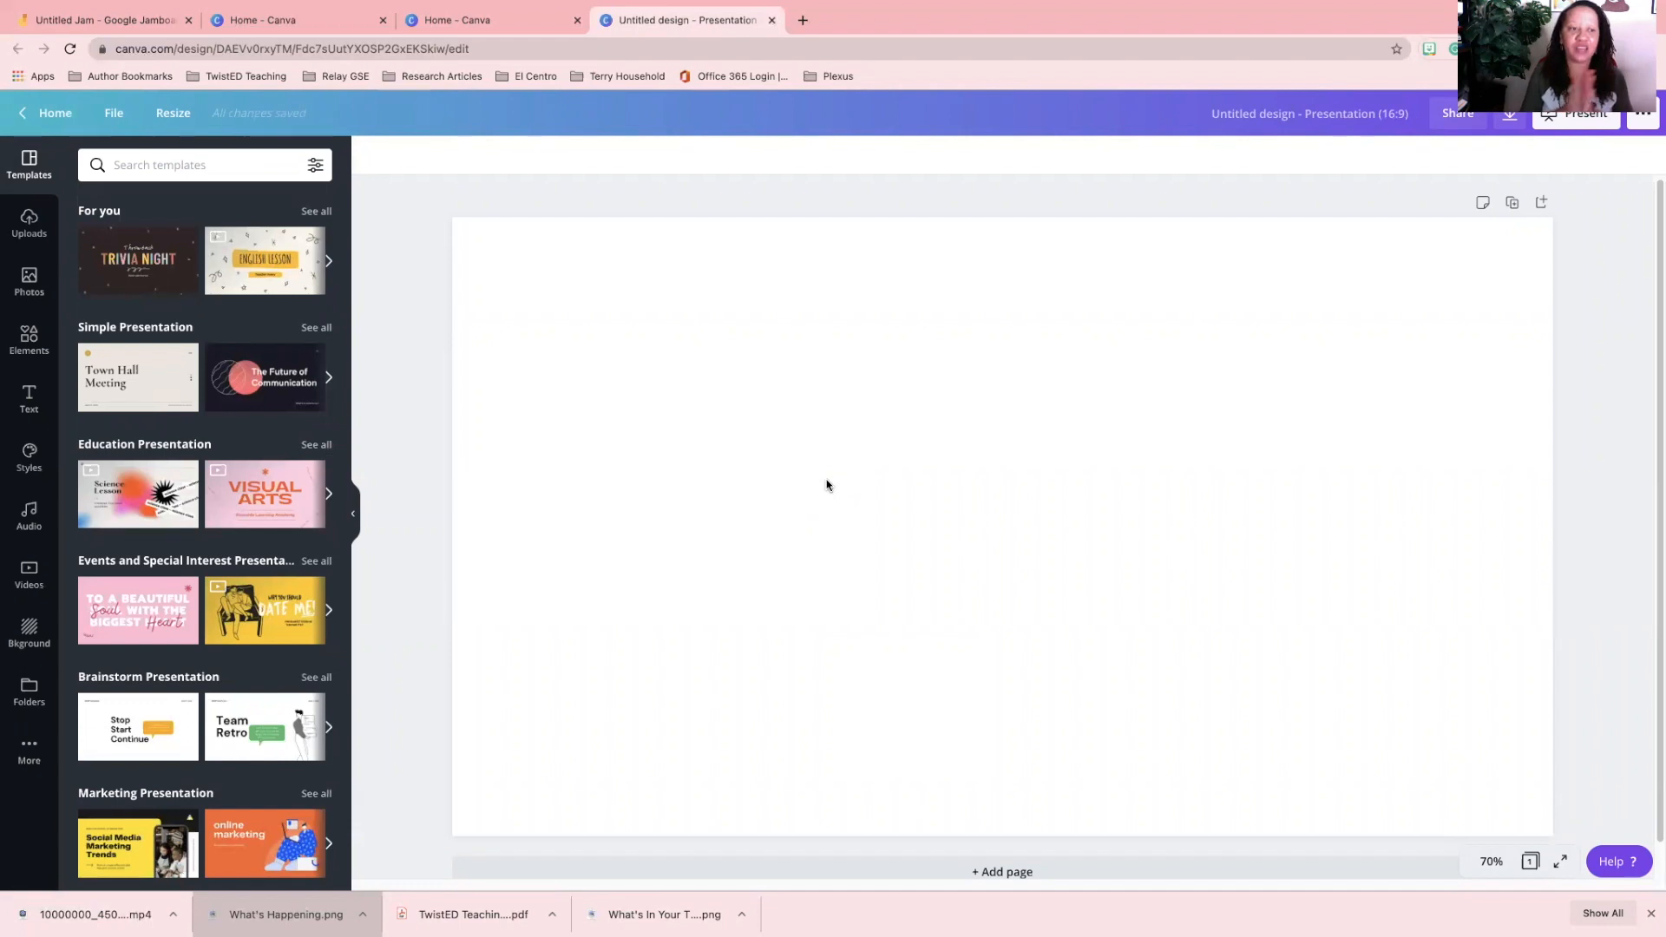
pyautogui.moveTo(312, 385)
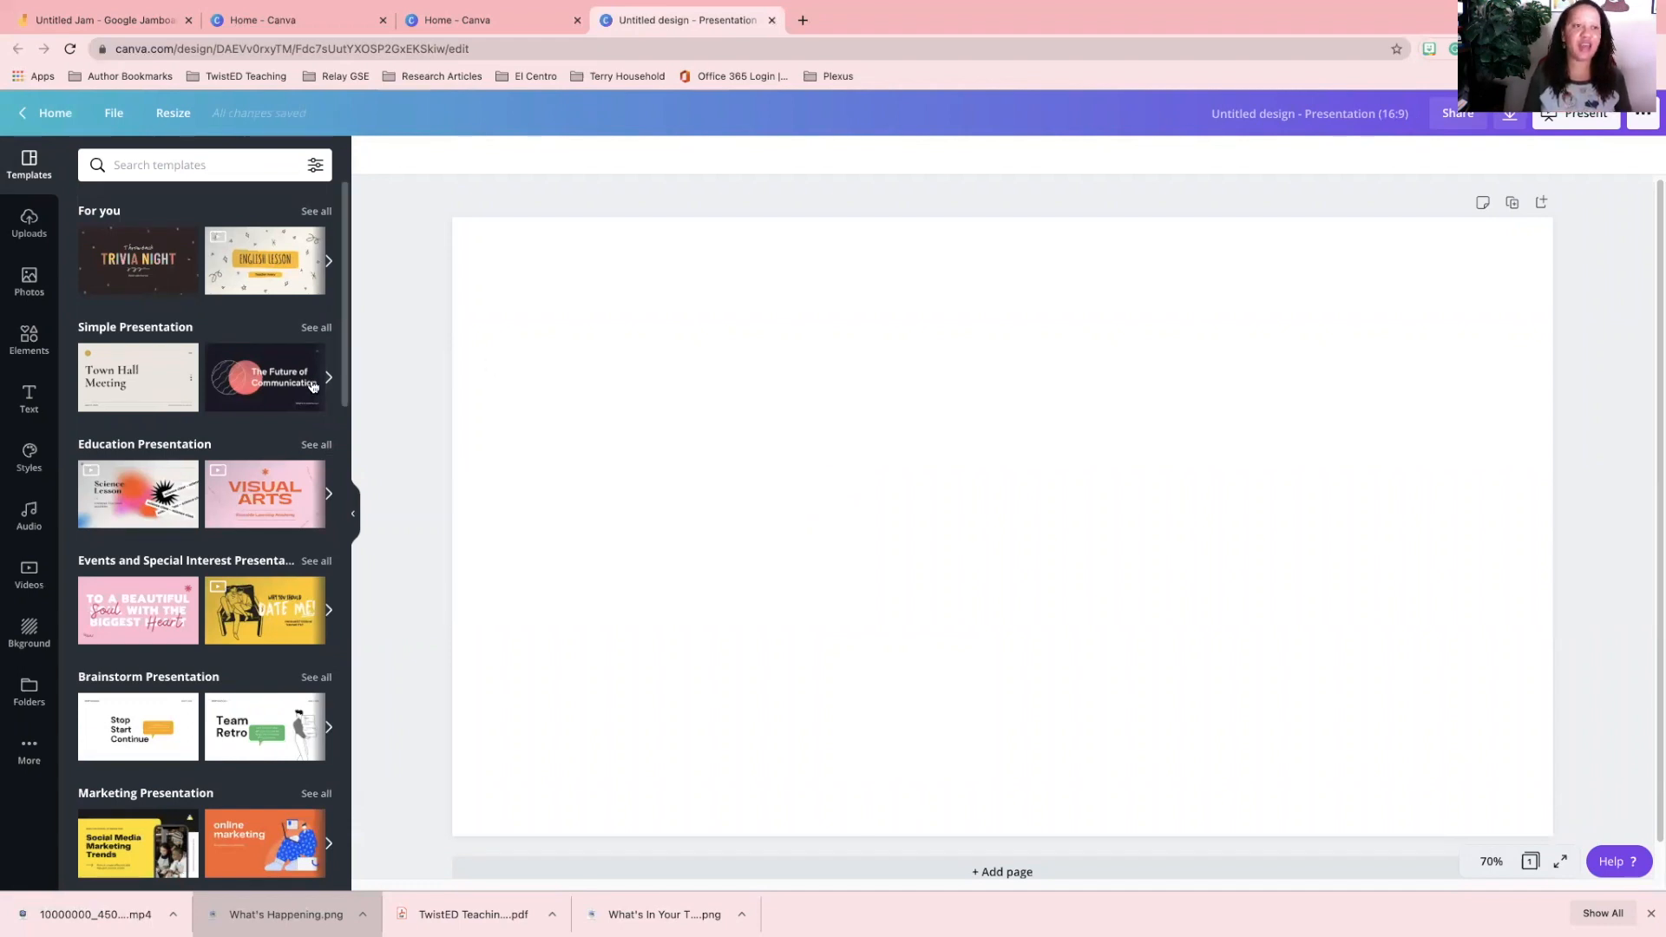
pyautogui.moveTo(137, 377)
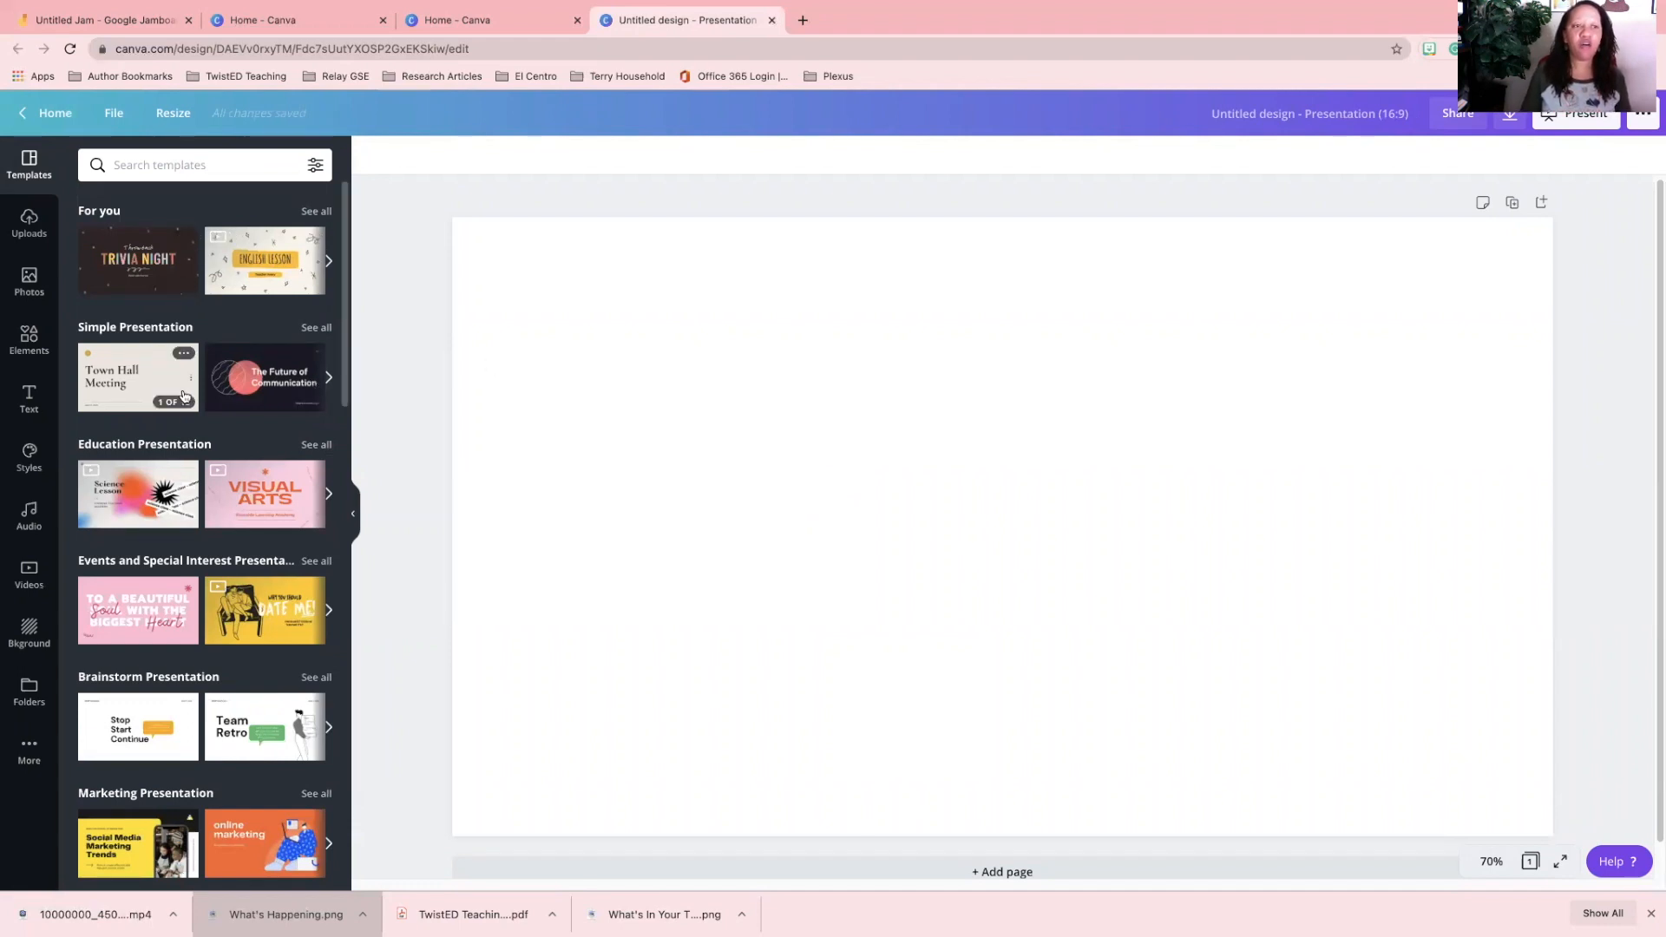
# Give the blank slide a white background from Document Colors.
pyautogui.scroll(-3)
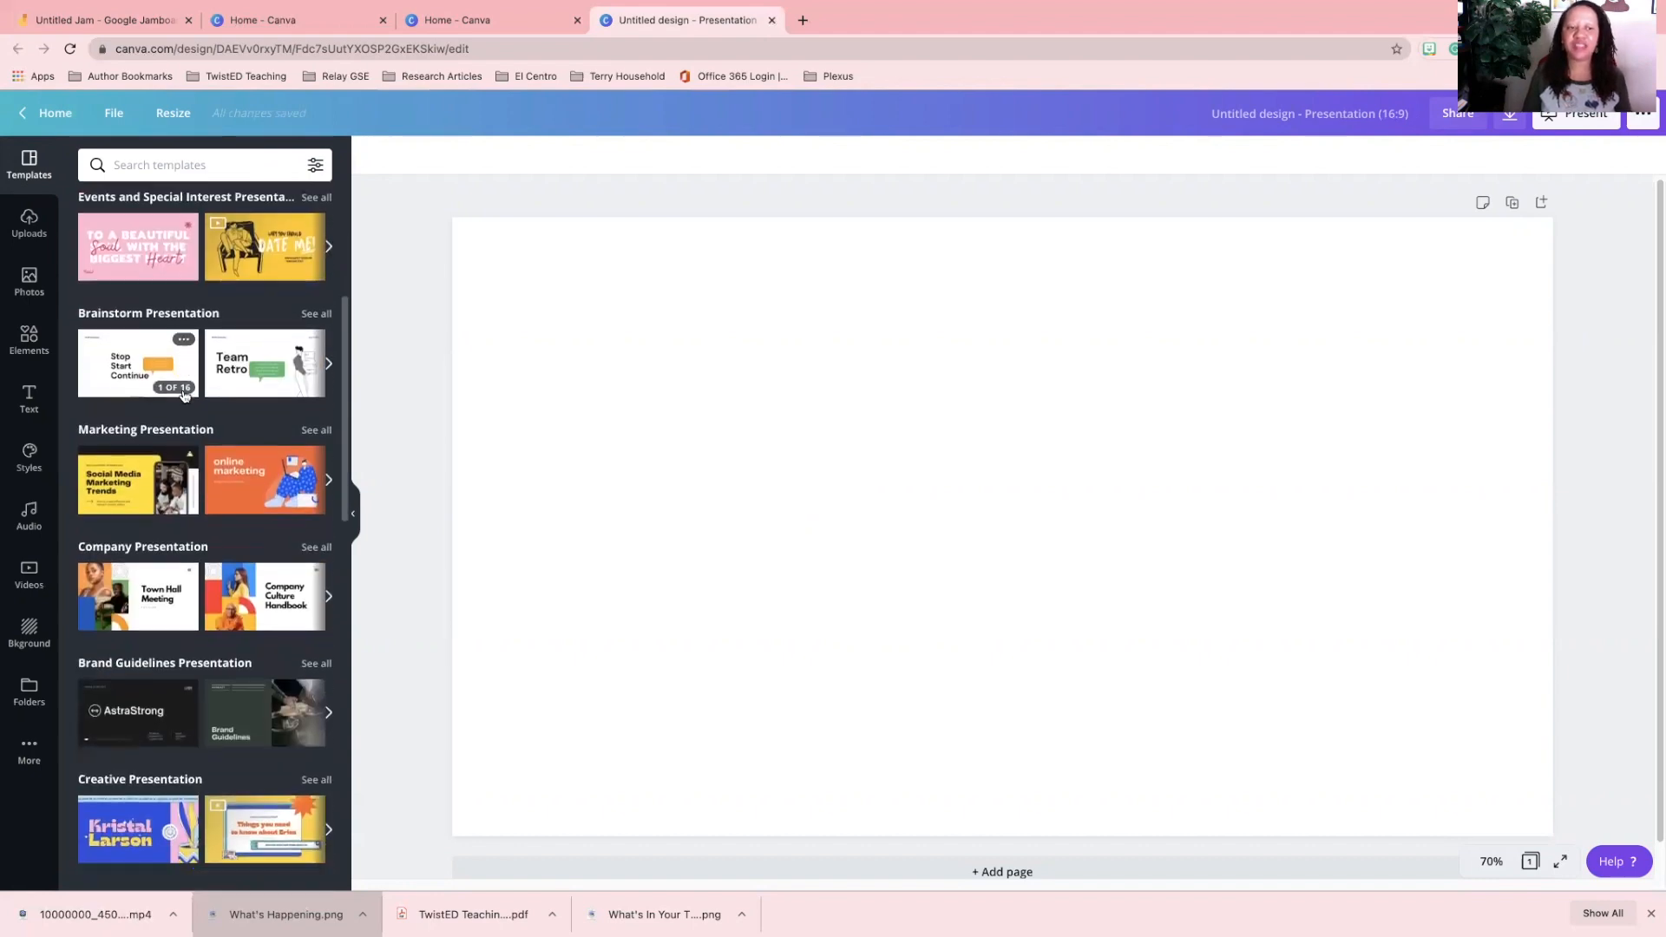
pyautogui.scroll(-3)
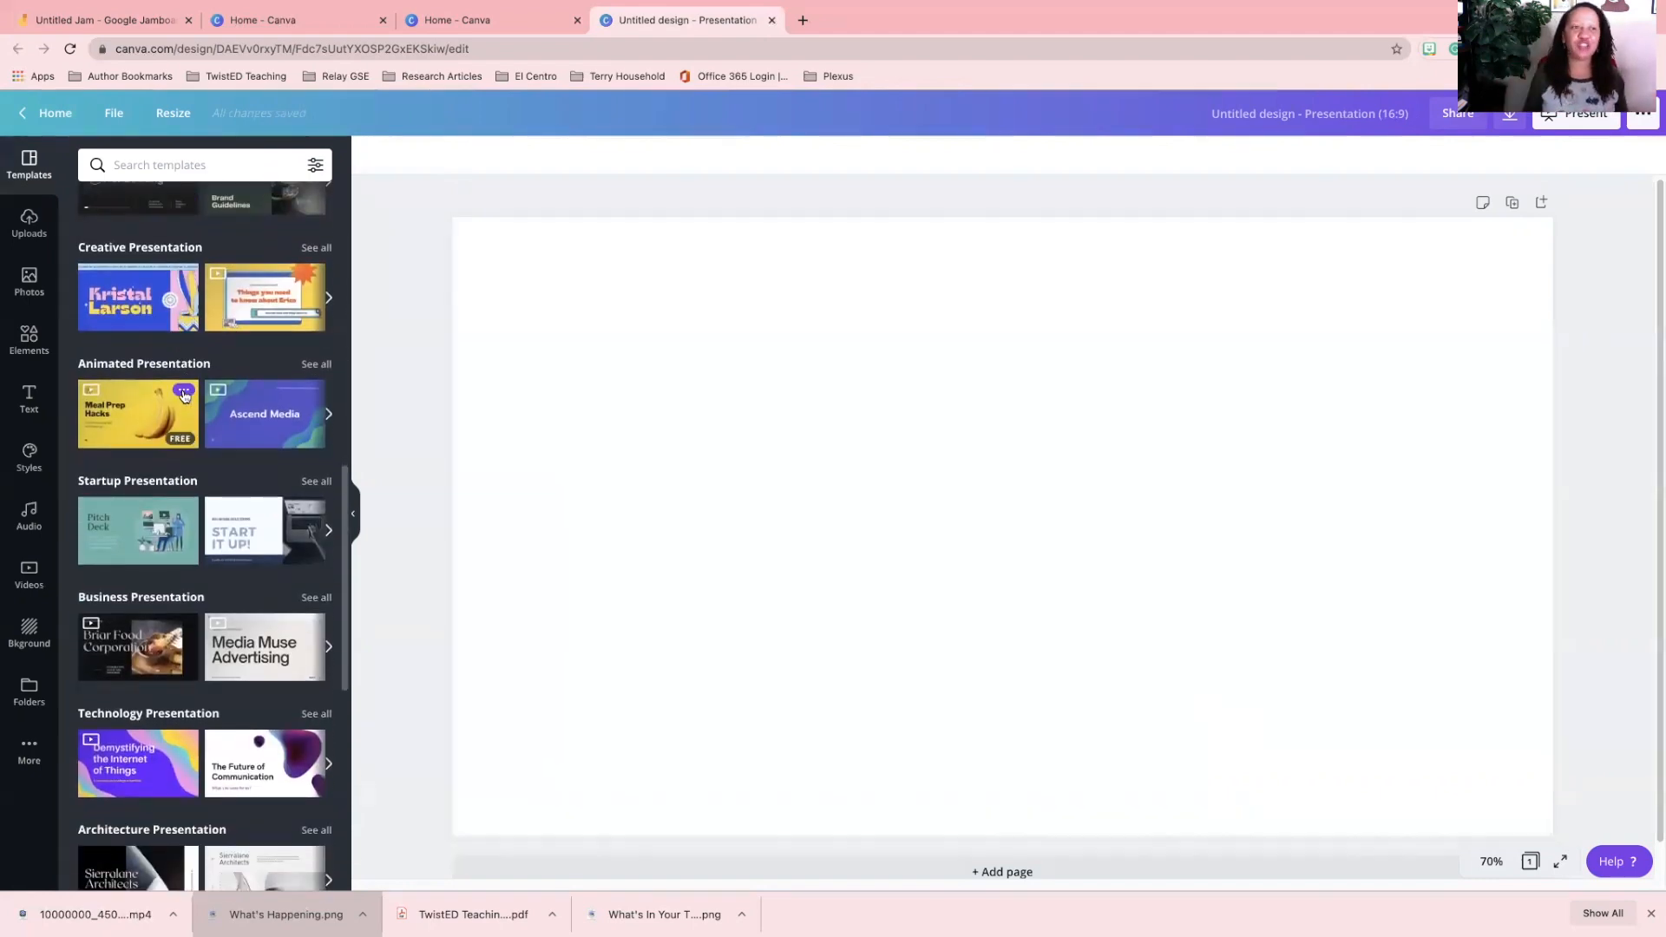
pyautogui.moveTo(151, 378)
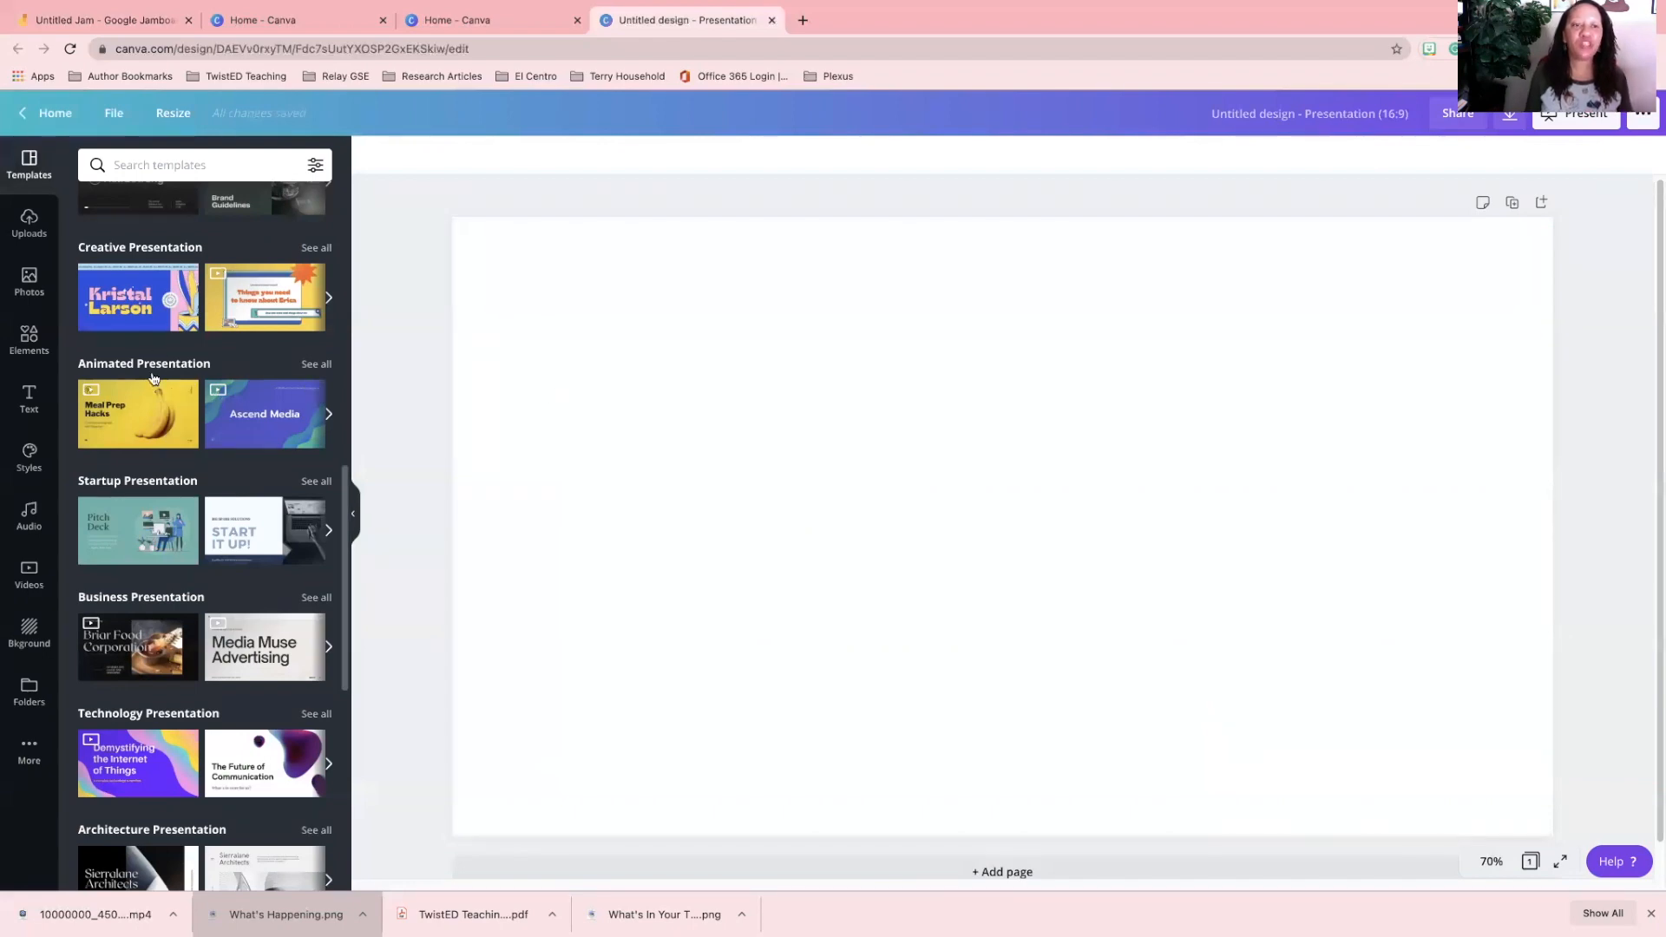
pyautogui.scroll(3)
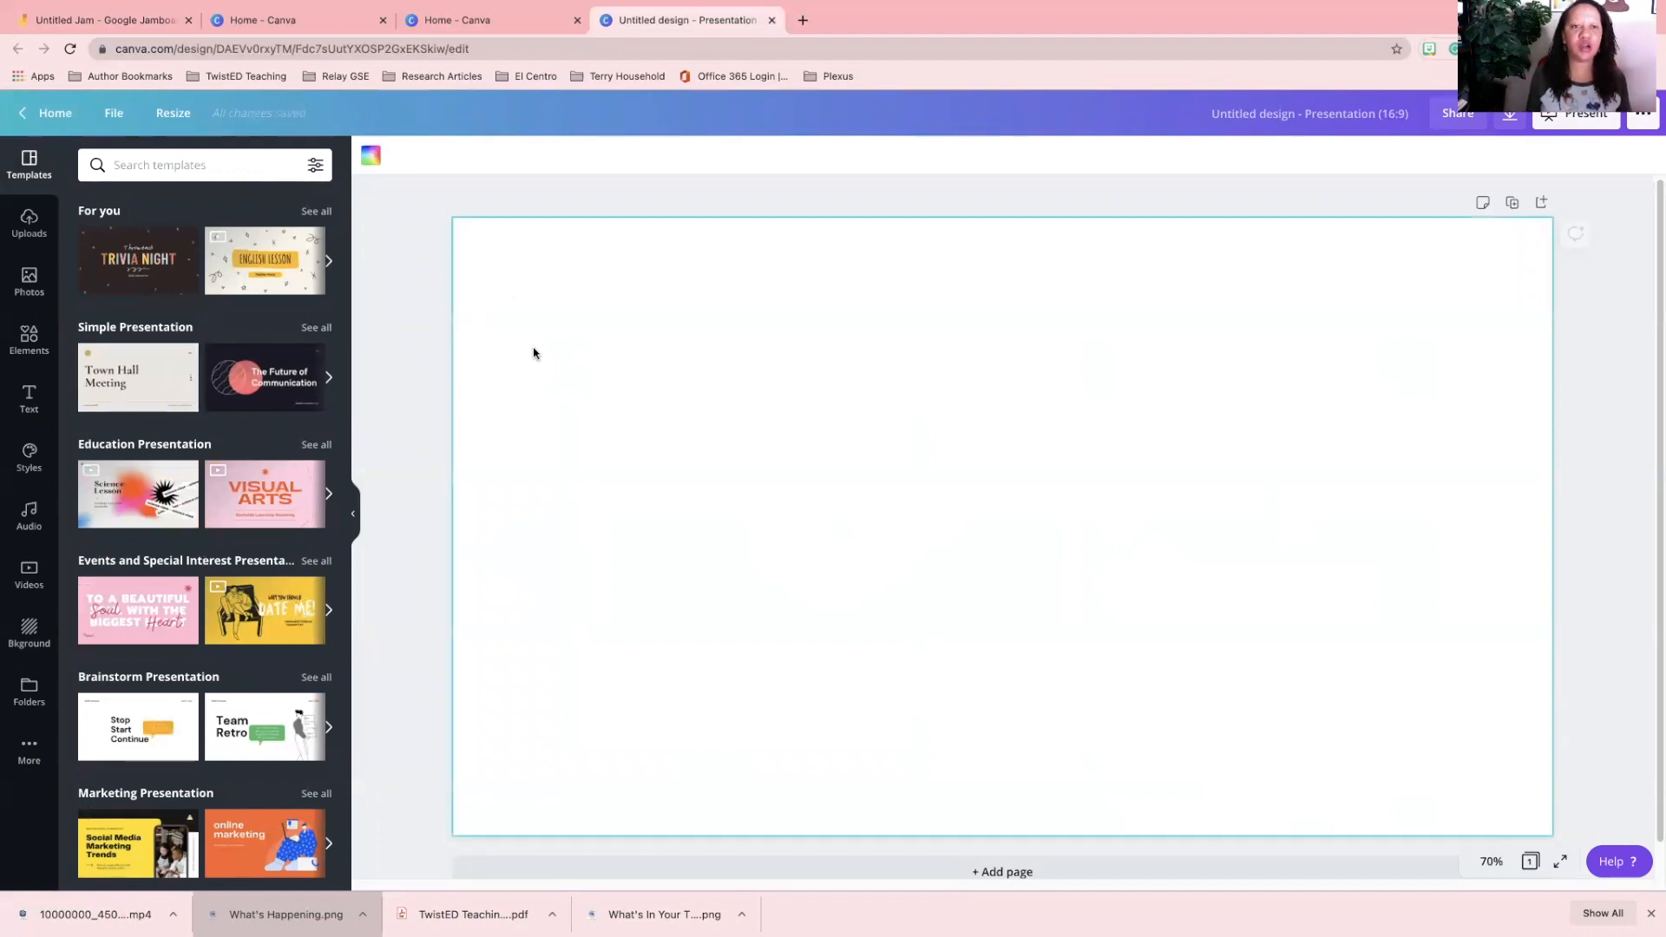
pyautogui.click(370, 156)
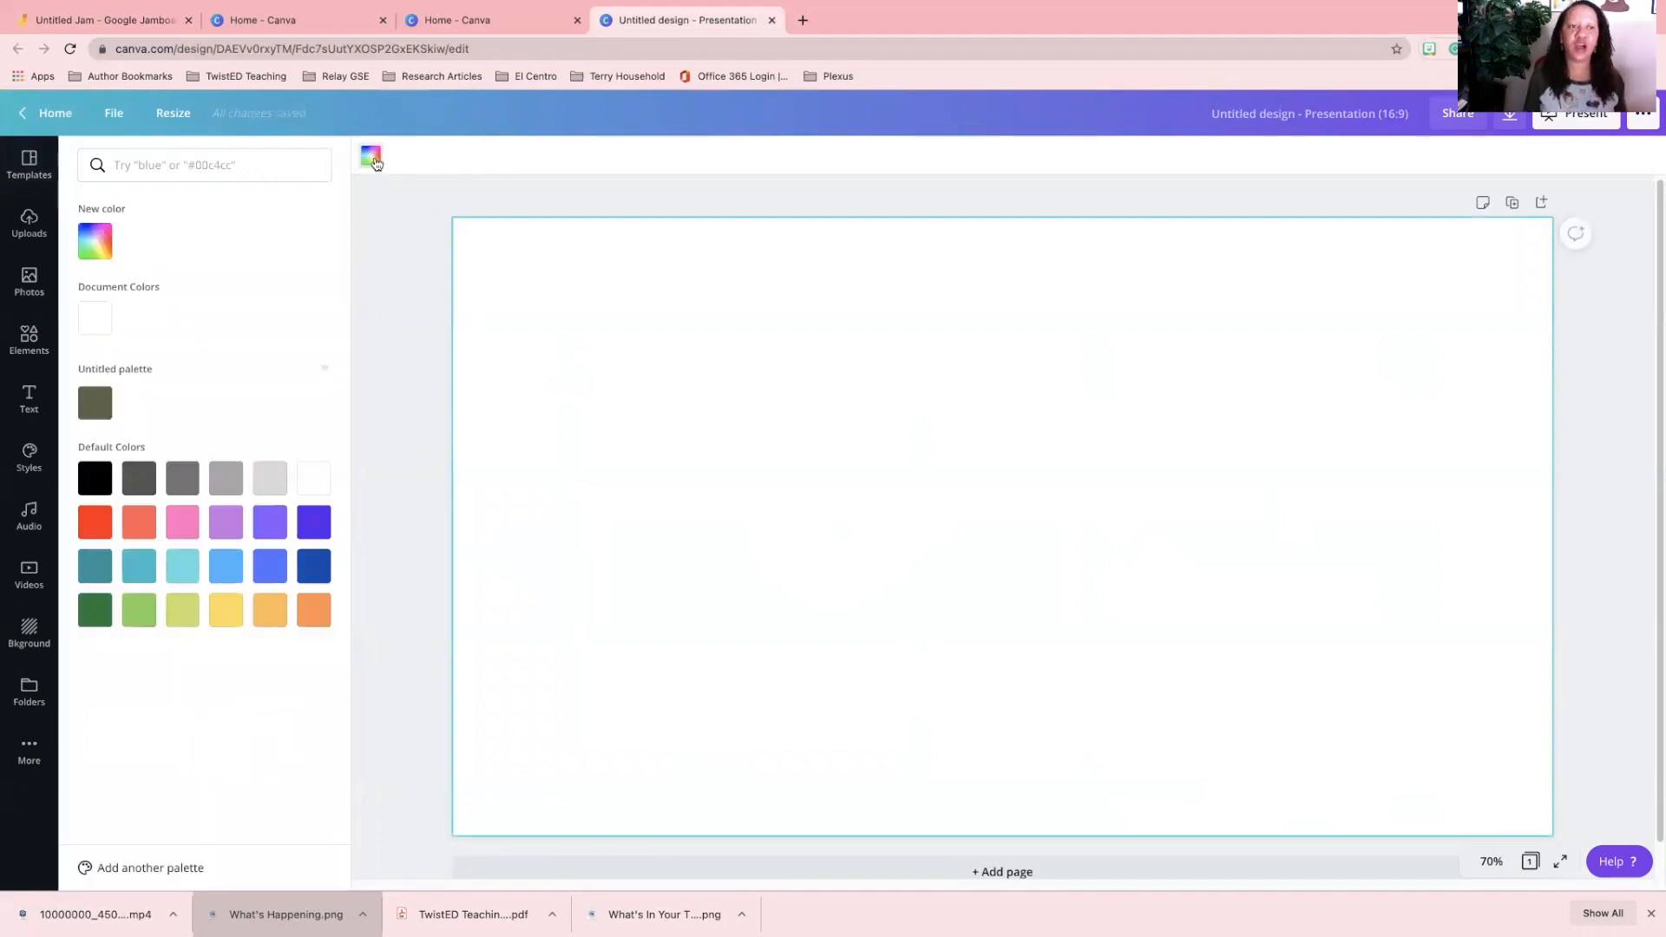
pyautogui.moveTo(382, 379)
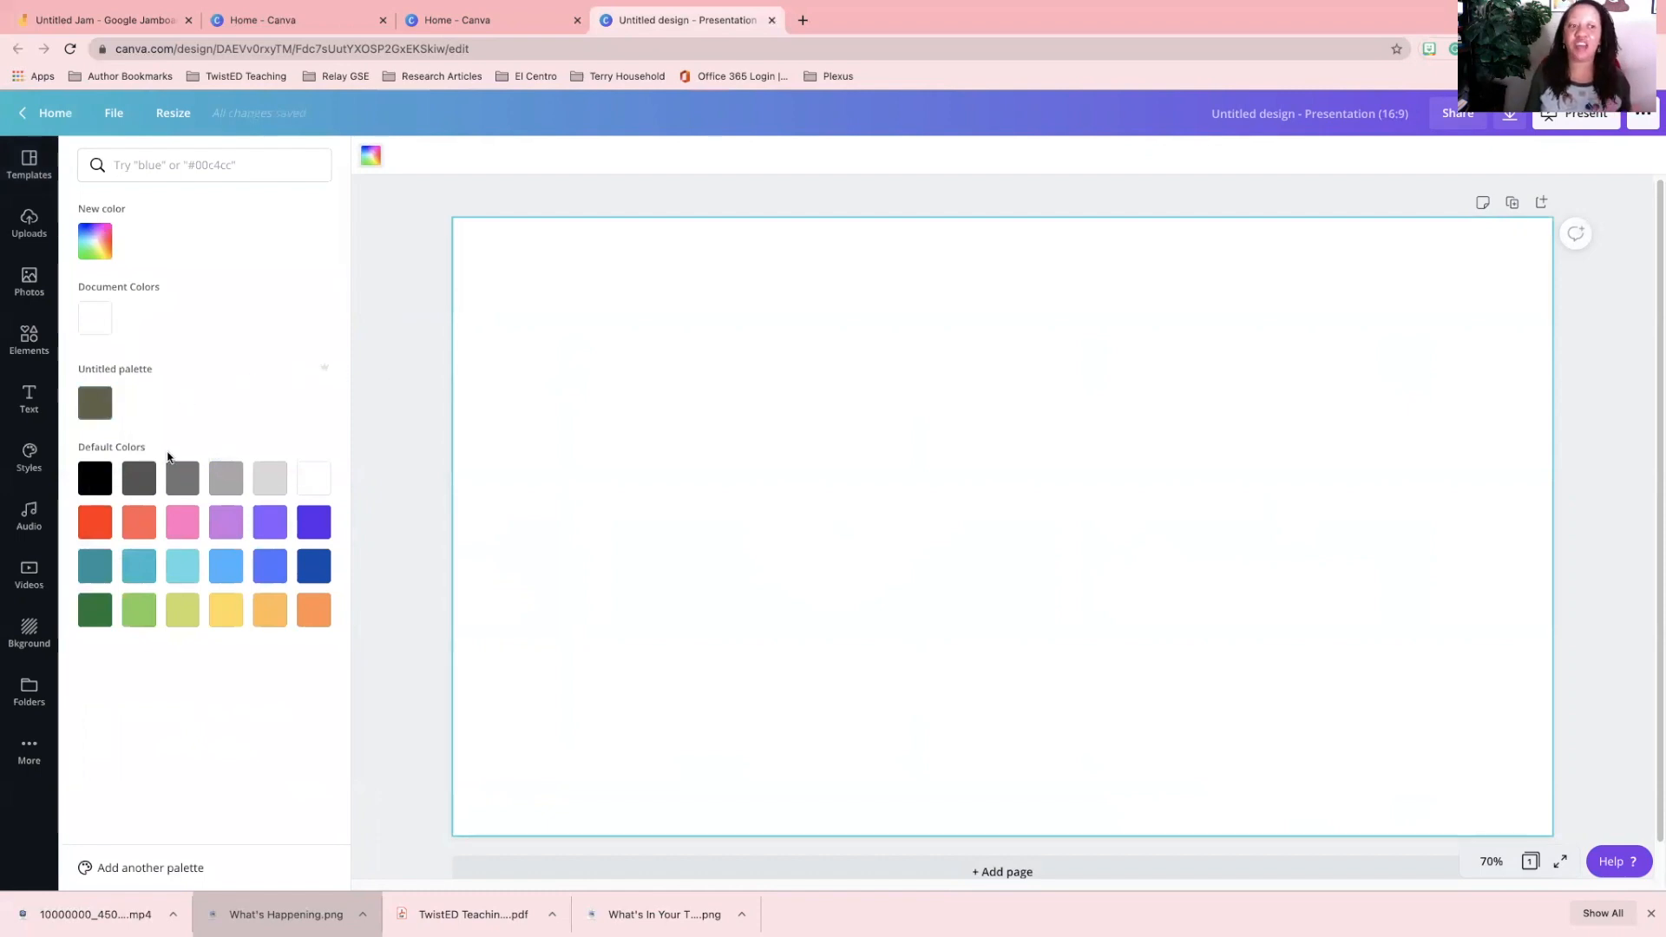
pyautogui.click(94, 318)
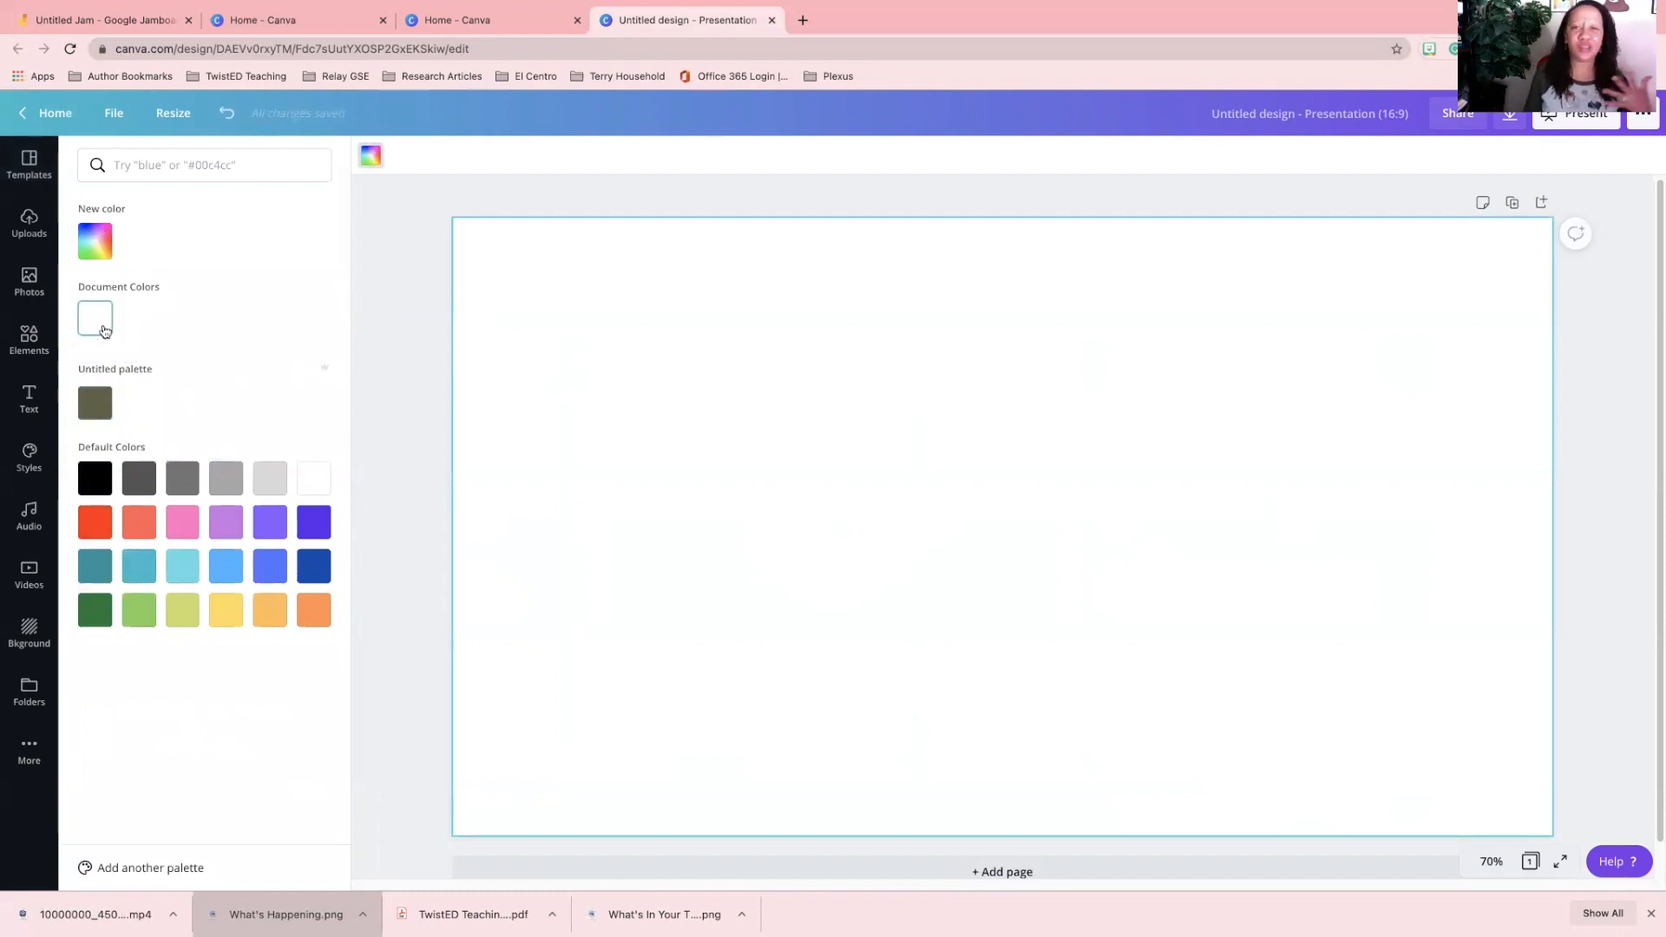
pyautogui.click(29, 165)
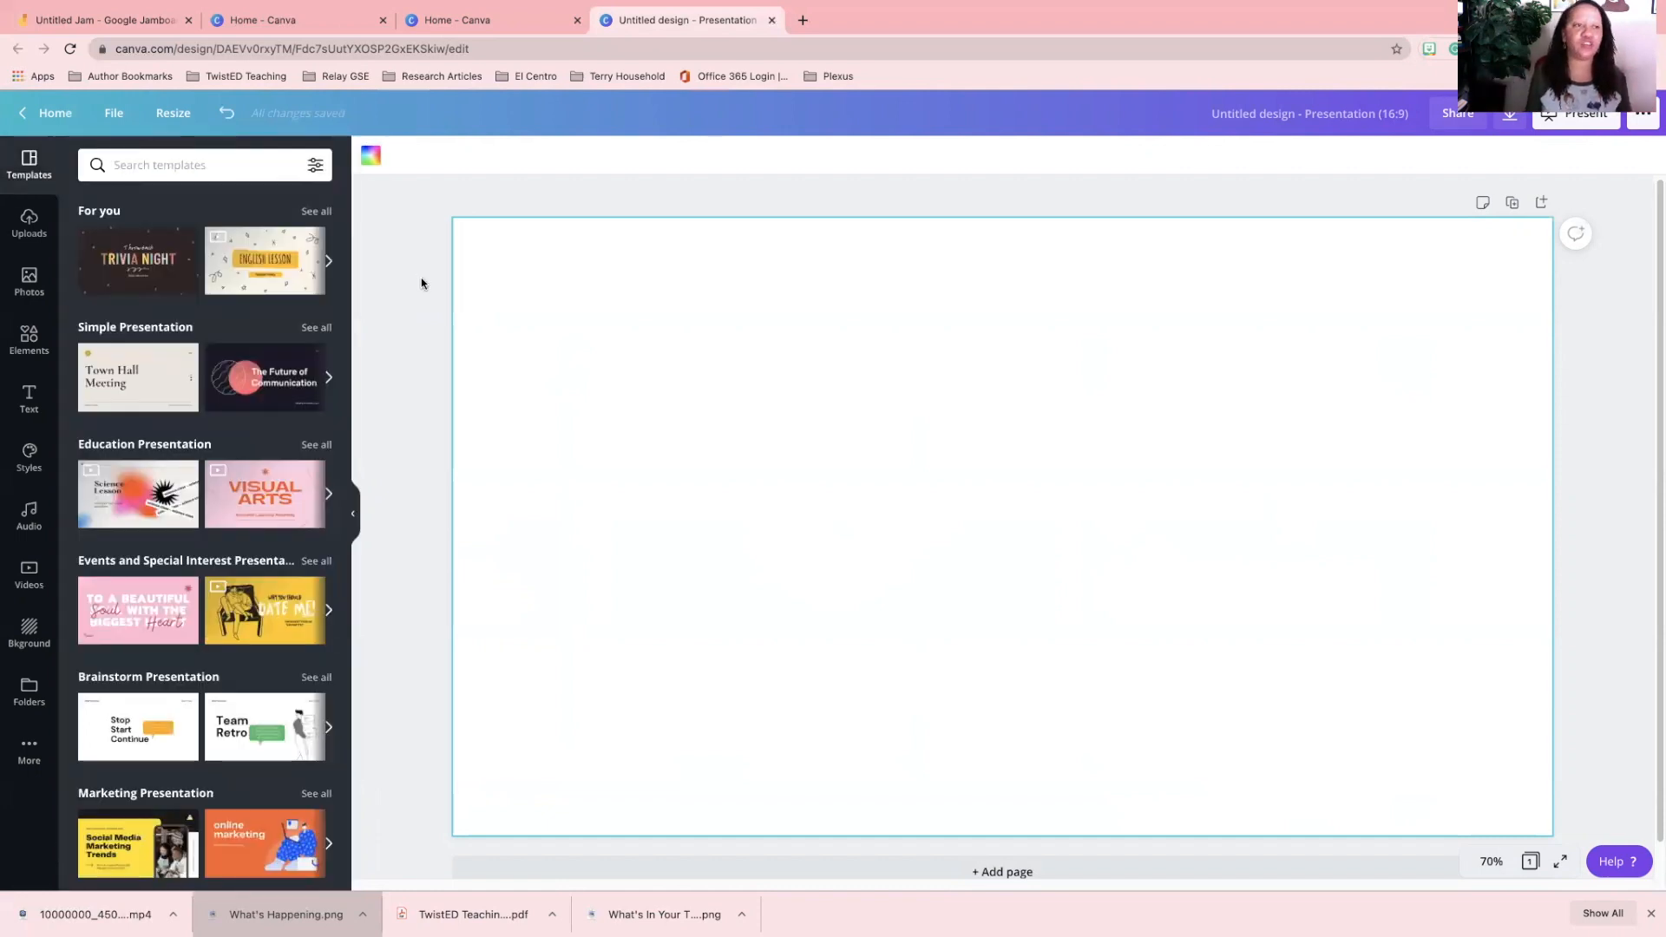
# Search the Elements library for 'camera', browse results, then clear the search.
pyautogui.click(29, 340)
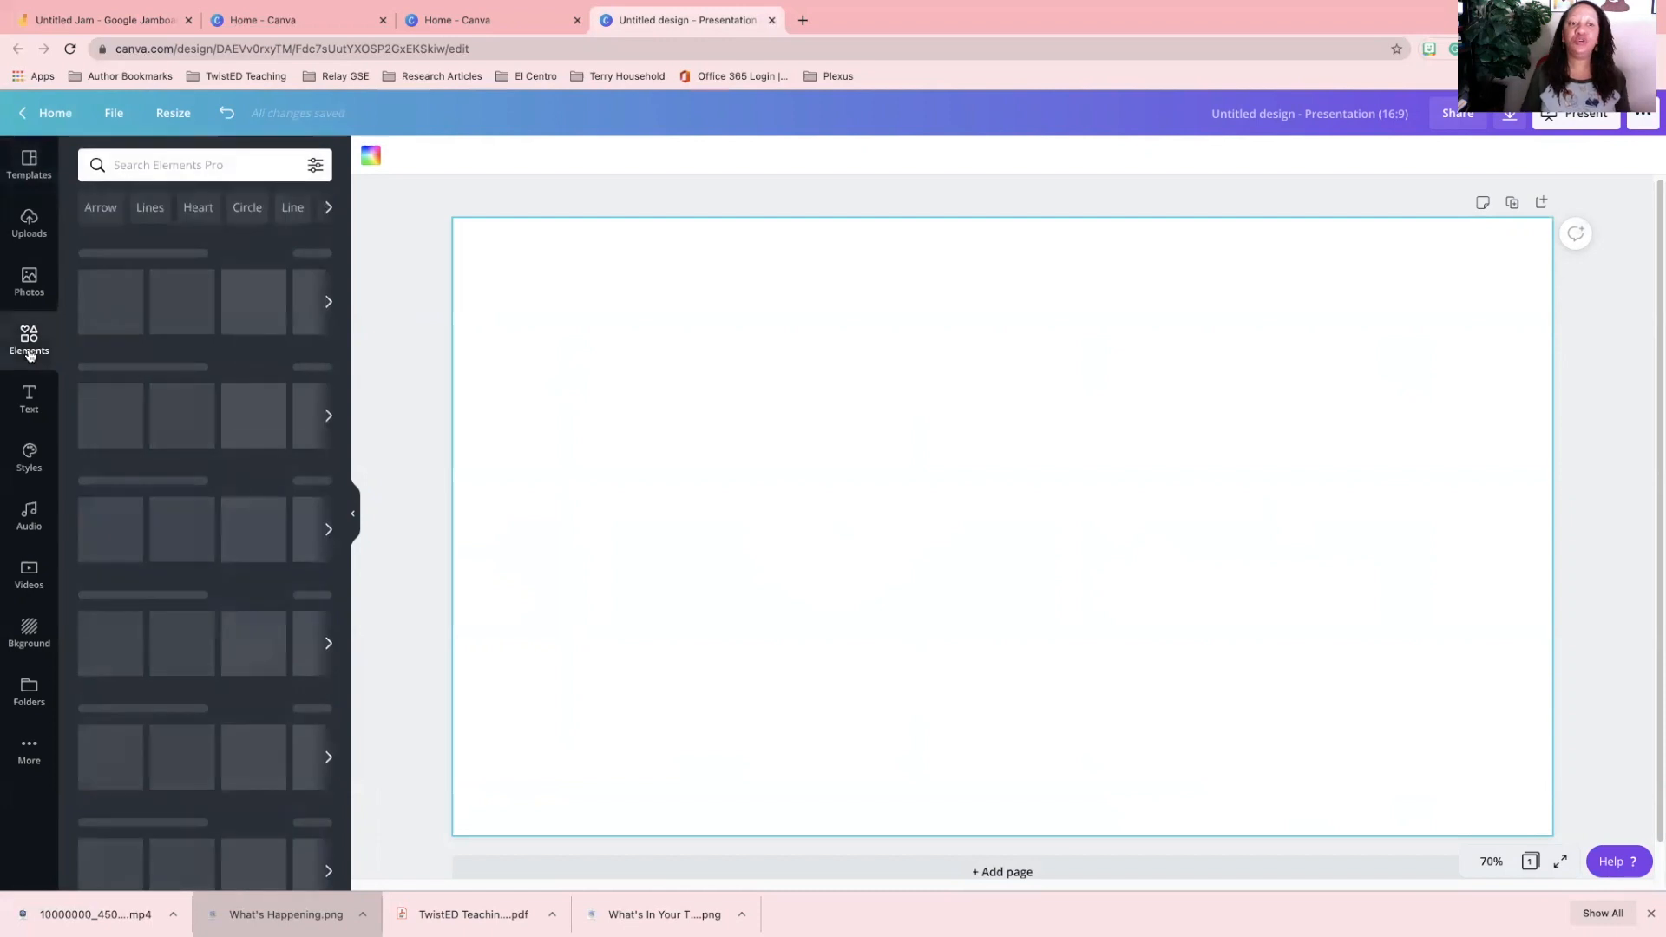
pyautogui.click(28, 340)
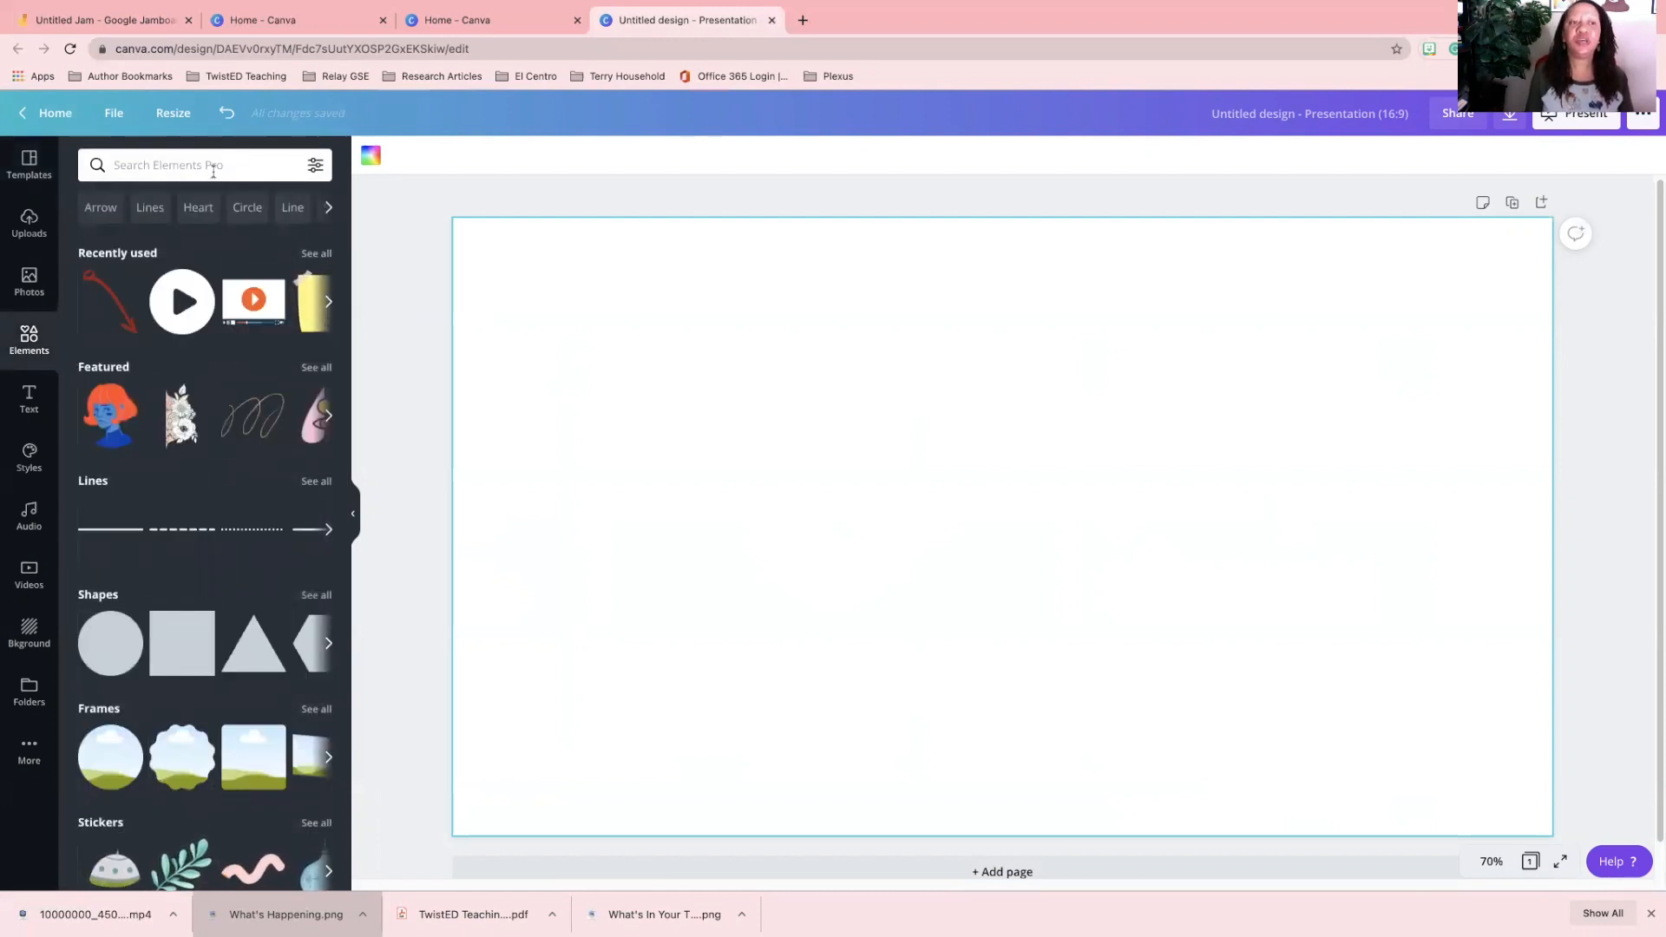
pyautogui.click(191, 165)
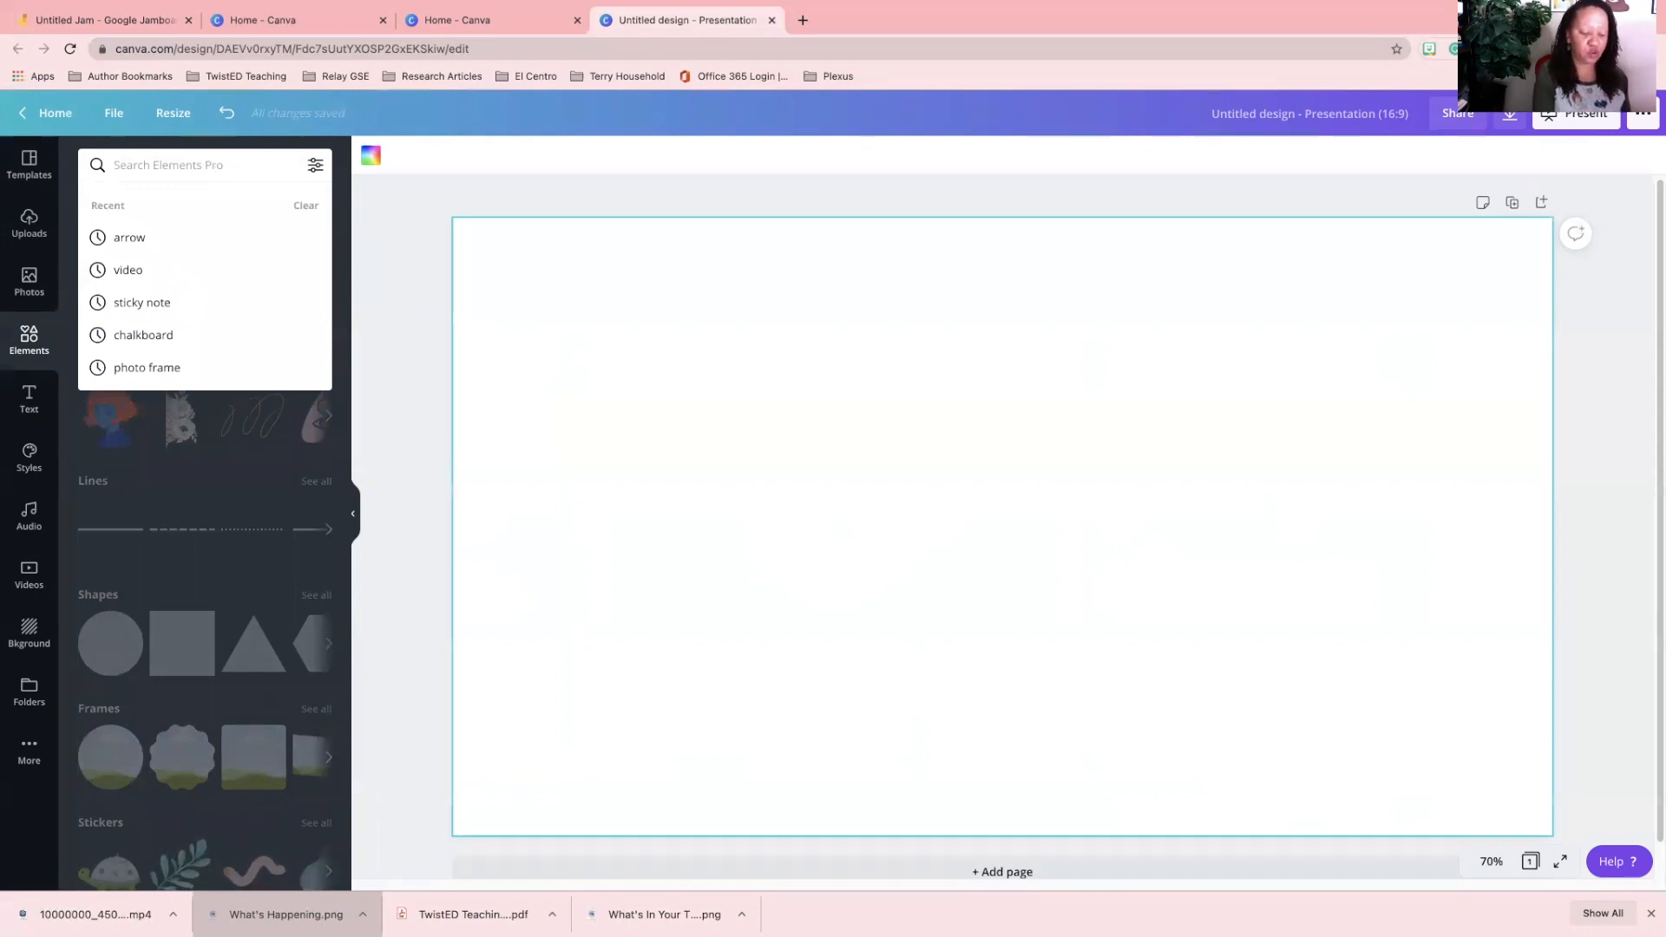
pyautogui.write('camera')
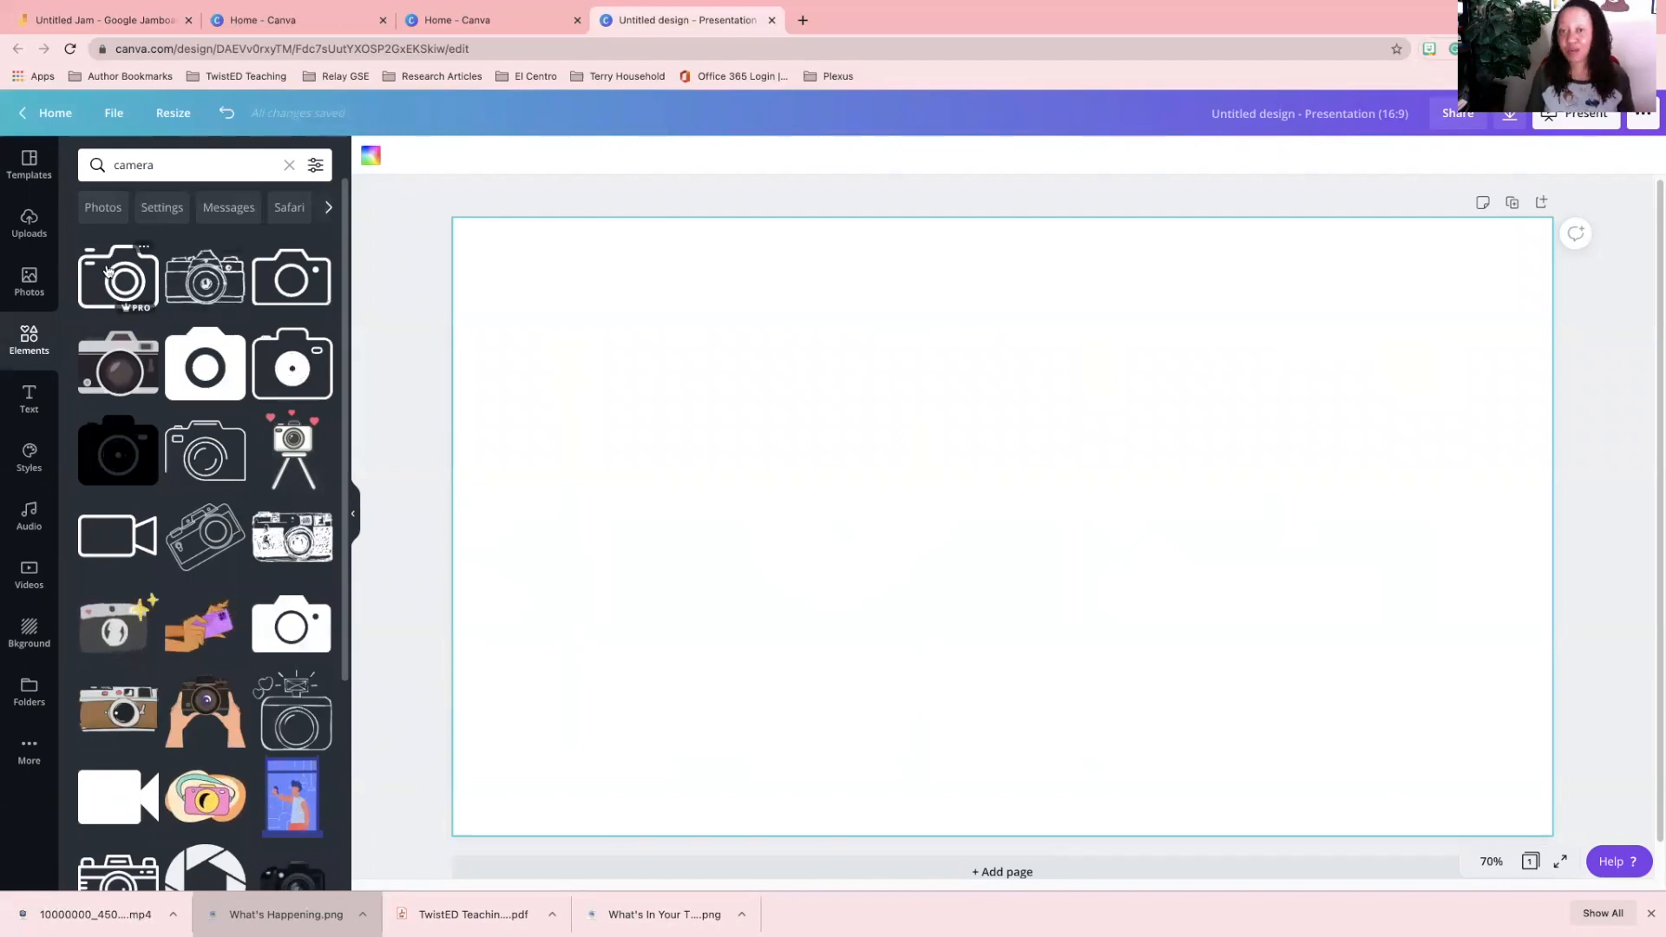
pyautogui.click(288, 164)
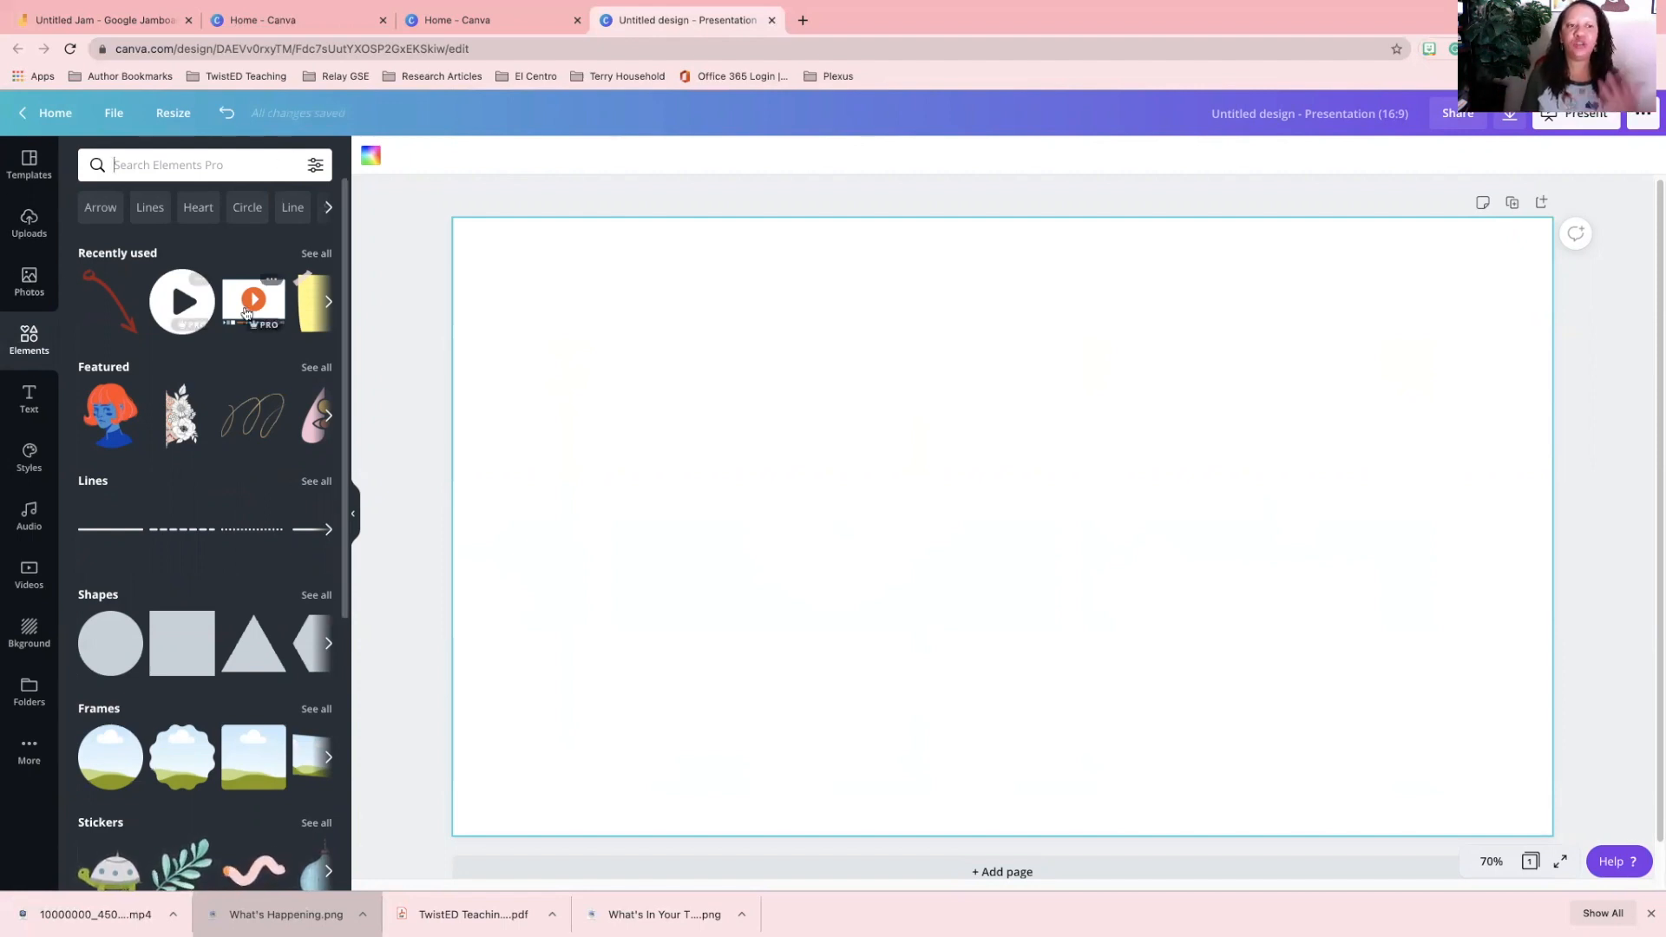
# Add the video player, sticky notes, photo frame and red arrow from recently used elements.
pyautogui.click(252, 301)
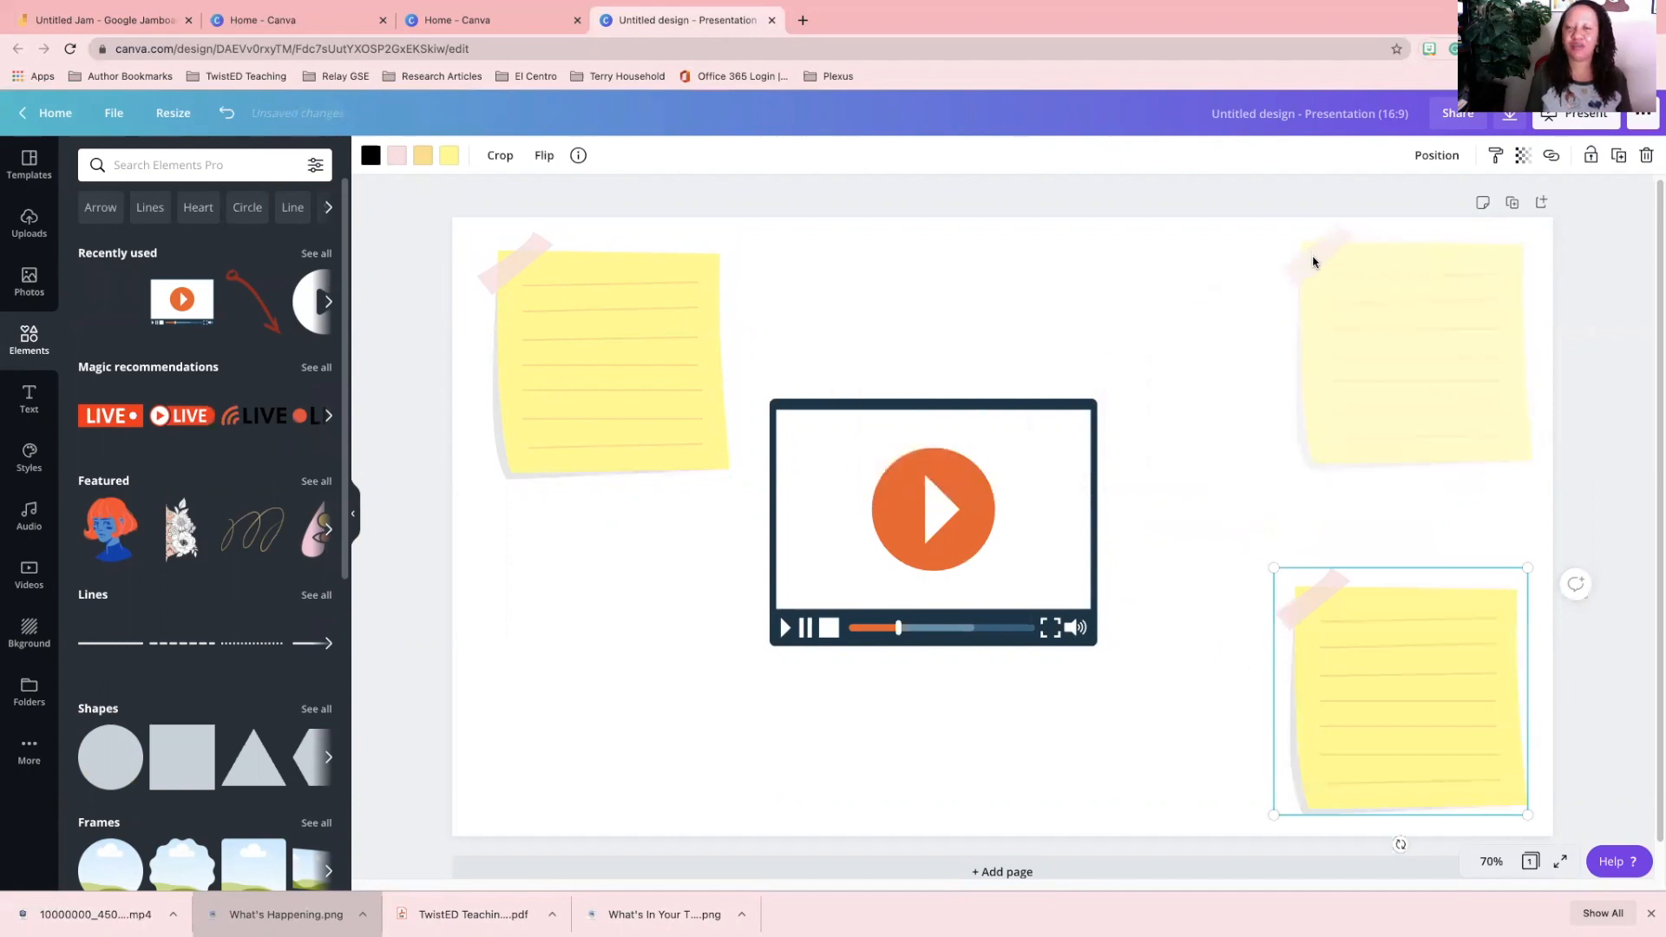
pyautogui.click(1402, 351)
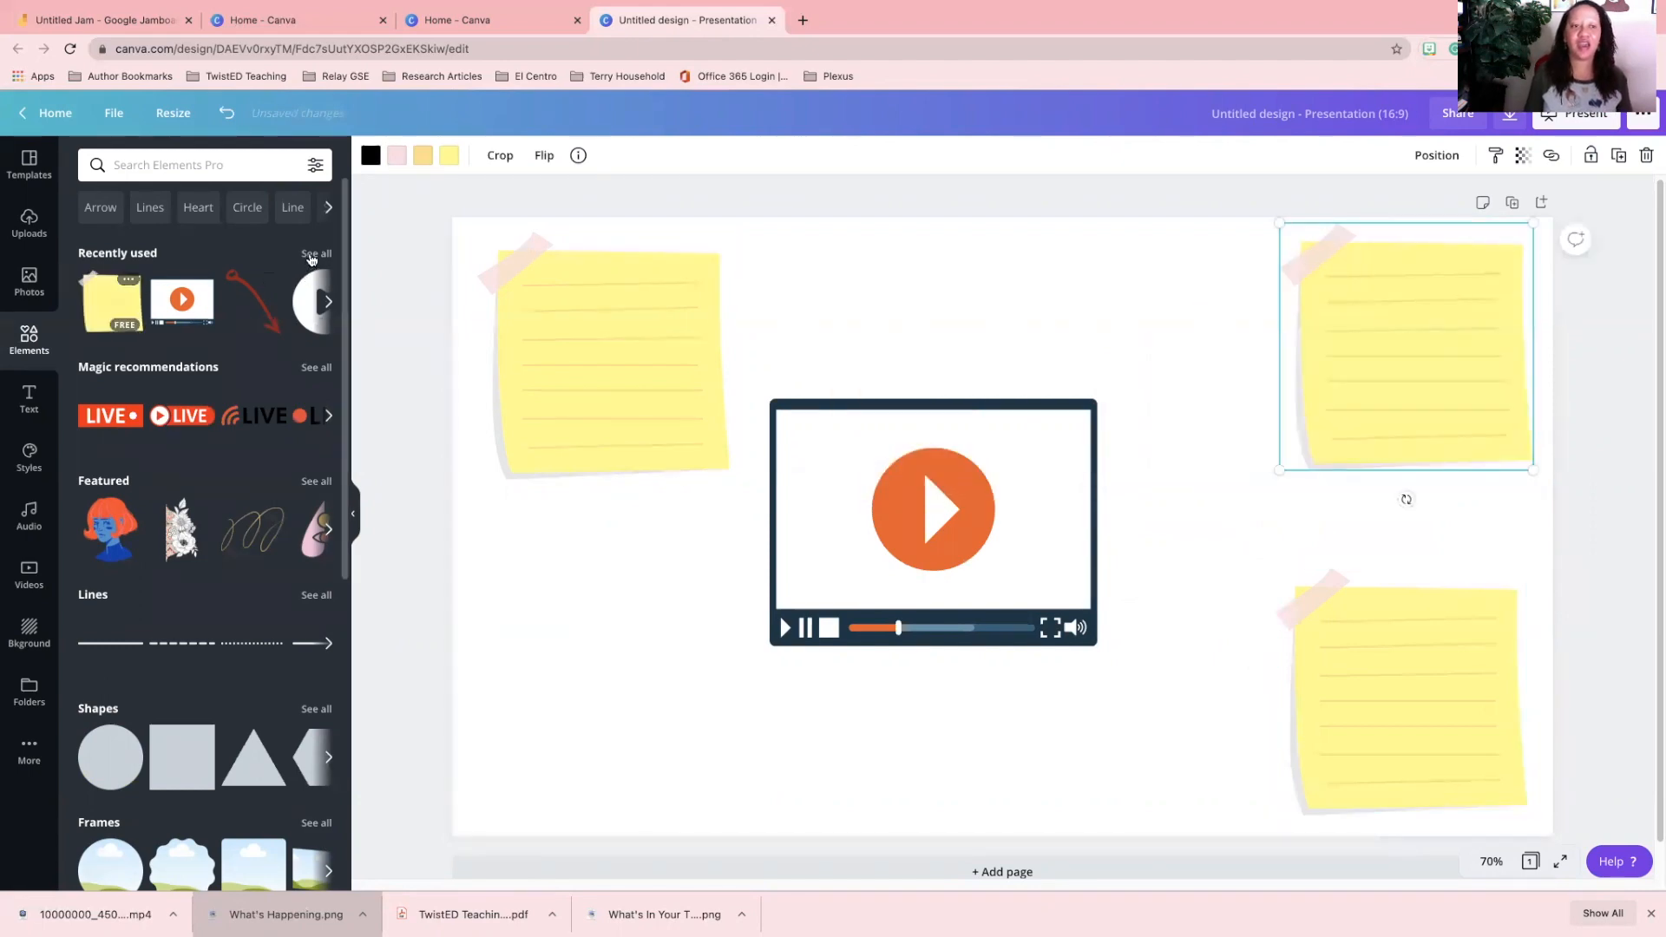
pyautogui.click(315, 253)
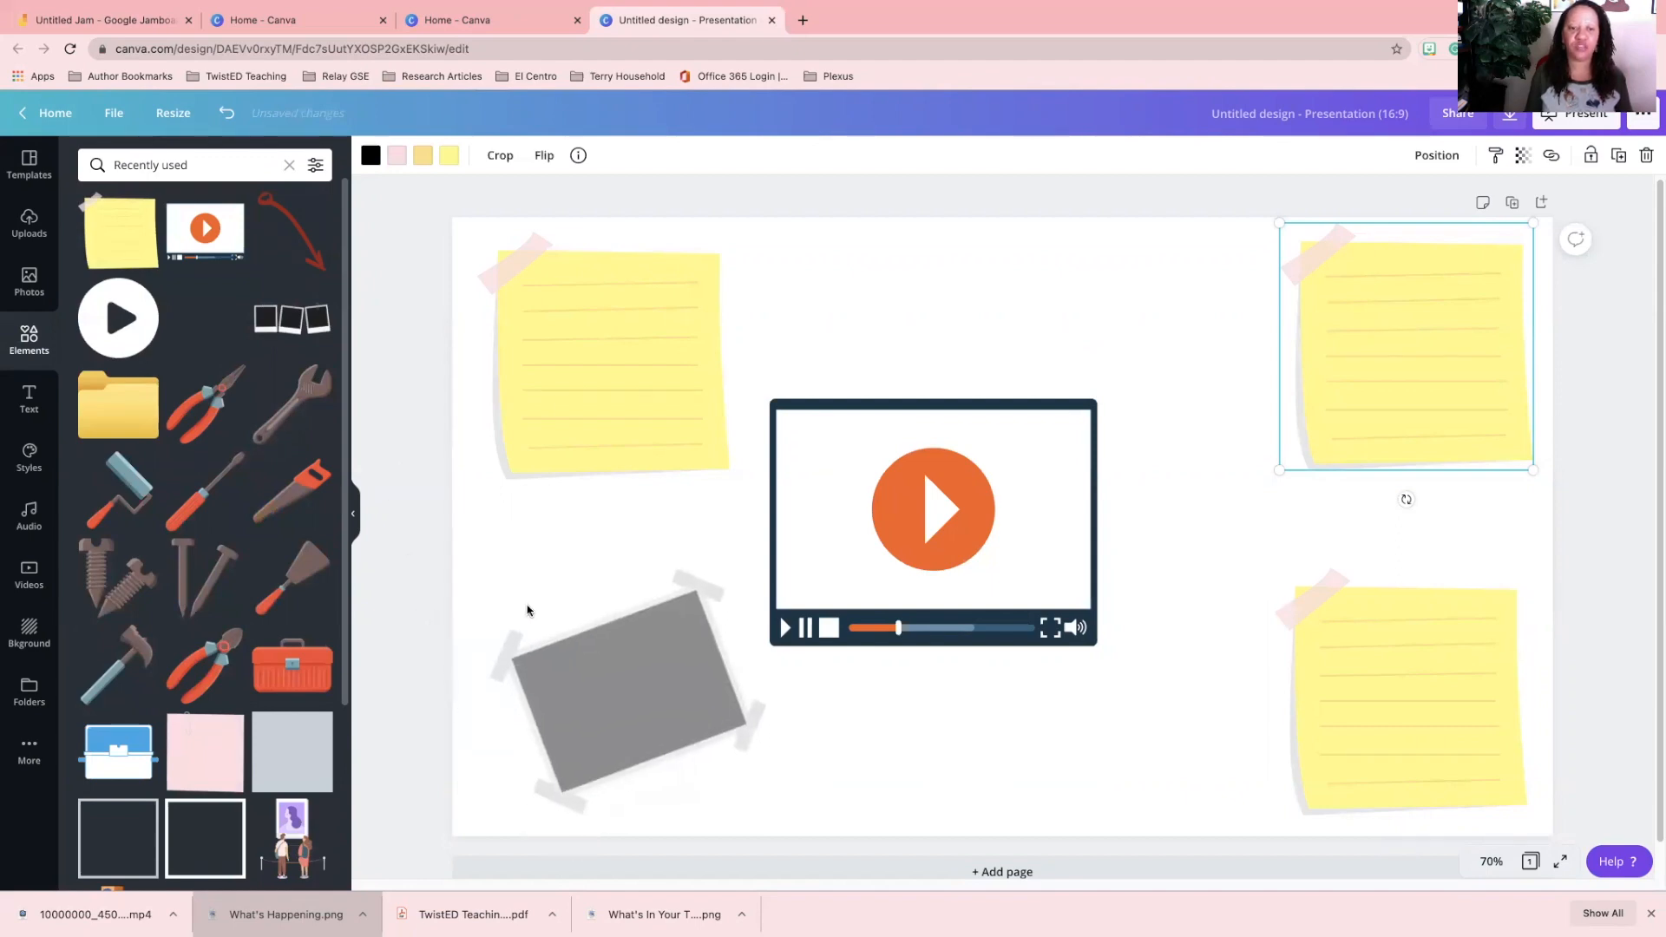
pyautogui.click(627, 690)
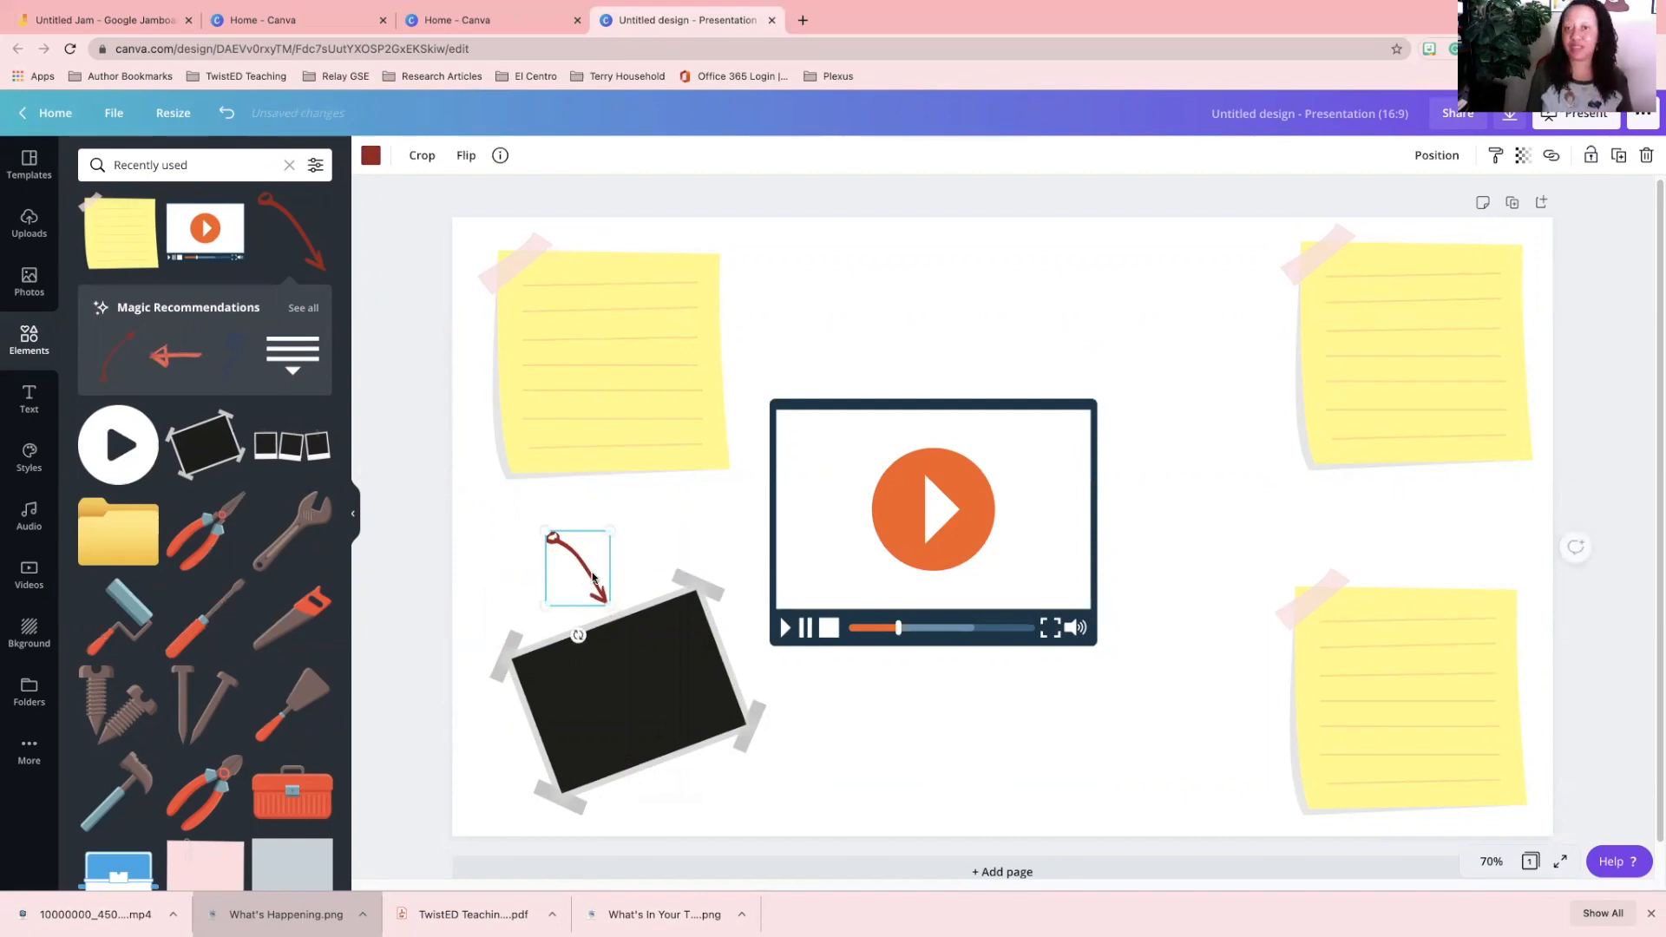
pyautogui.click(28, 398)
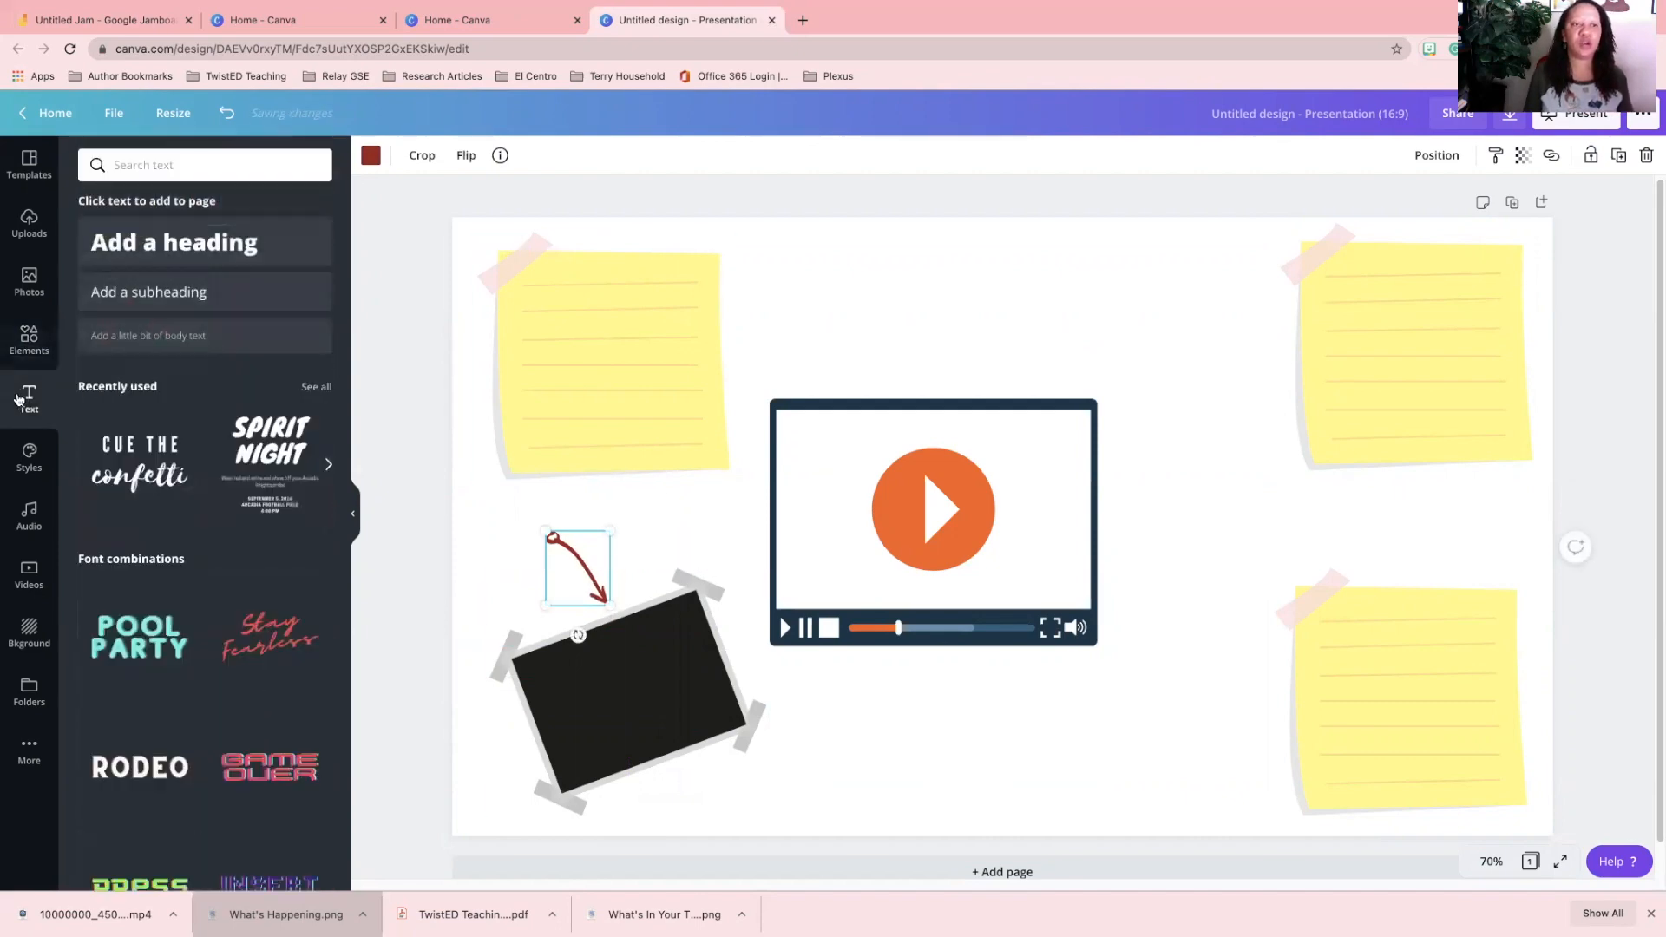
# Add an 'Add a heading' title and placeholder body text to the sticky notes.
pyautogui.click(173, 242)
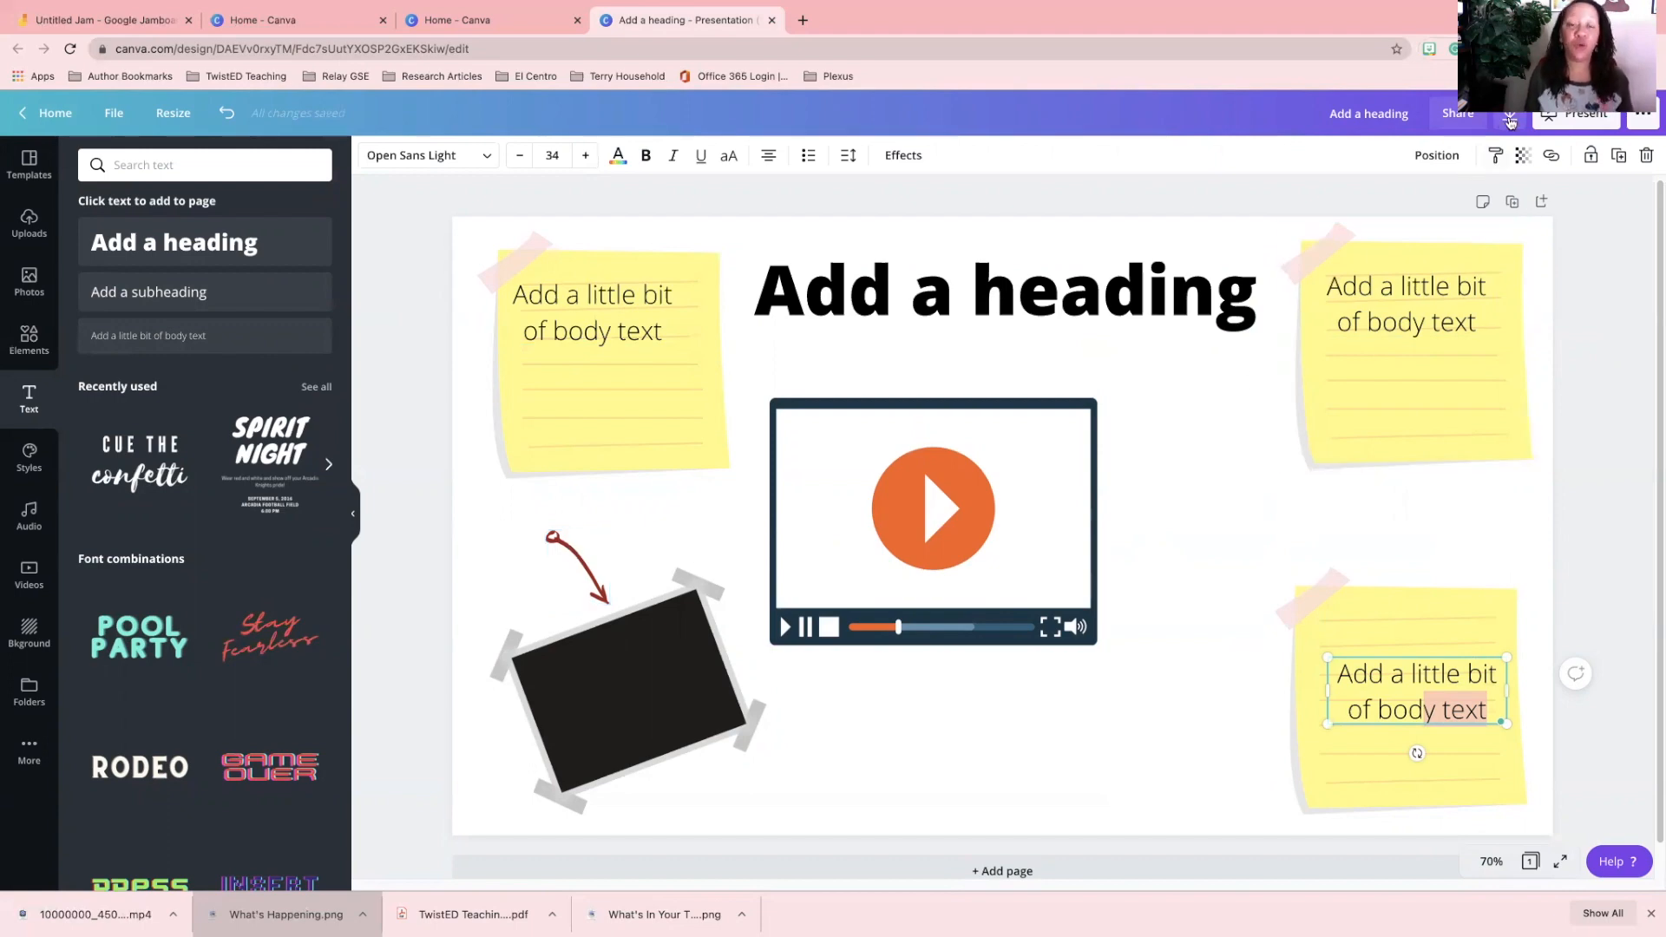
pyautogui.click(488, 19)
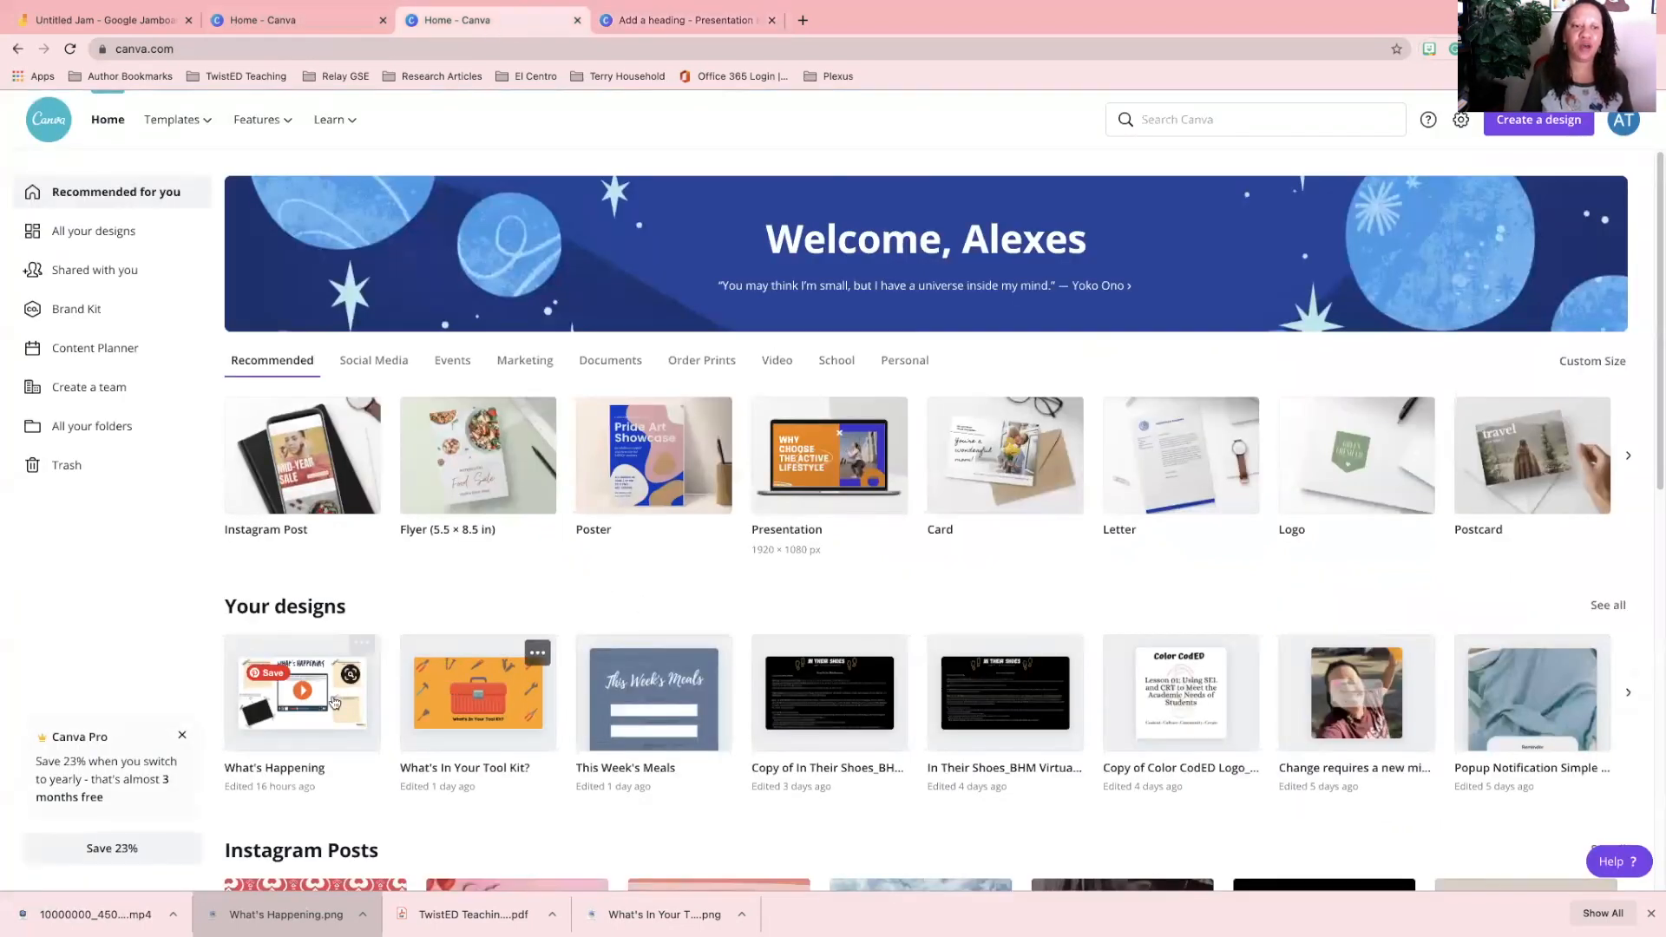
# Open the What's Happening design and briefly check the Download panel.
pyautogui.click(301, 692)
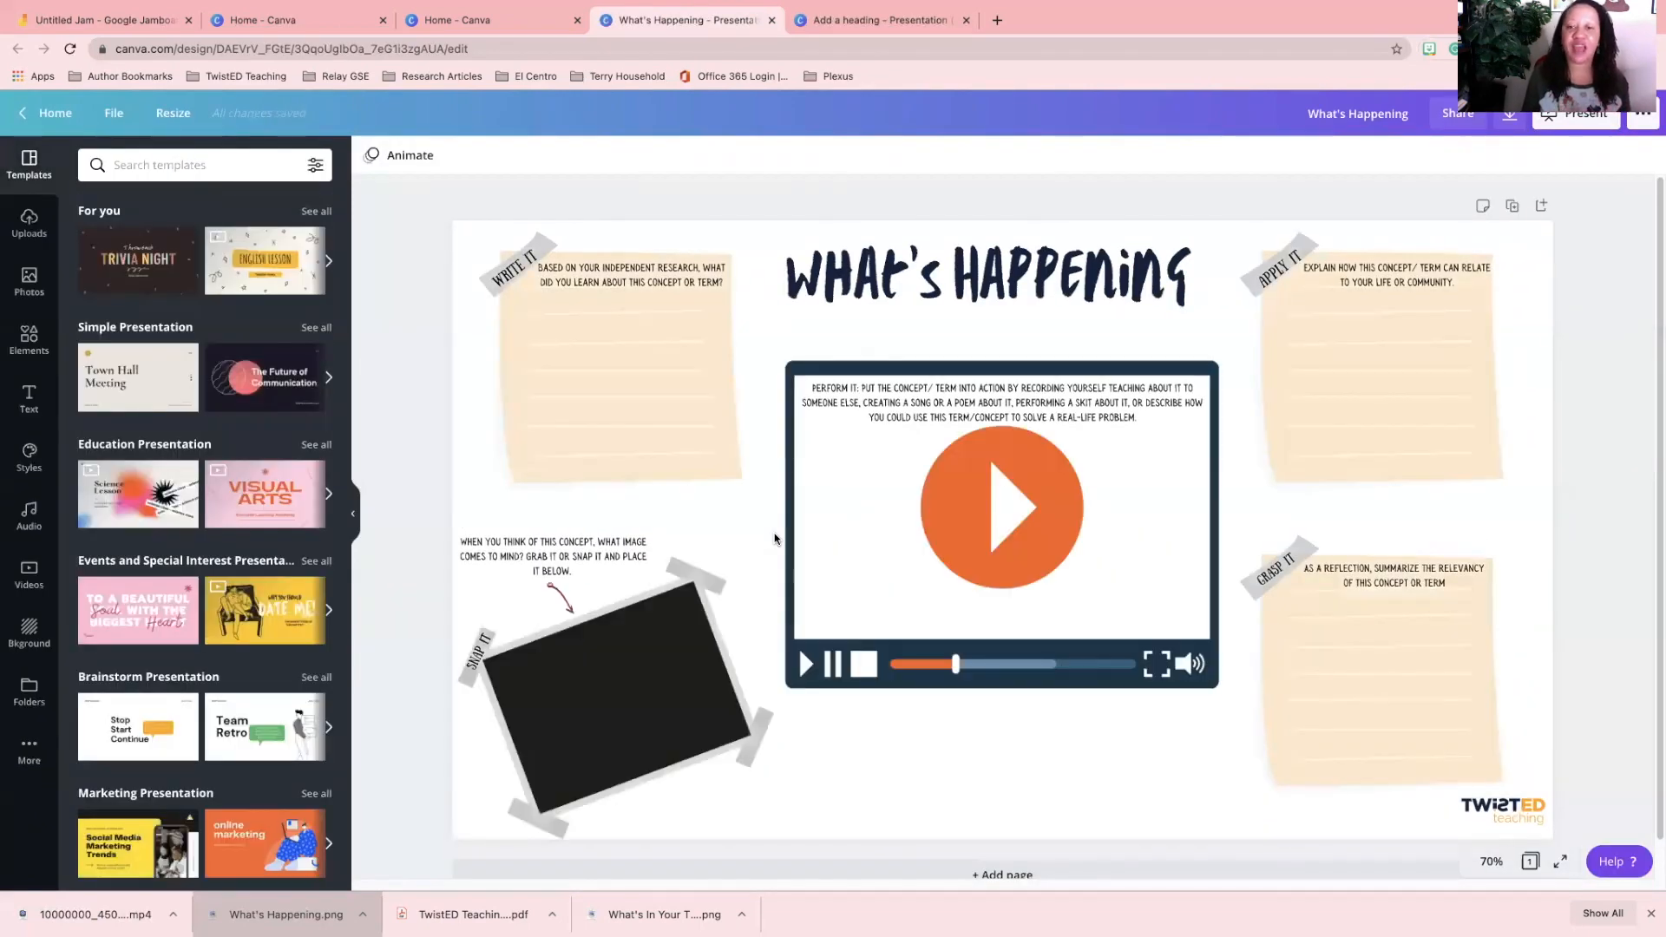
pyautogui.moveTo(1608, 221)
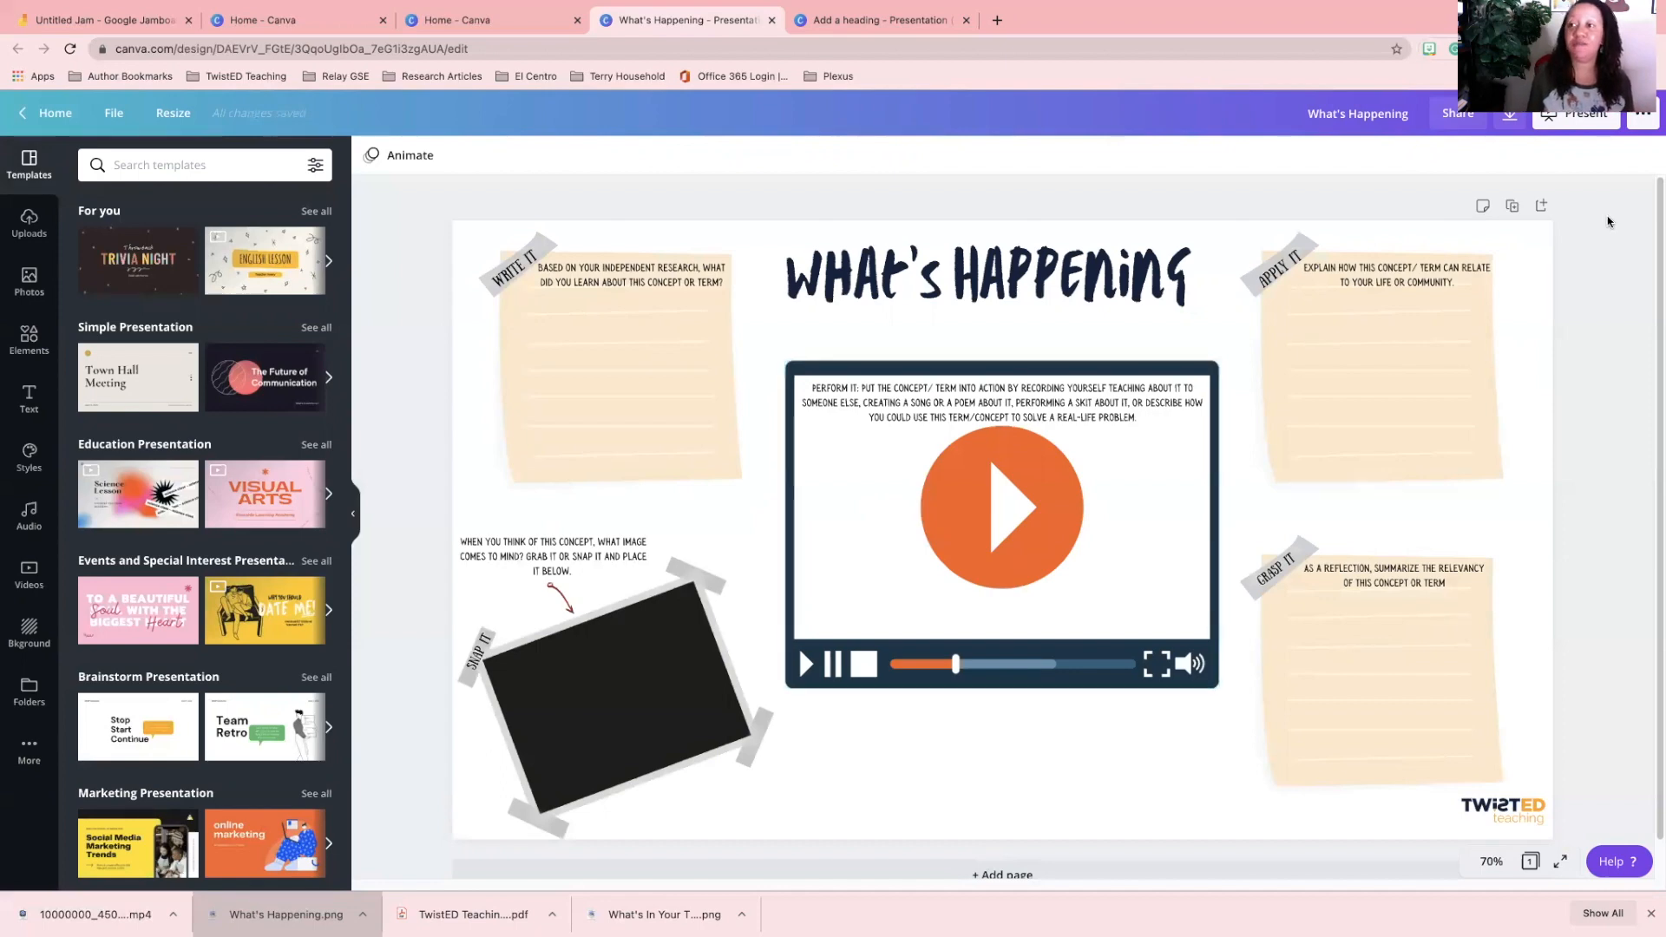
pyautogui.click(1508, 113)
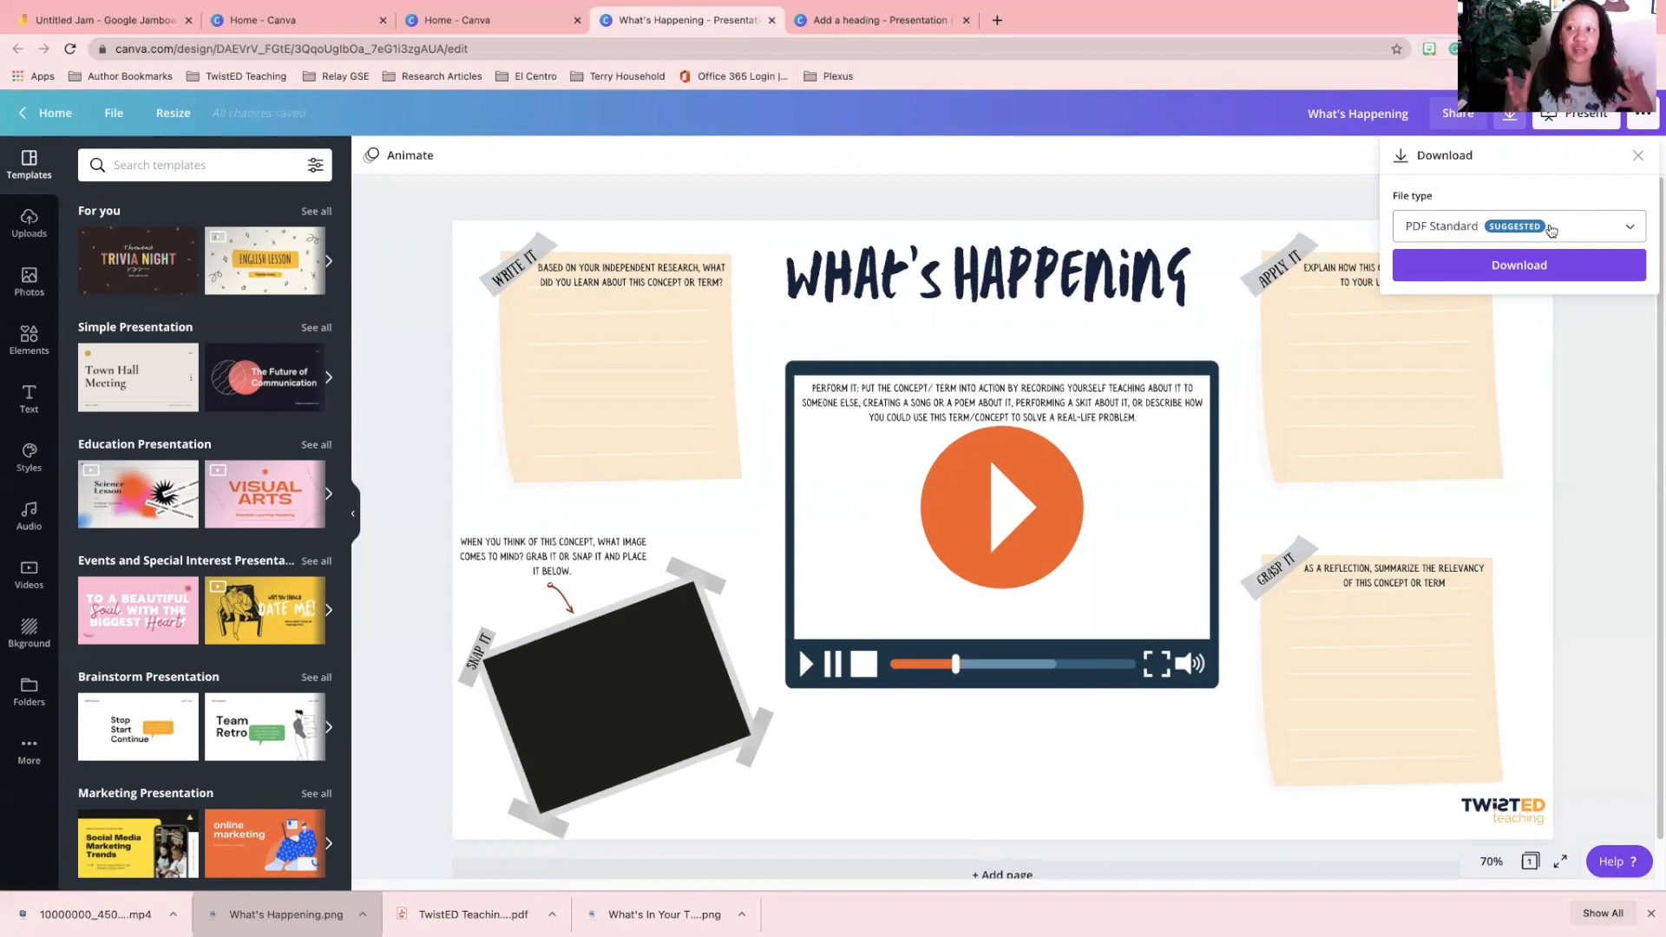
pyautogui.click(1637, 155)
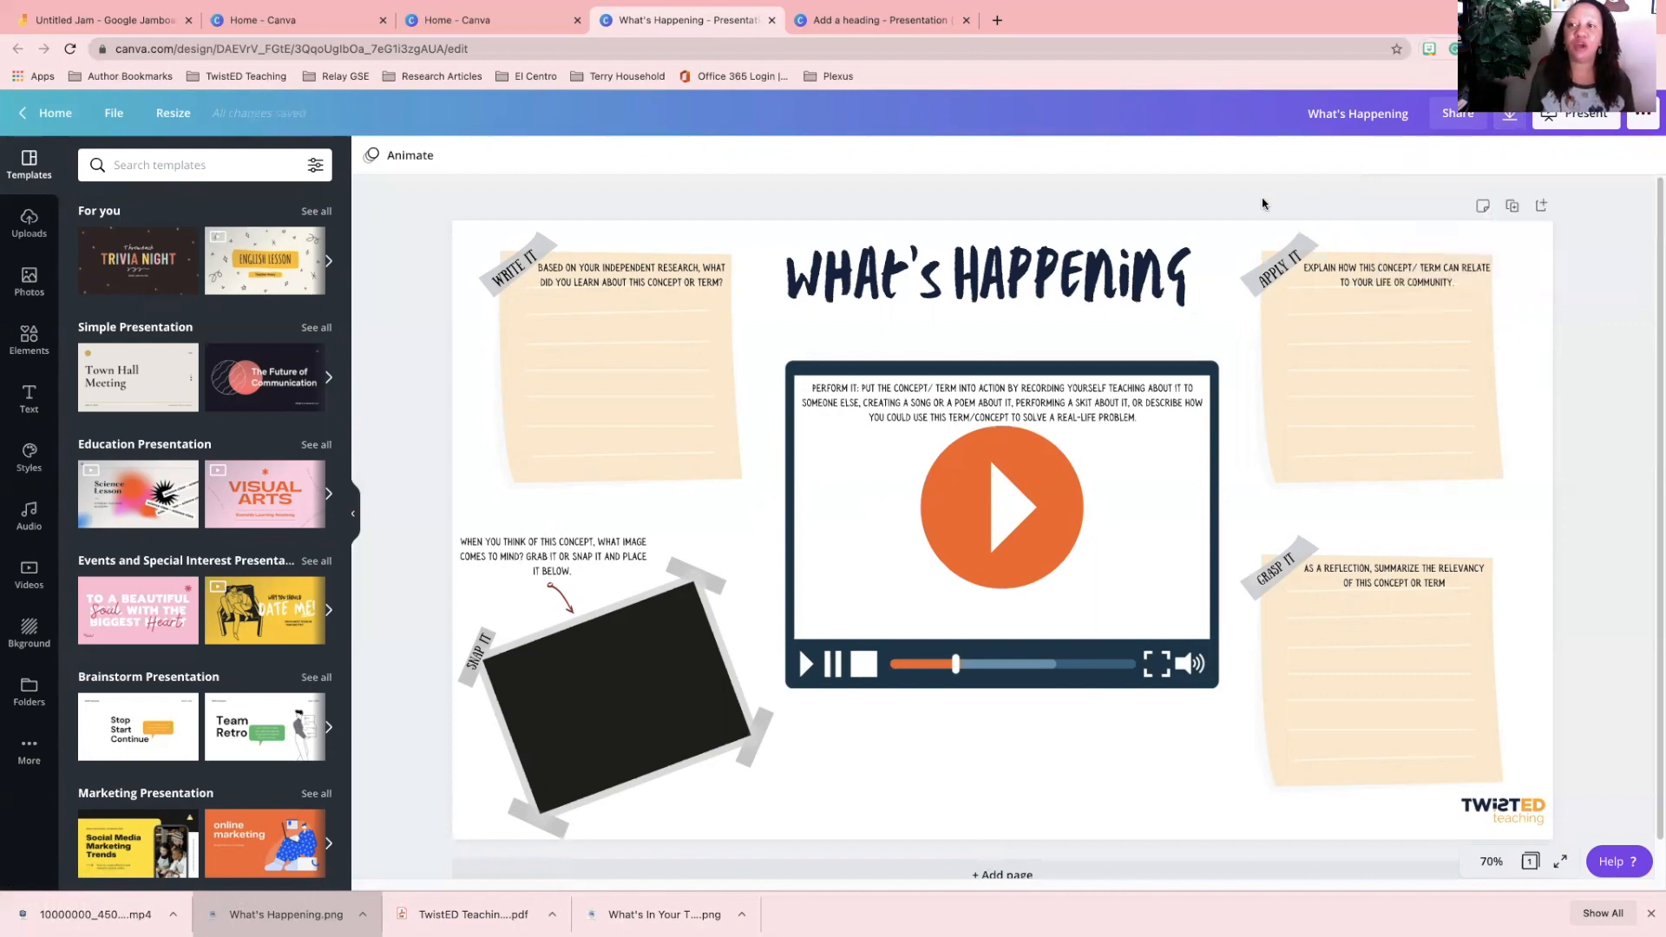
pyautogui.click(1370, 361)
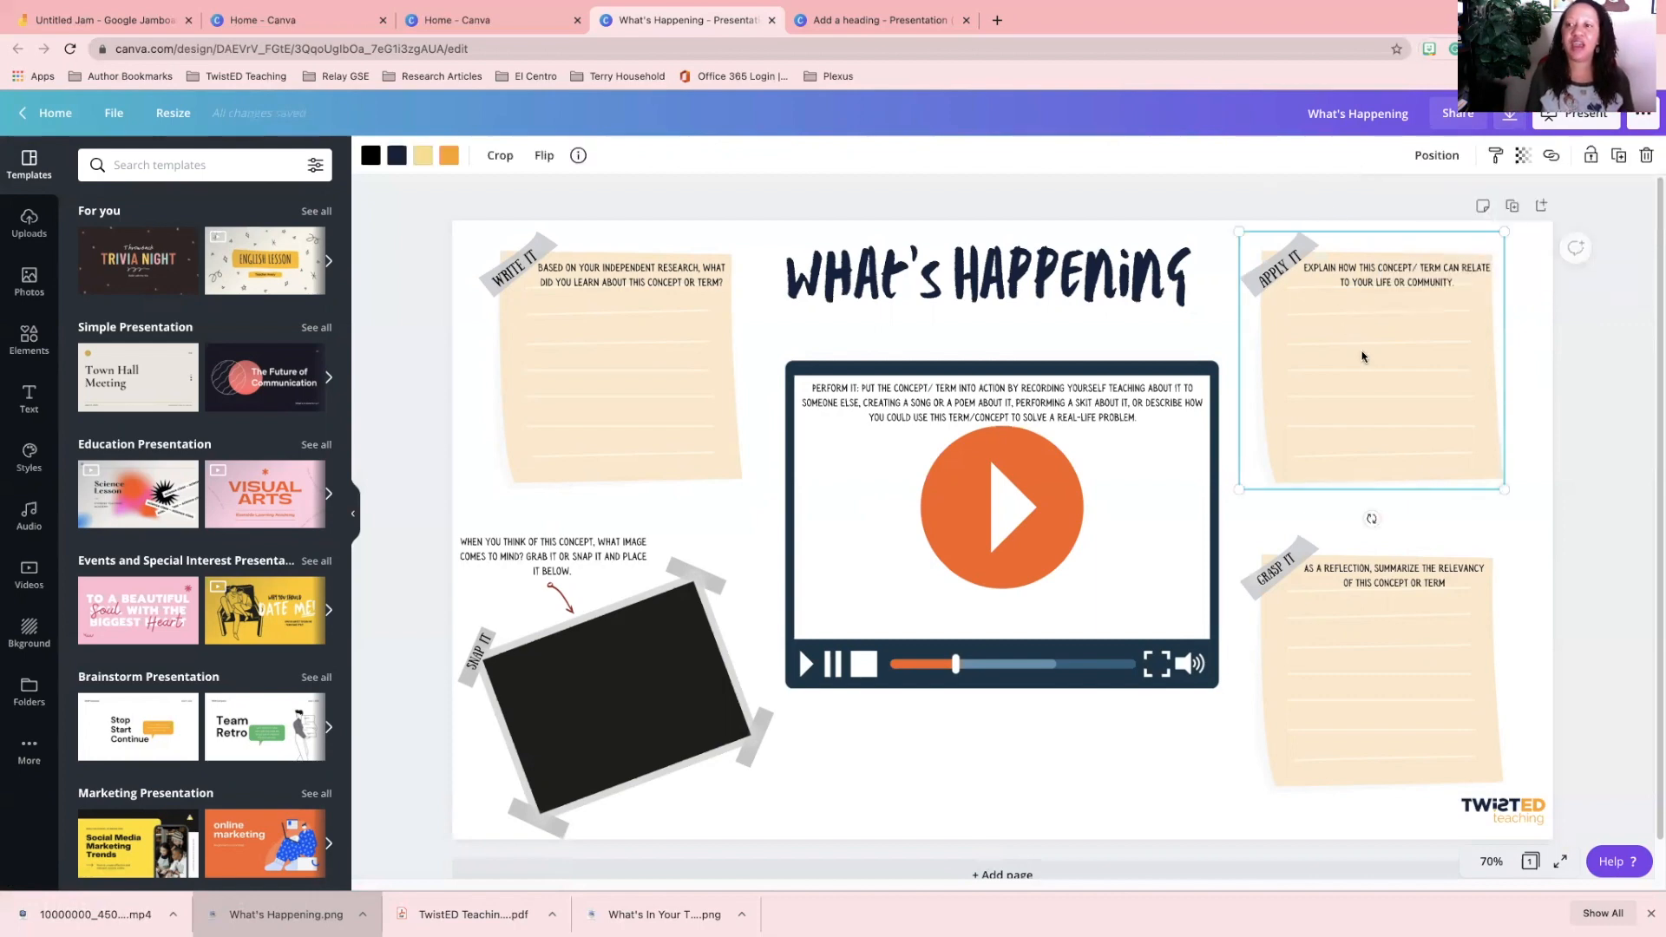
pyautogui.moveTo(1388, 337)
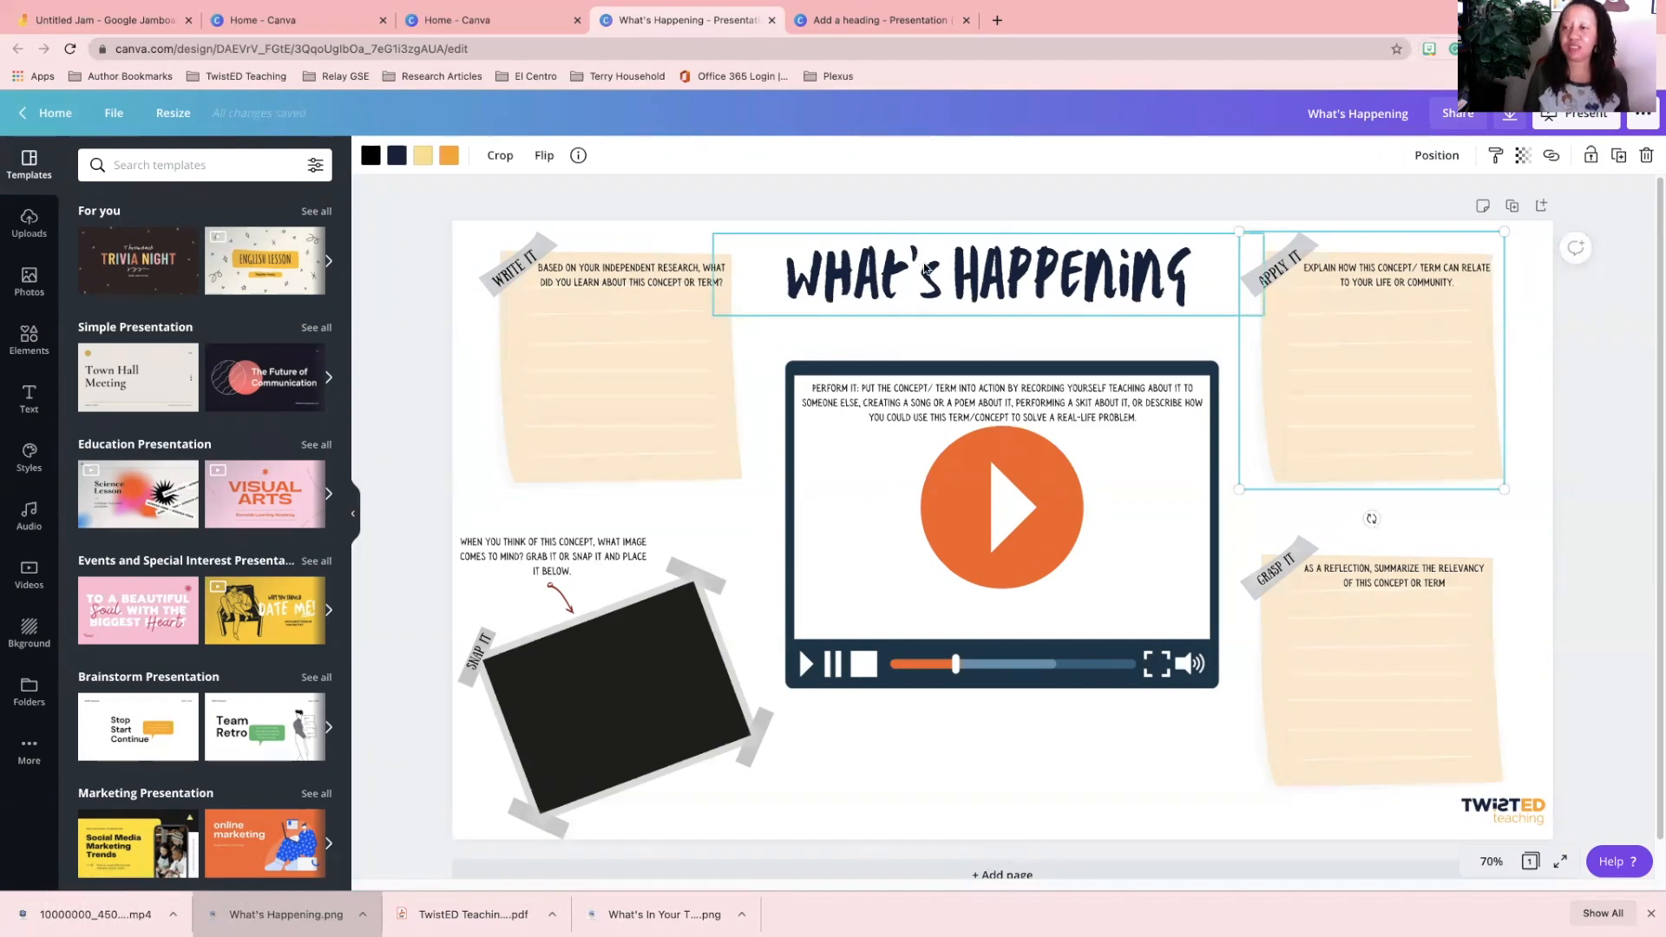
# Link the What's Happening title to the copied Jamboard URL.
pyautogui.click(989, 274)
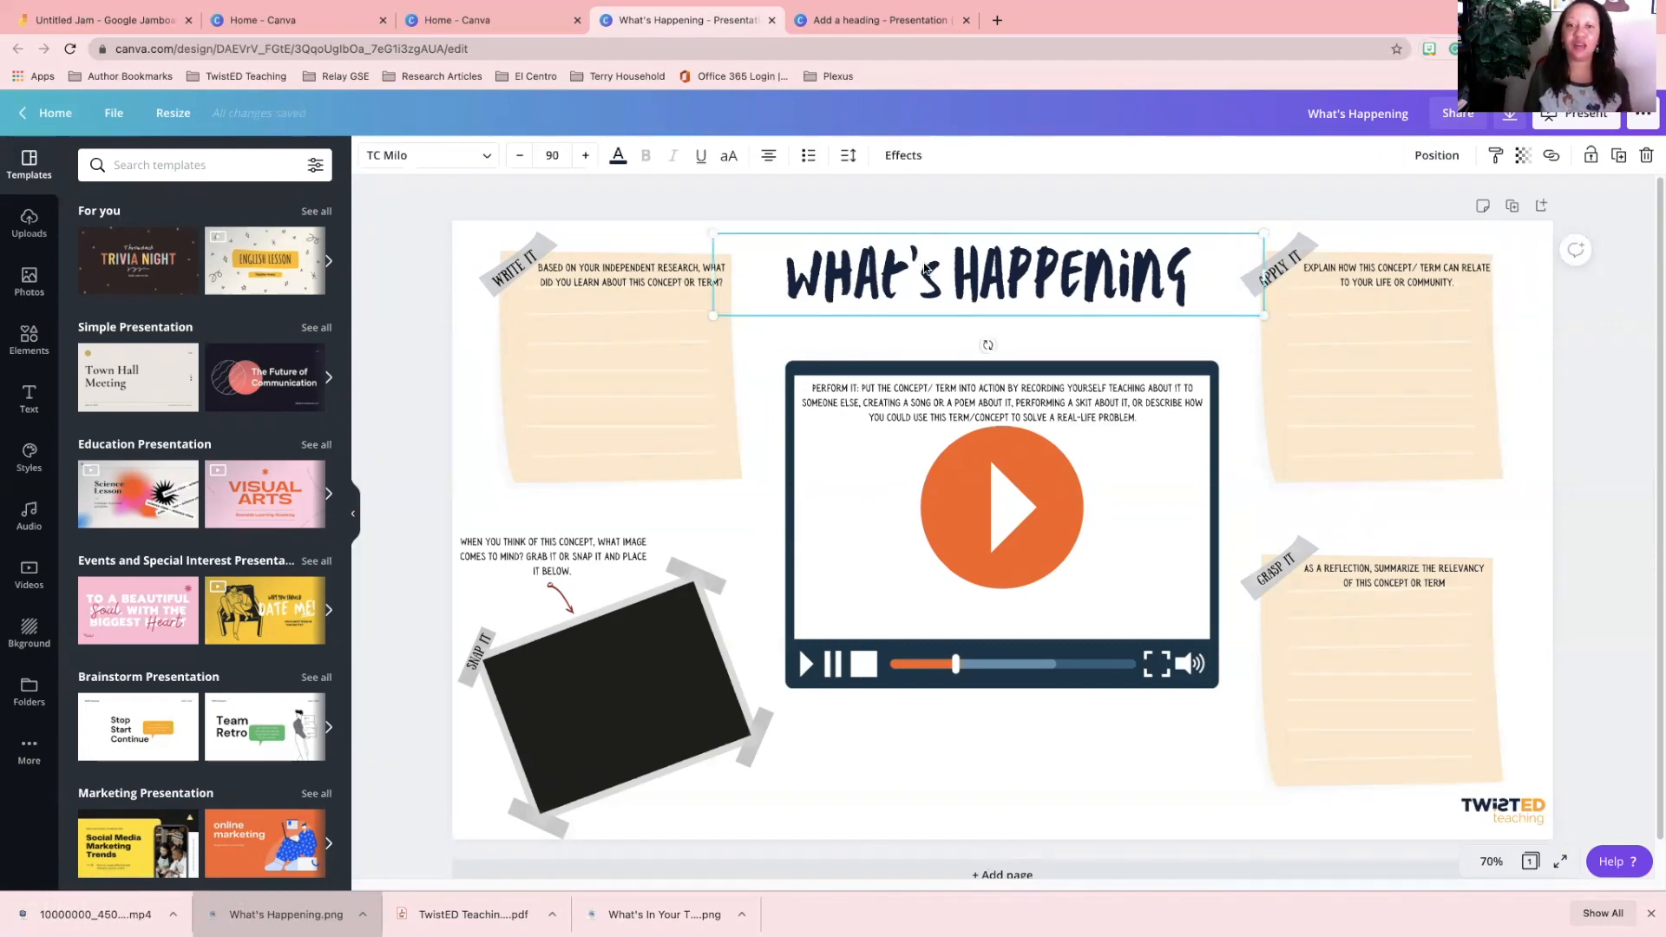
pyautogui.click(100, 19)
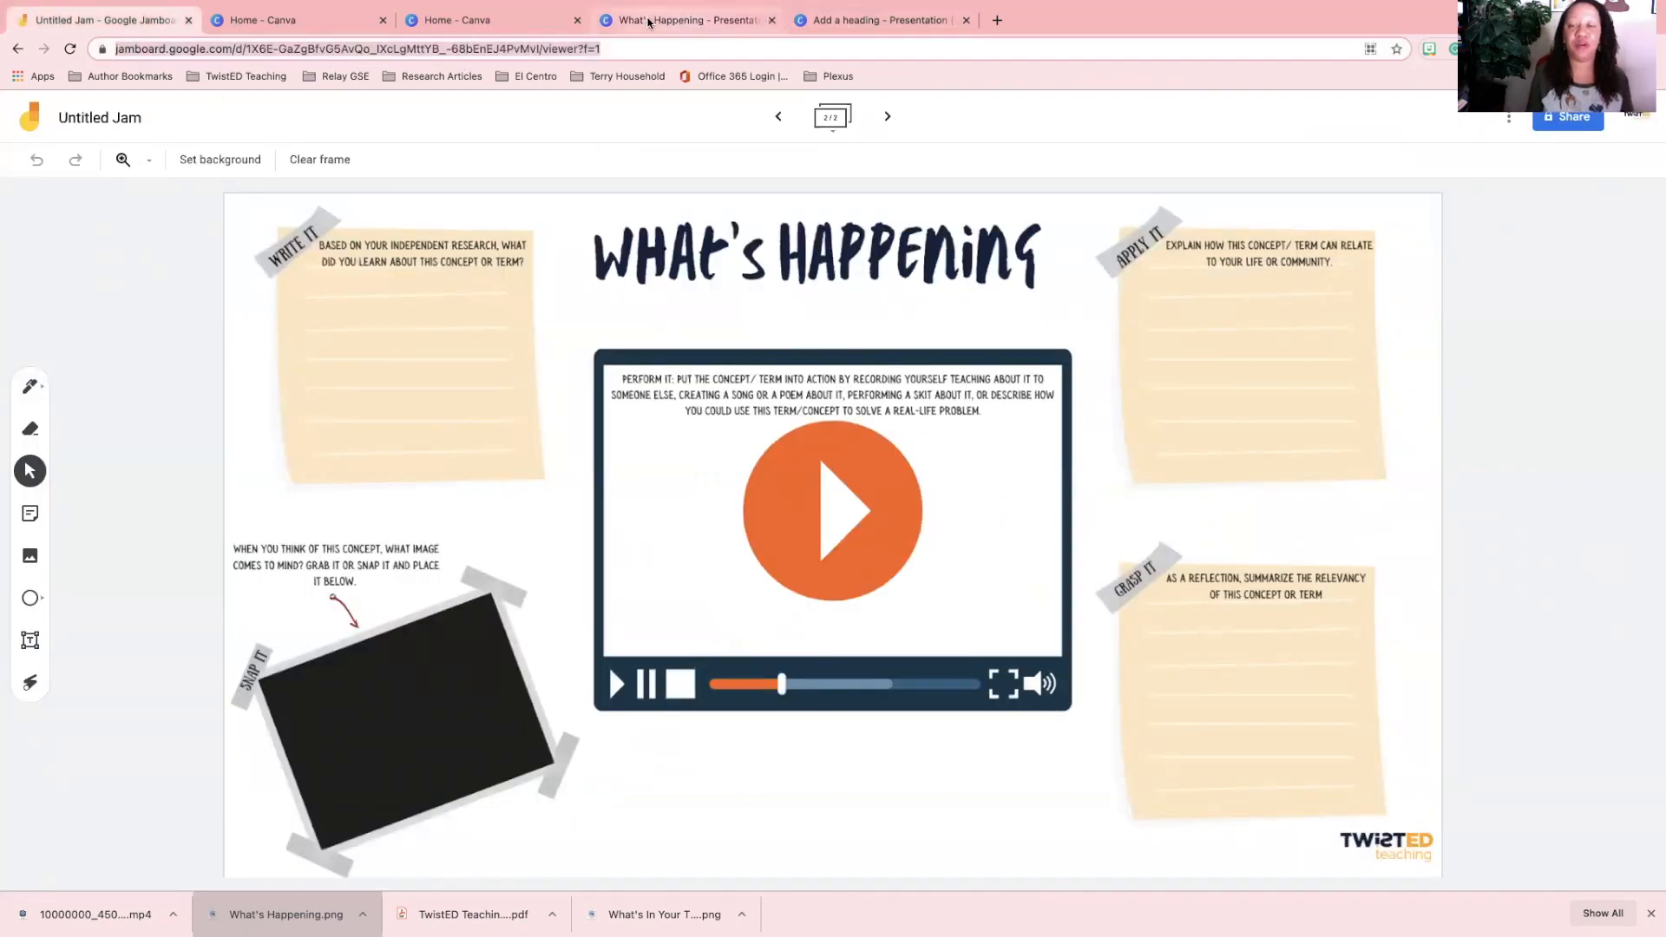
pyautogui.click(686, 19)
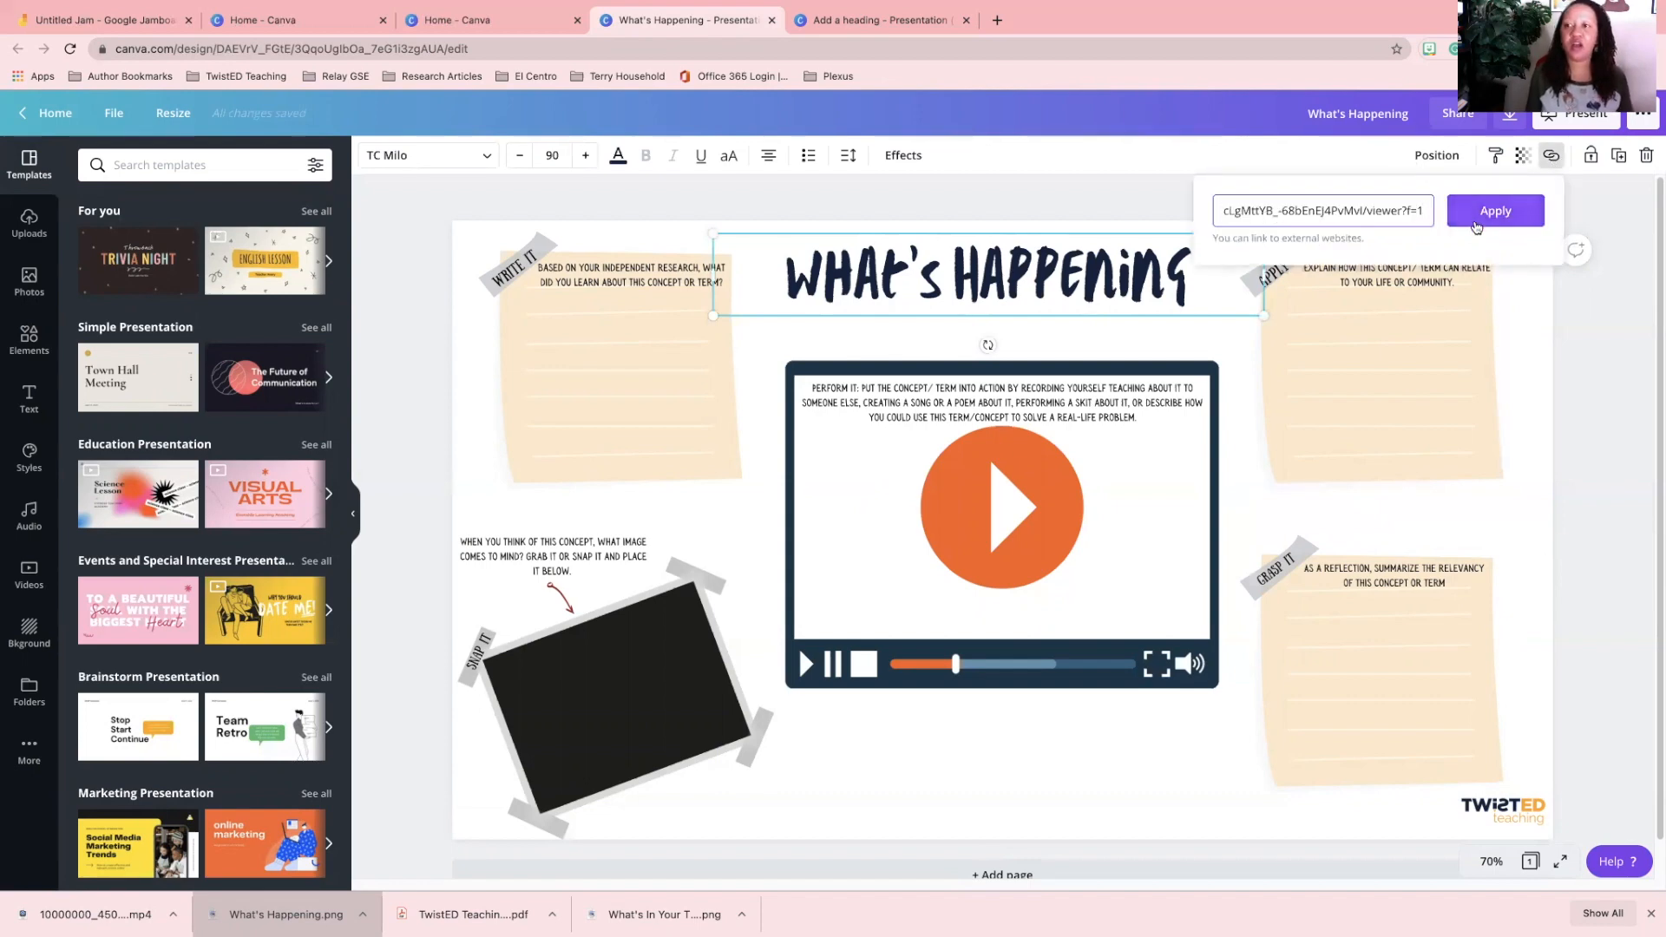
pyautogui.click(1494, 210)
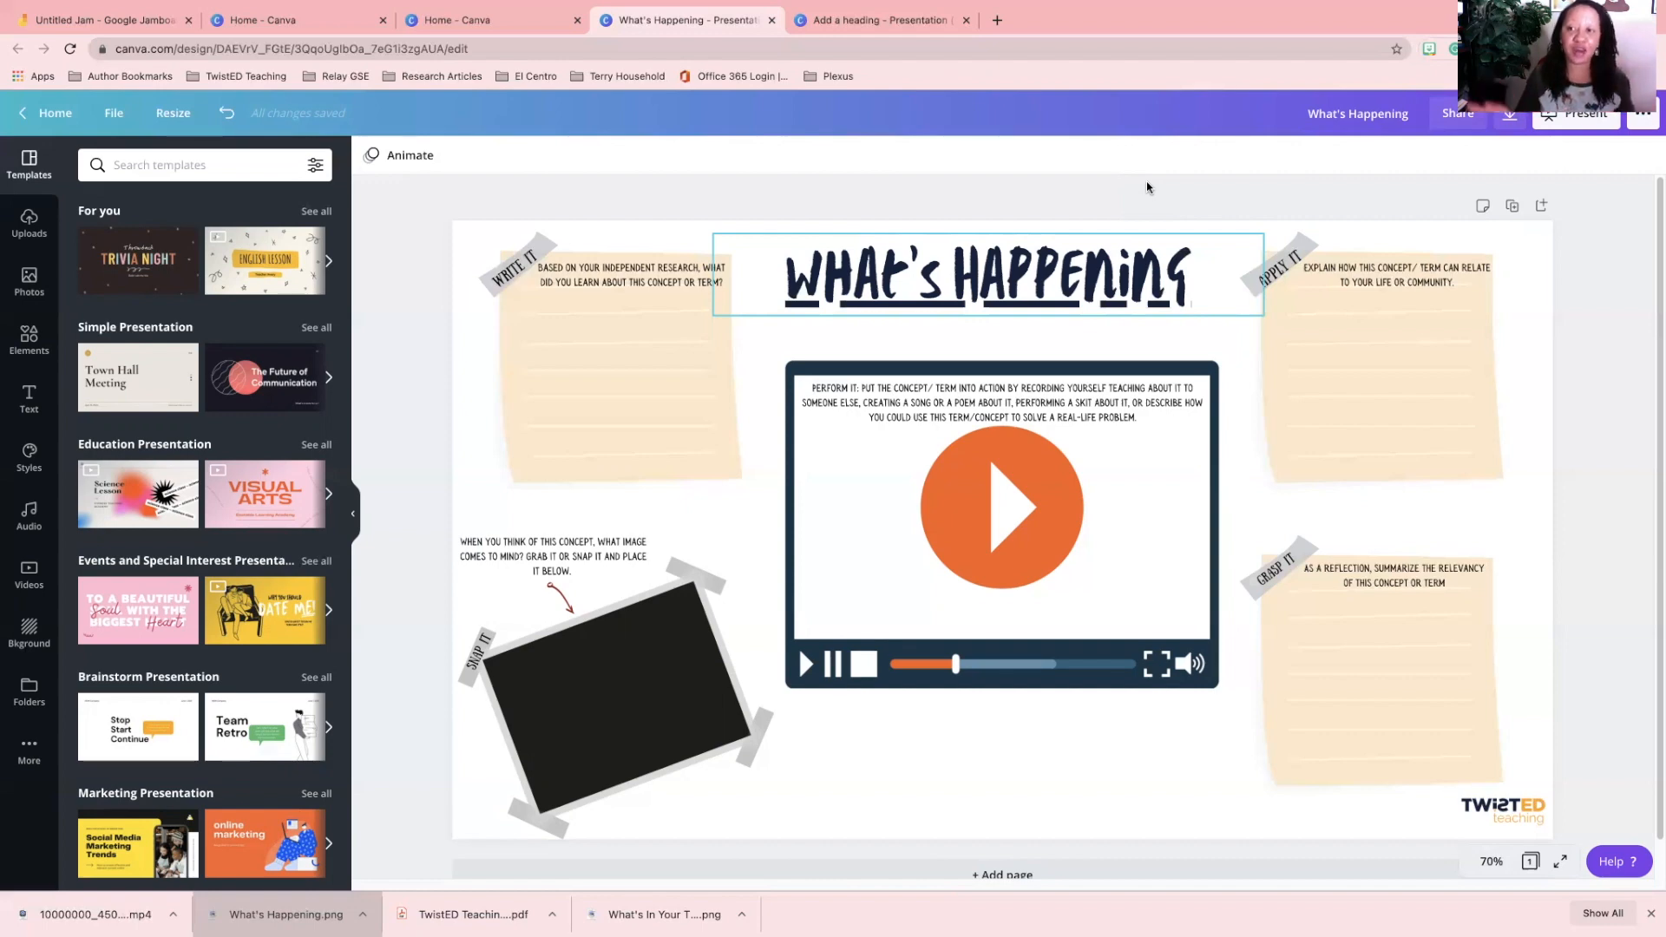
pyautogui.click(1395, 274)
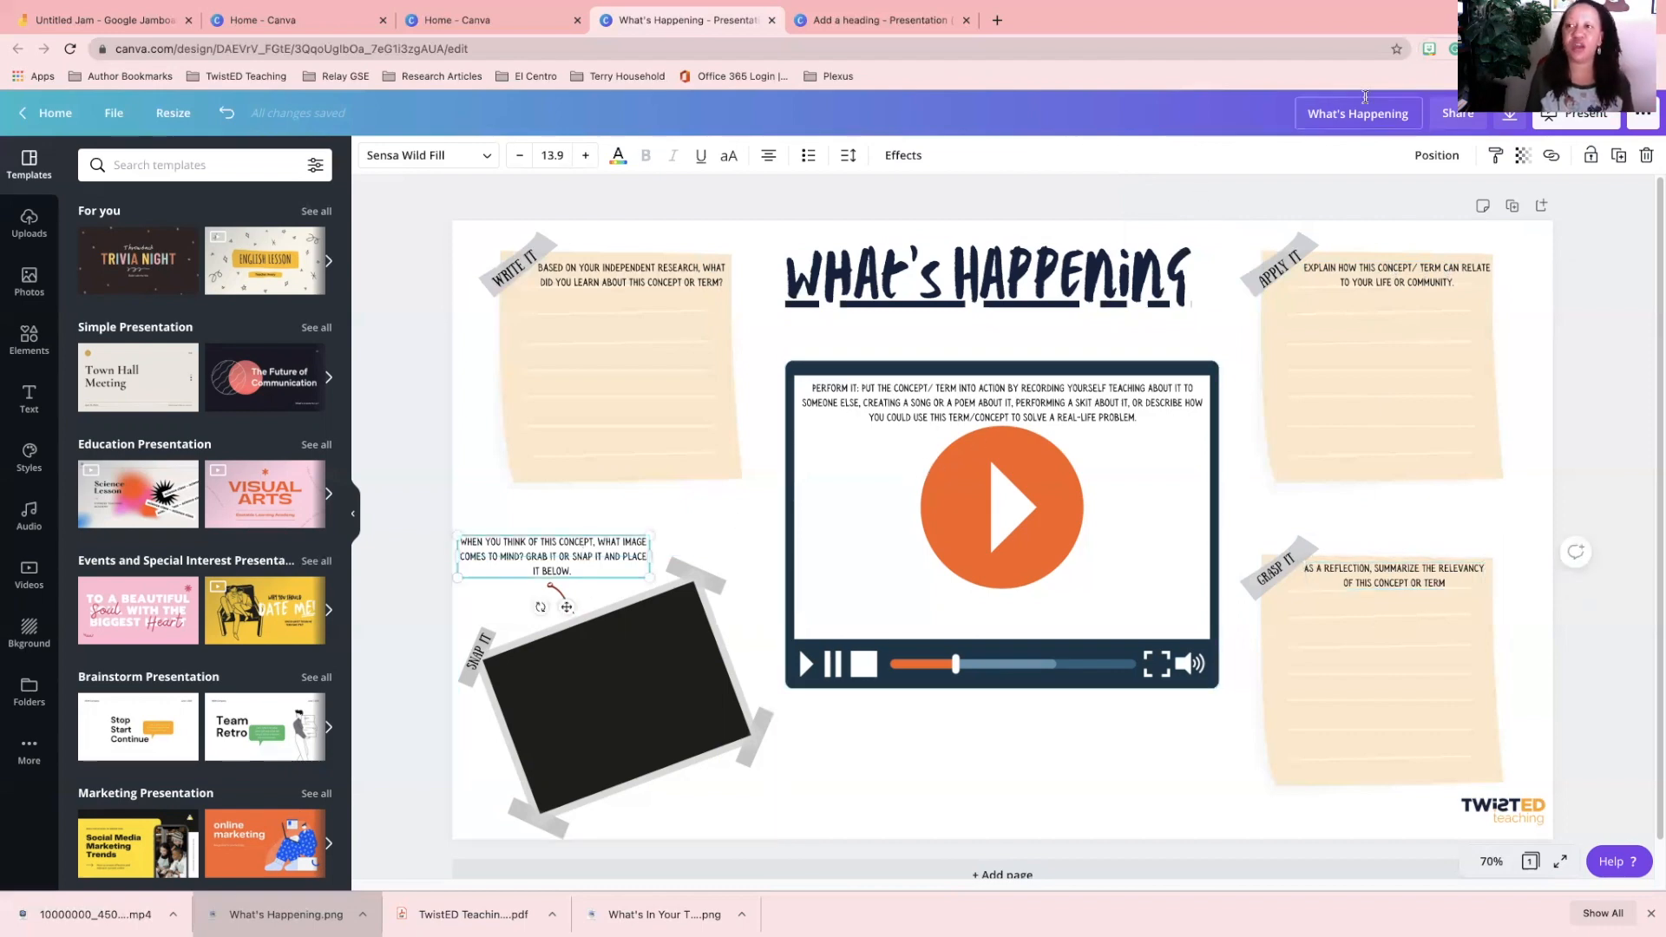
pyautogui.click(1508, 113)
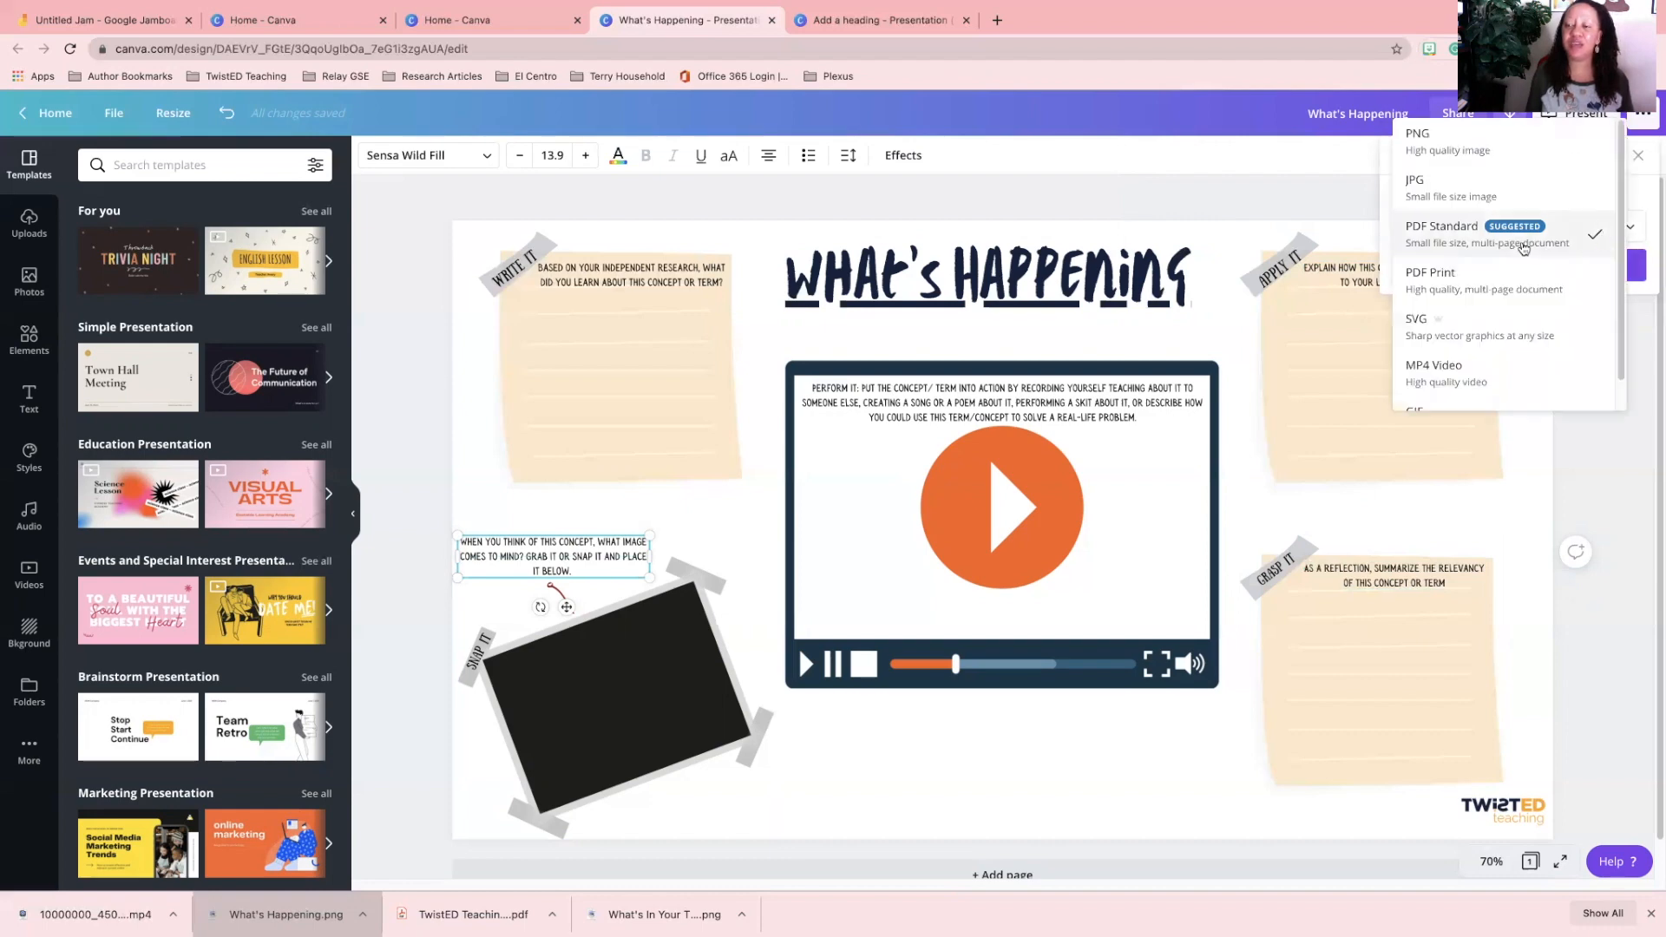
# Download the slide as a PNG and return to the Jamboard tab.
pyautogui.click(1417, 141)
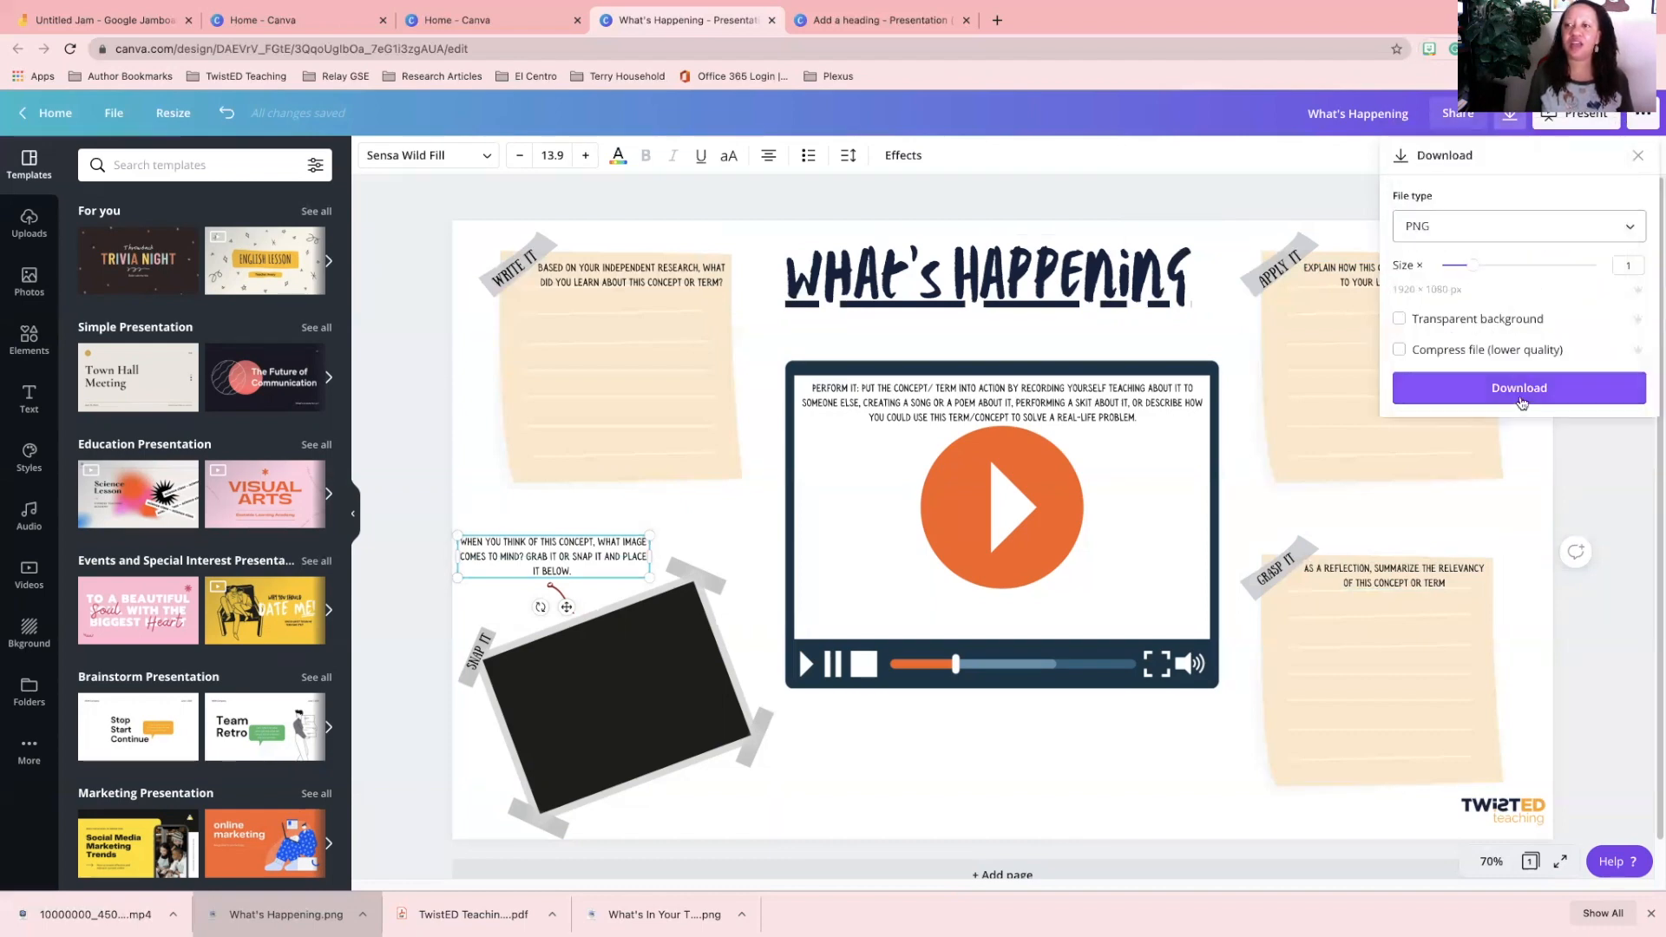
pyautogui.click(1518, 388)
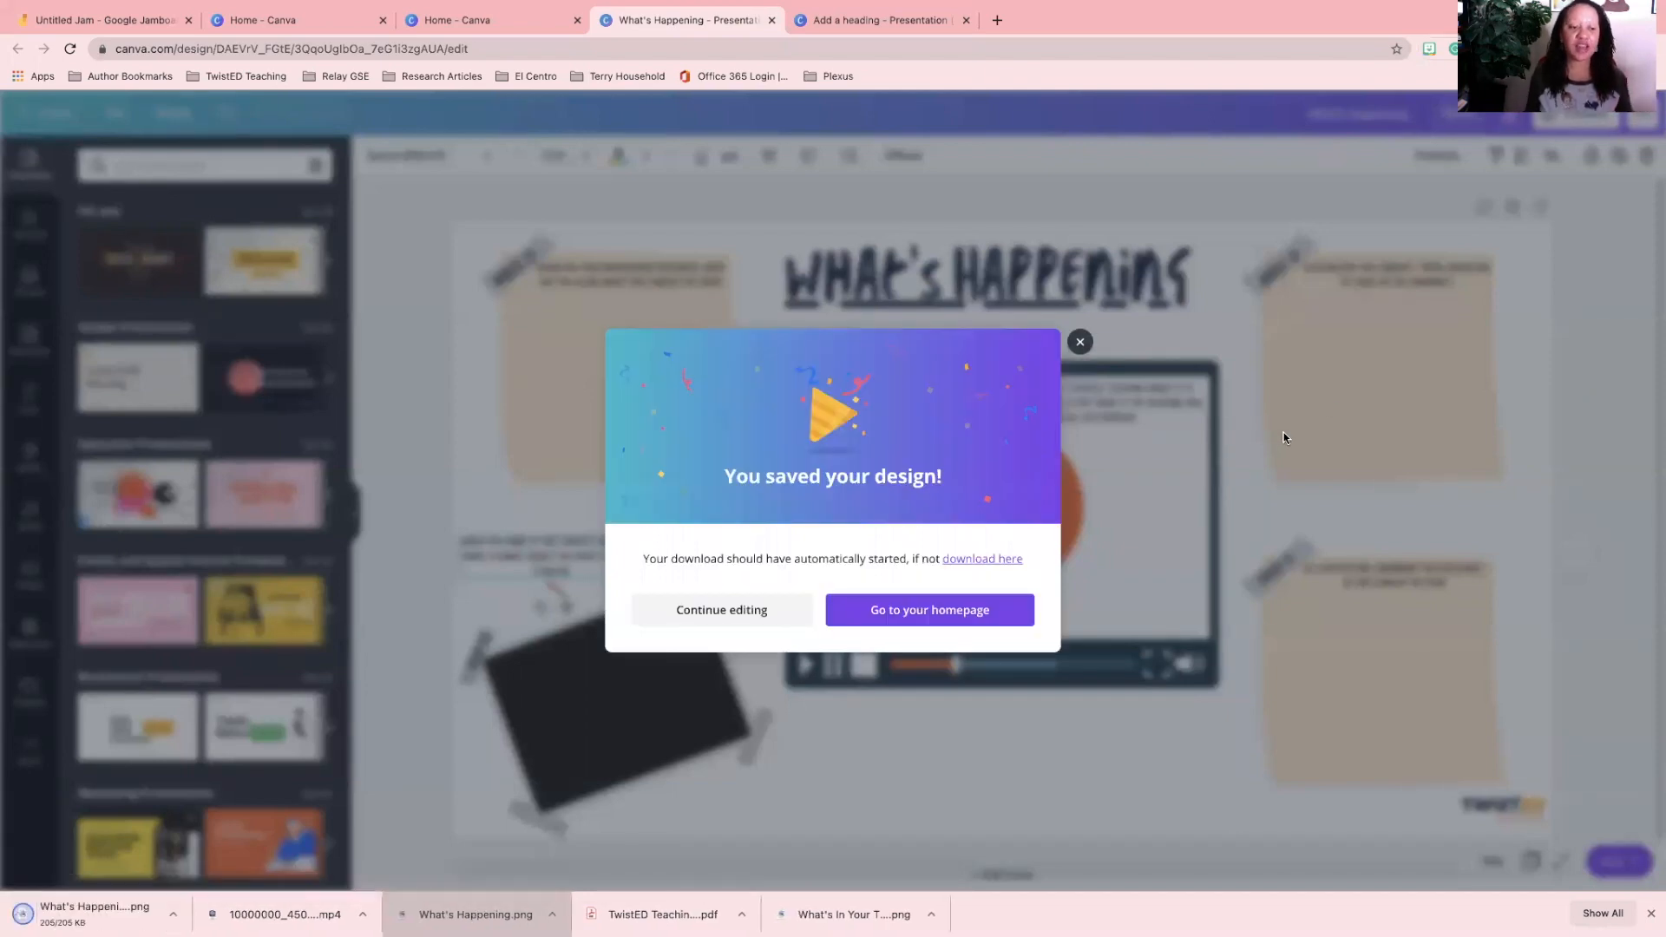
pyautogui.click(100, 19)
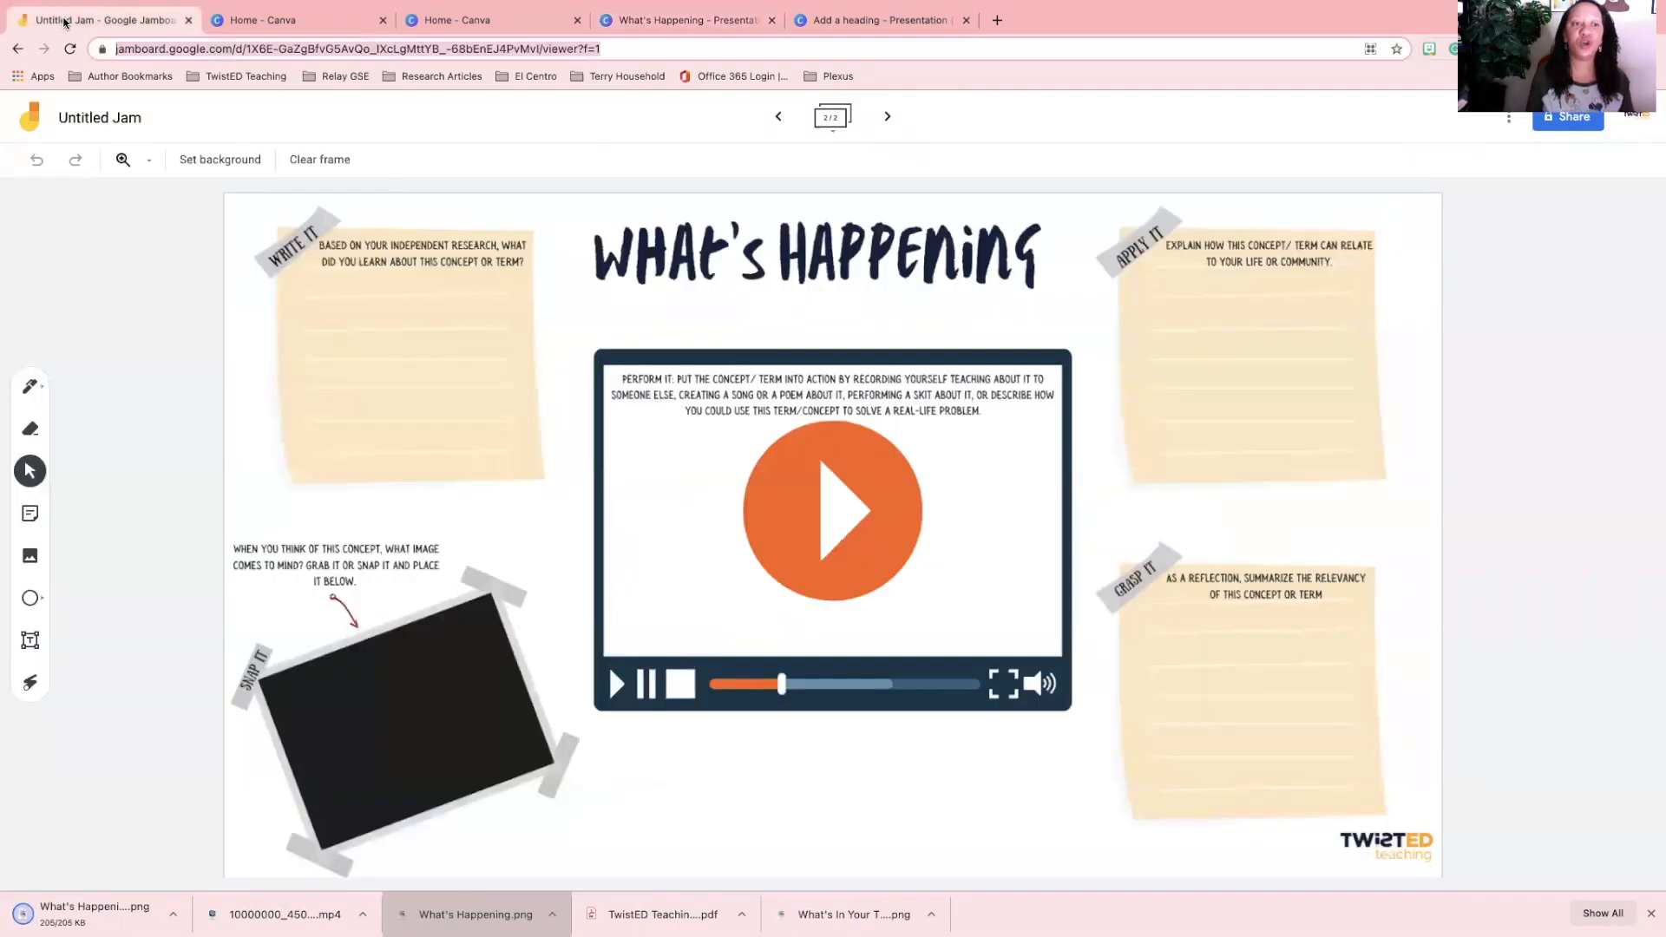
pyautogui.moveTo(295, 19)
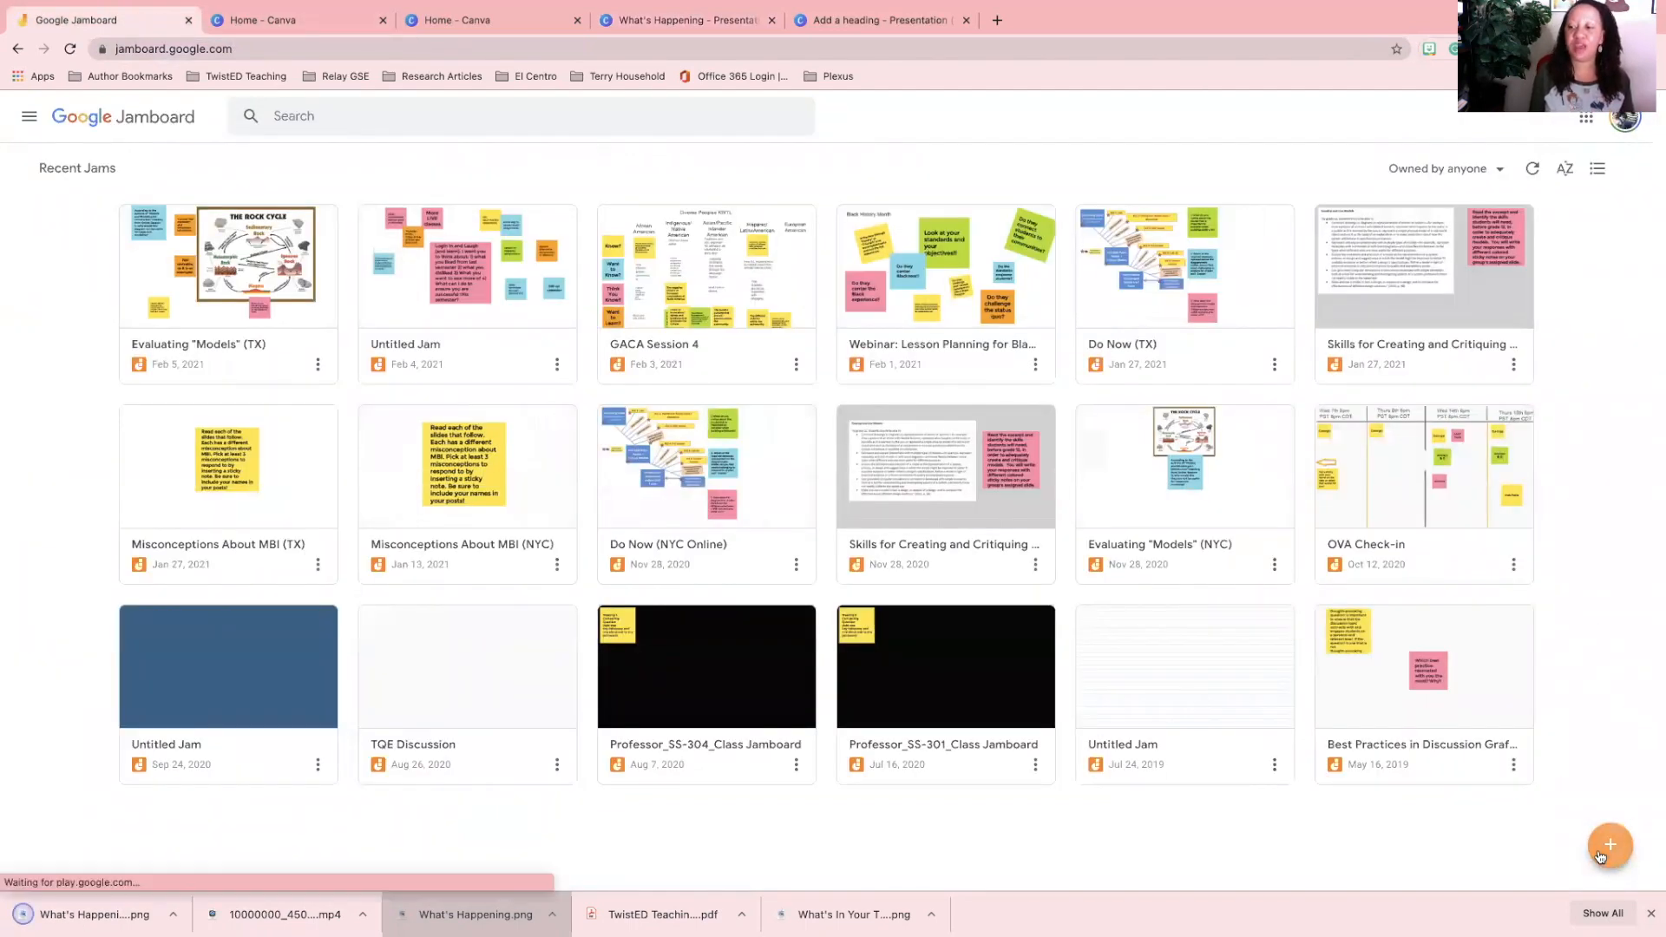
# Create a new blank jam from the Jamboard home page.
pyautogui.click(1609, 844)
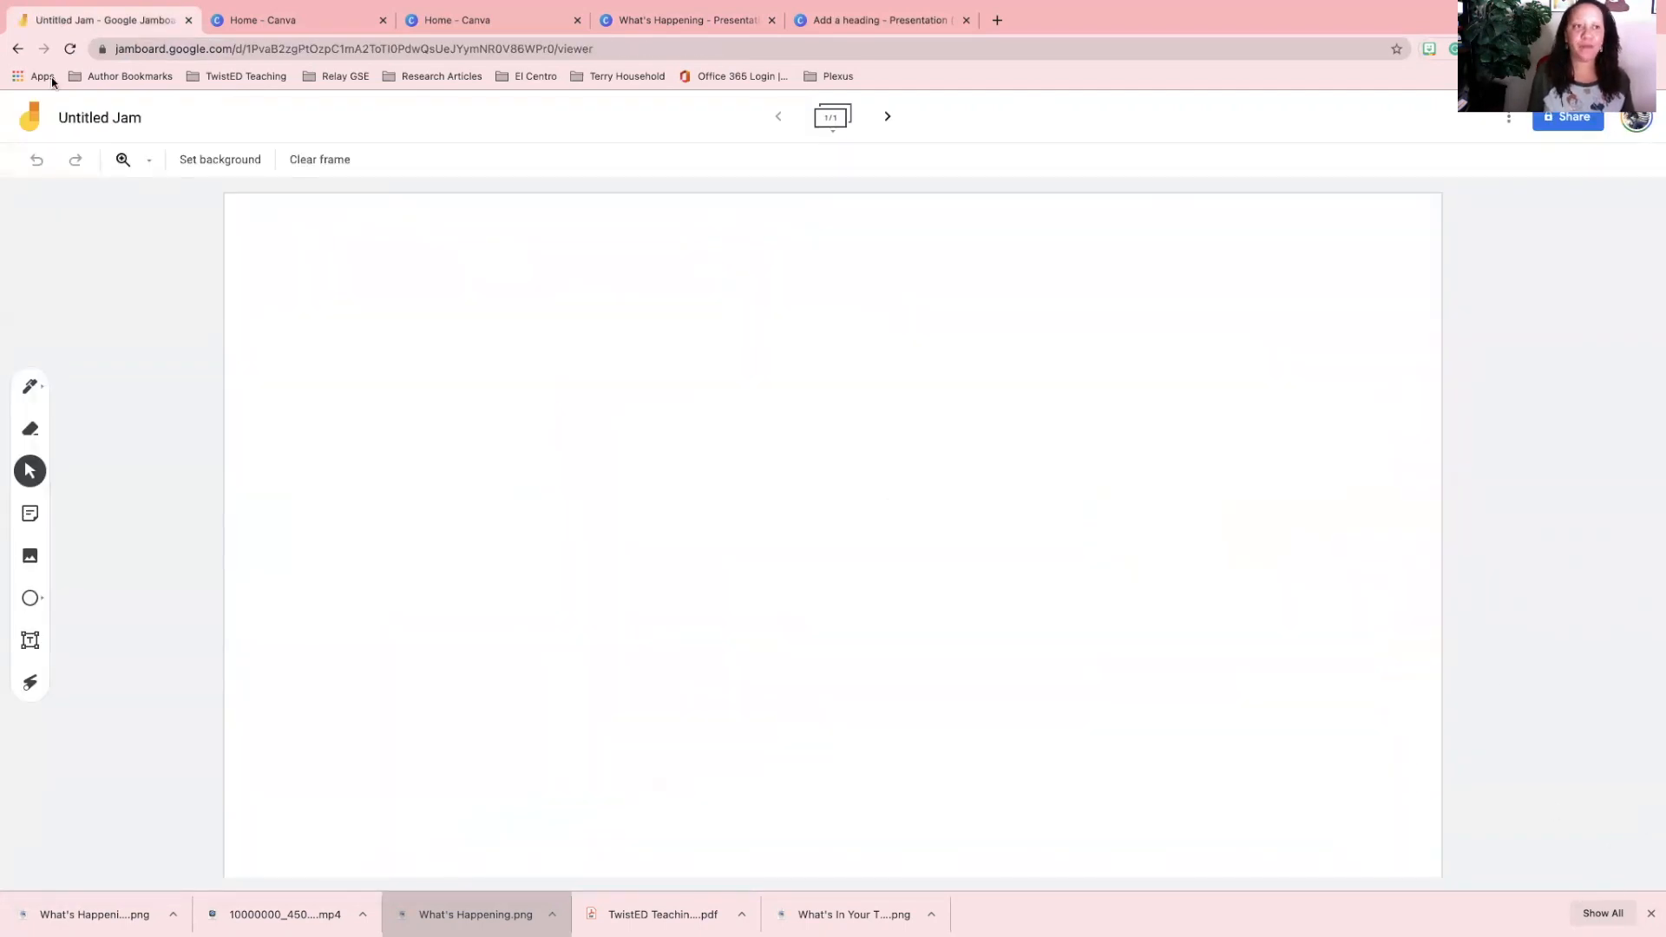
pyautogui.click(219, 159)
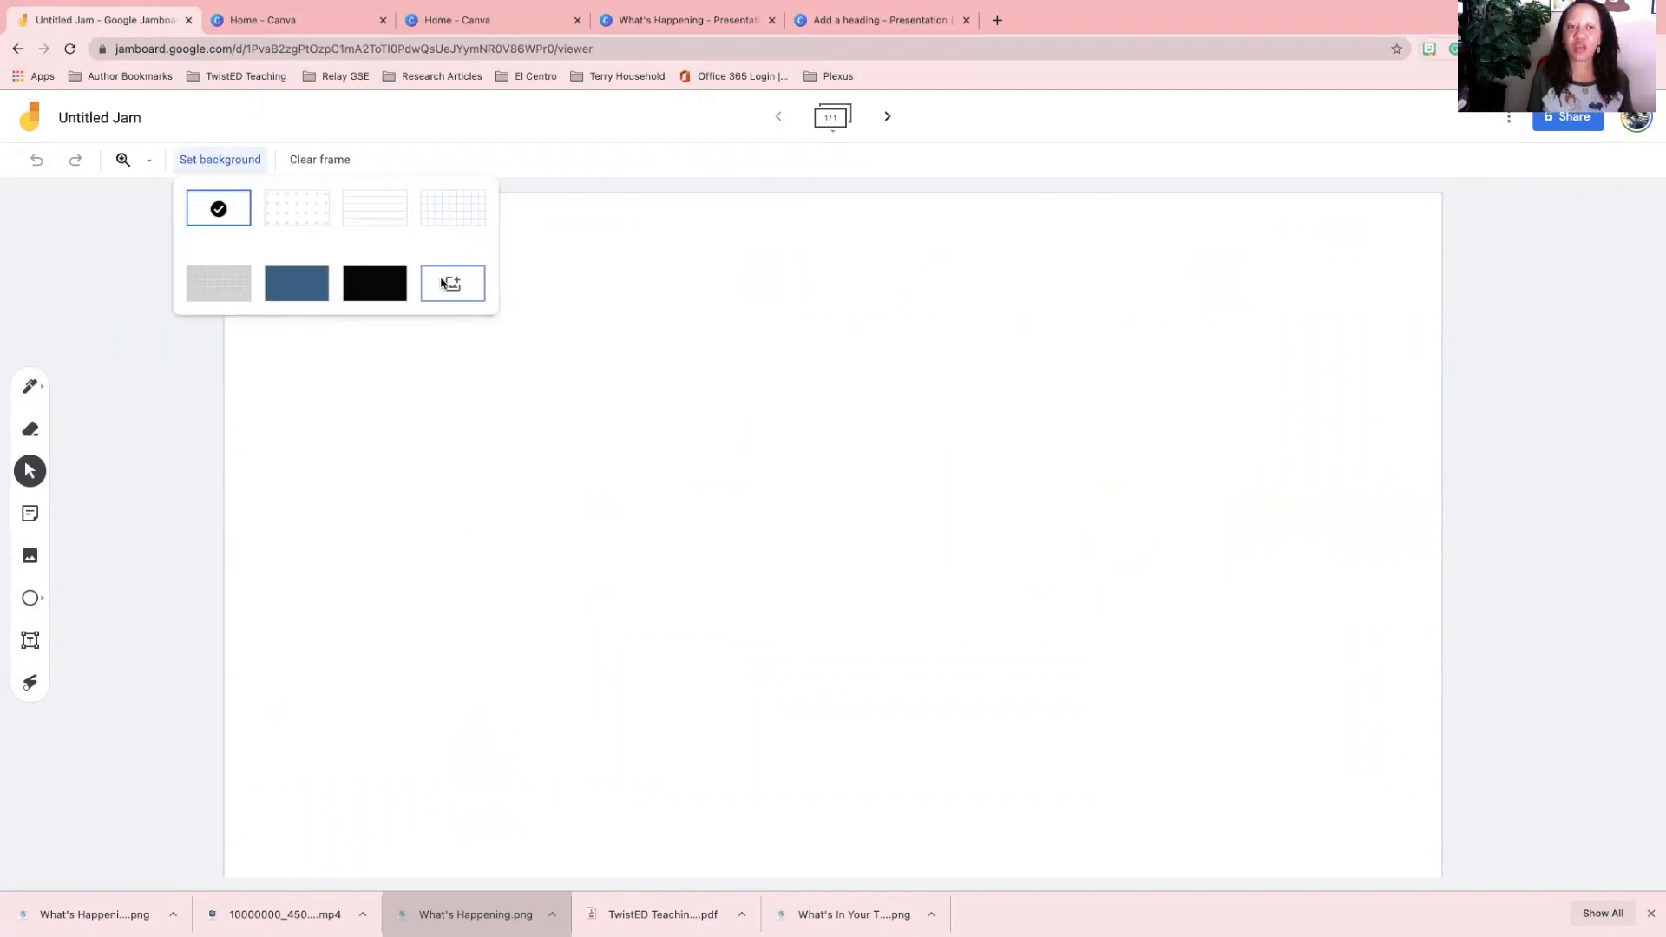
pyautogui.moveTo(451, 283)
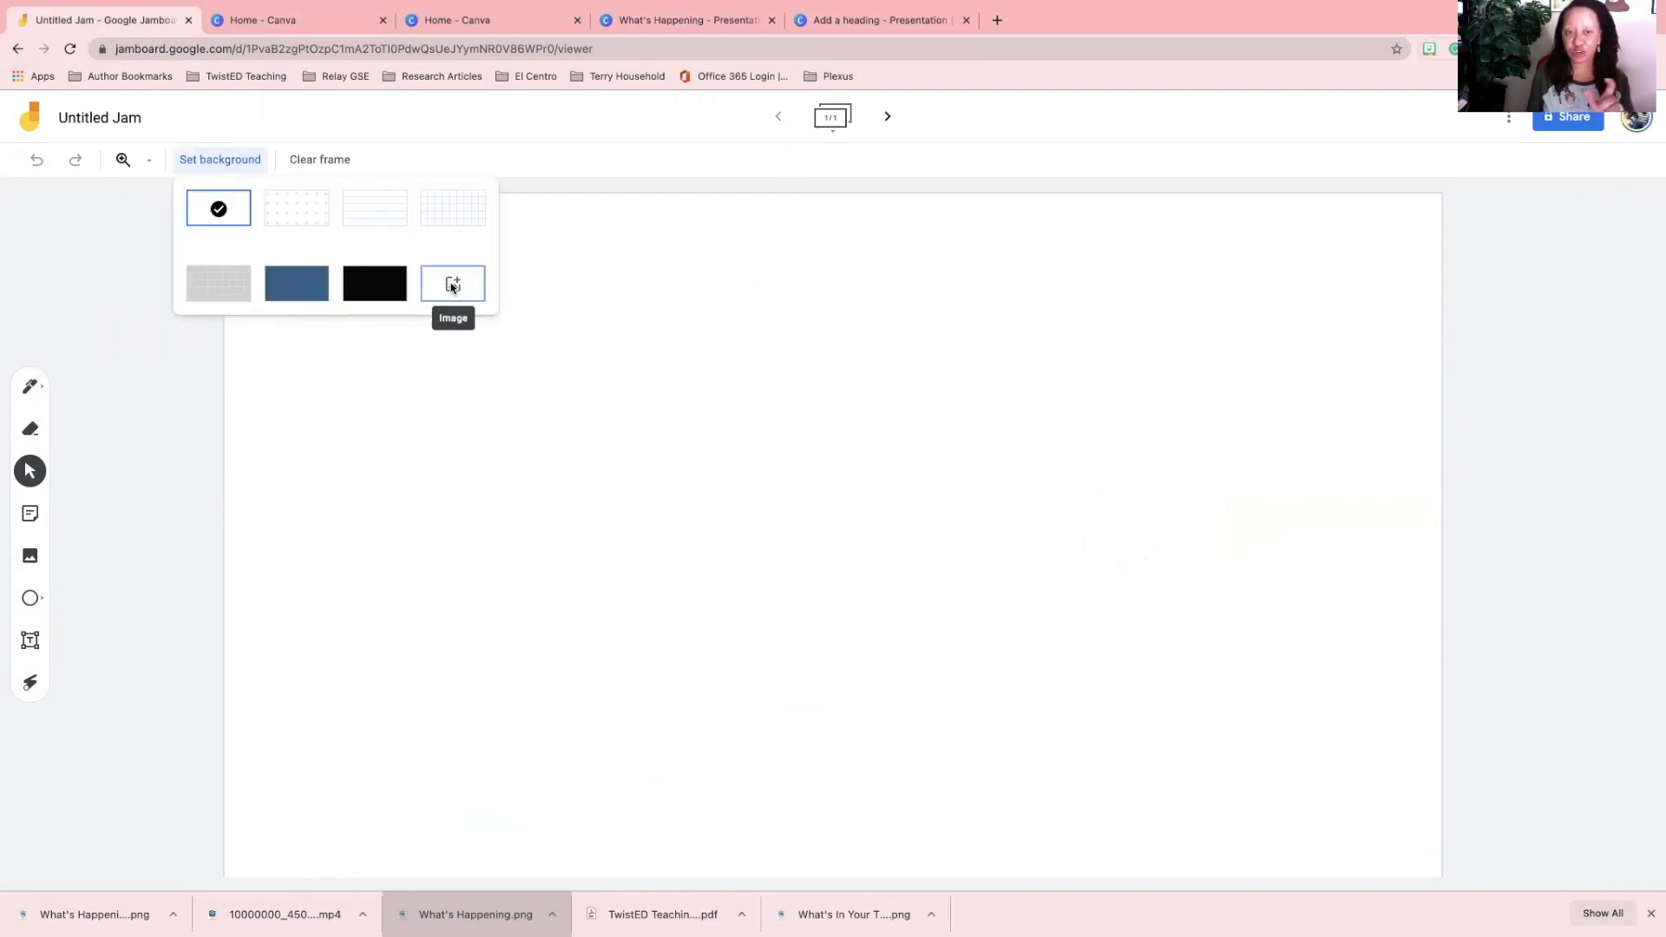
# Choose an image background and browse for the What's Happening PNG.
pyautogui.click(451, 282)
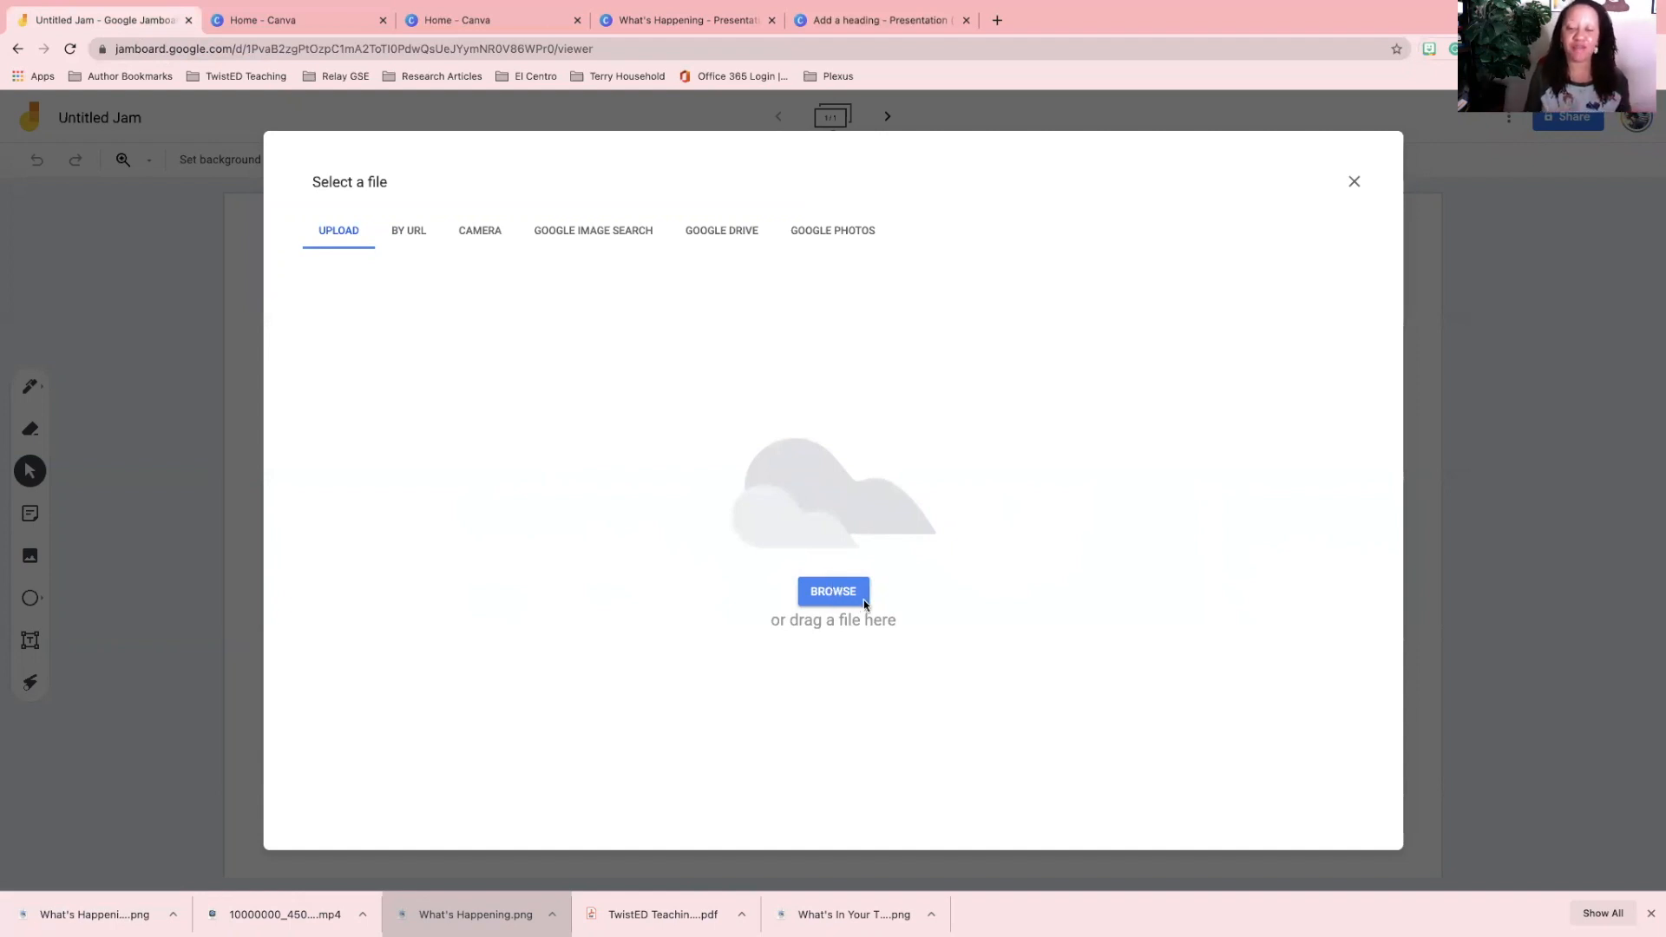
pyautogui.click(833, 591)
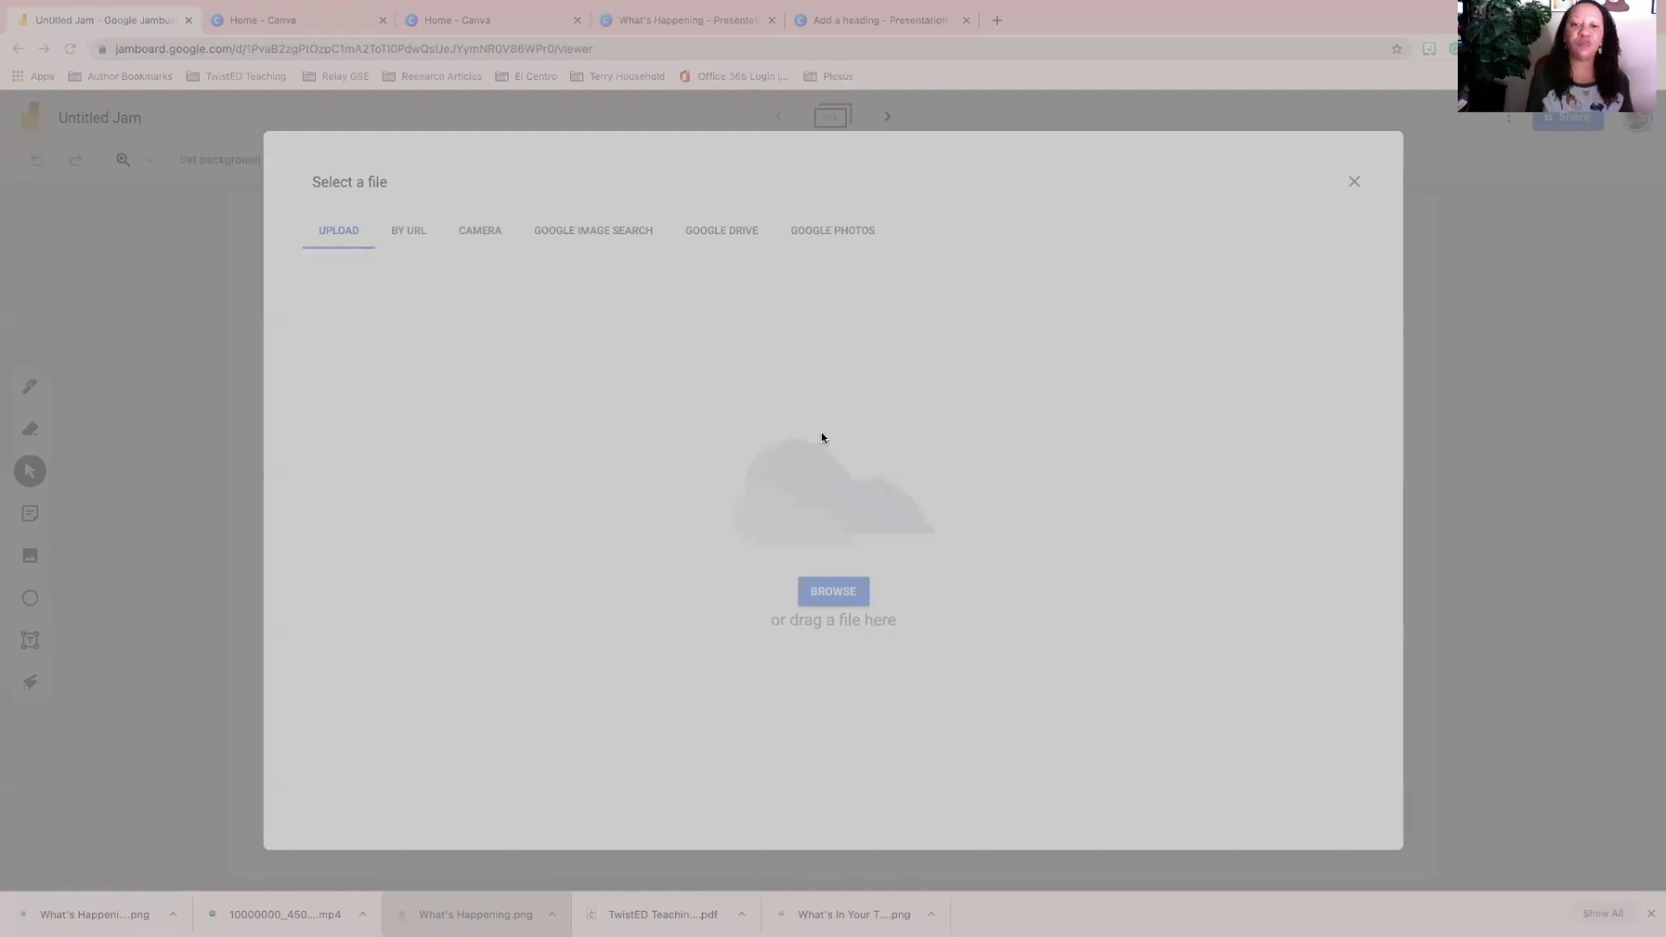
pyautogui.moveTo(1075, 618)
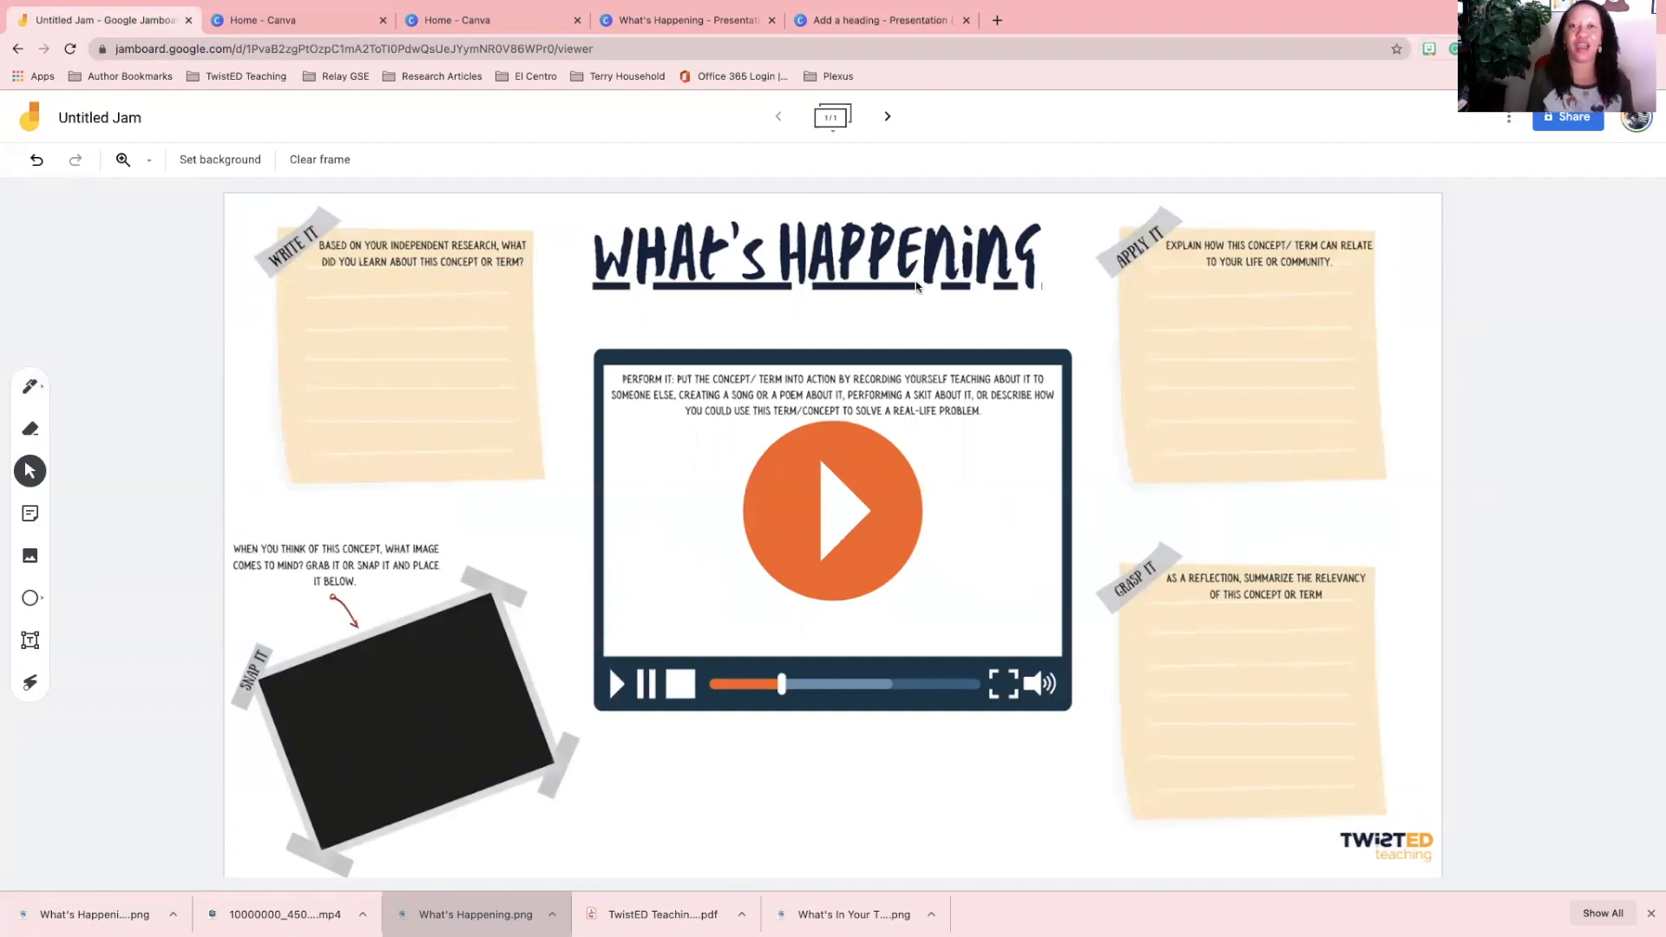
pyautogui.moveTo(714, 45)
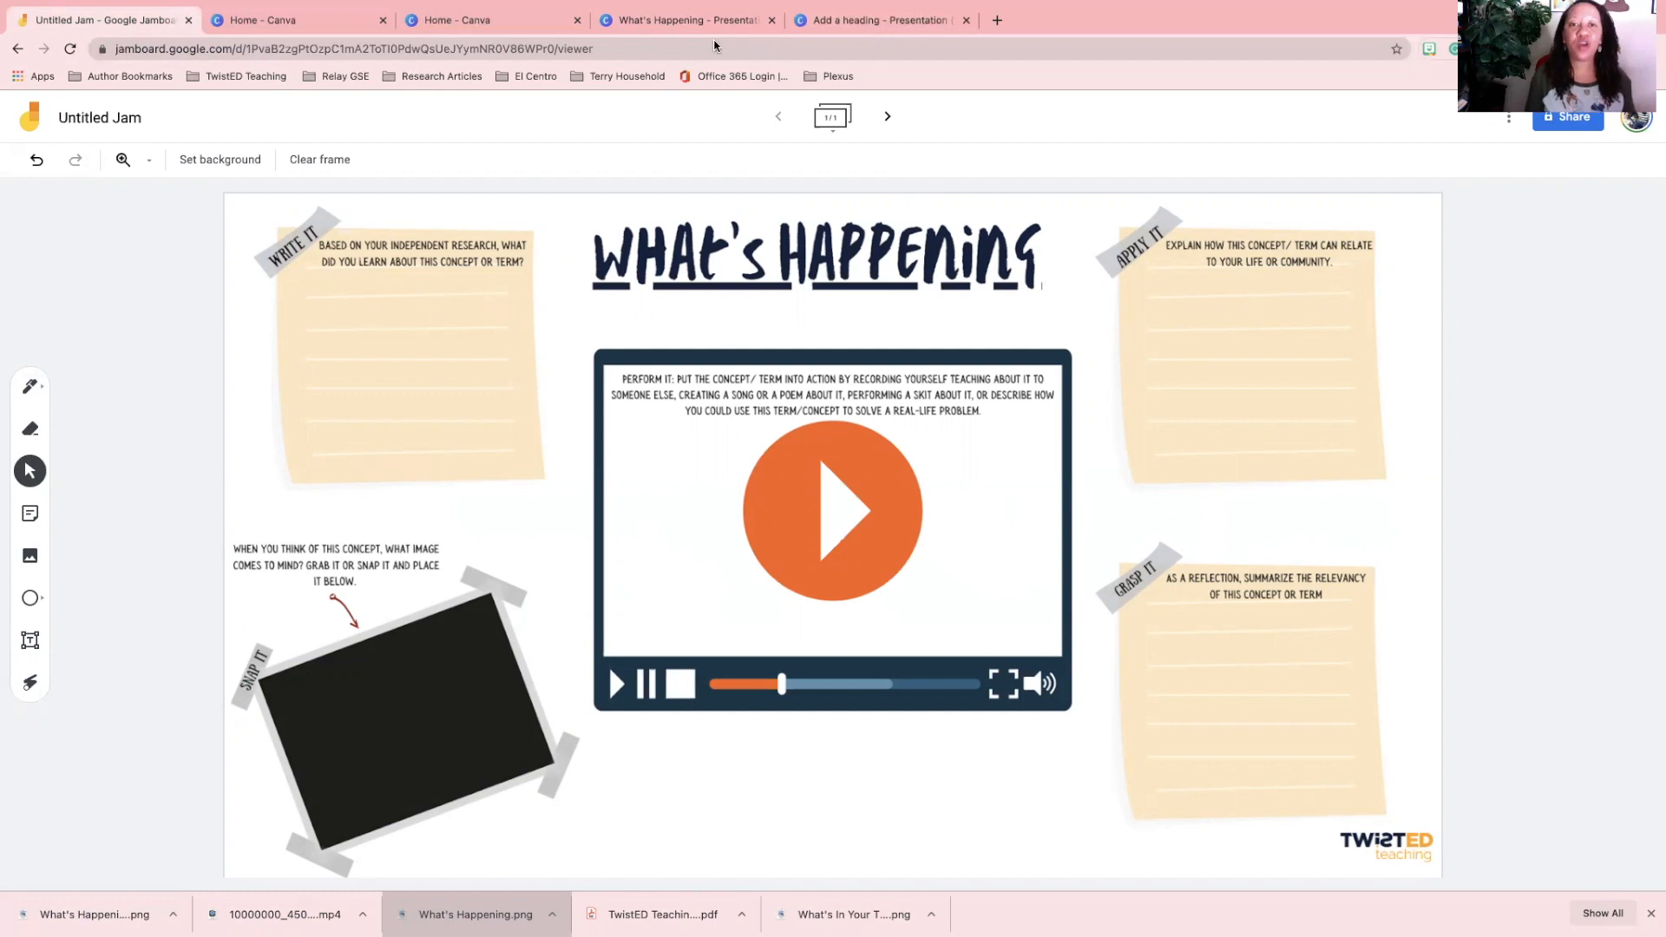
pyautogui.moveTo(786, 103)
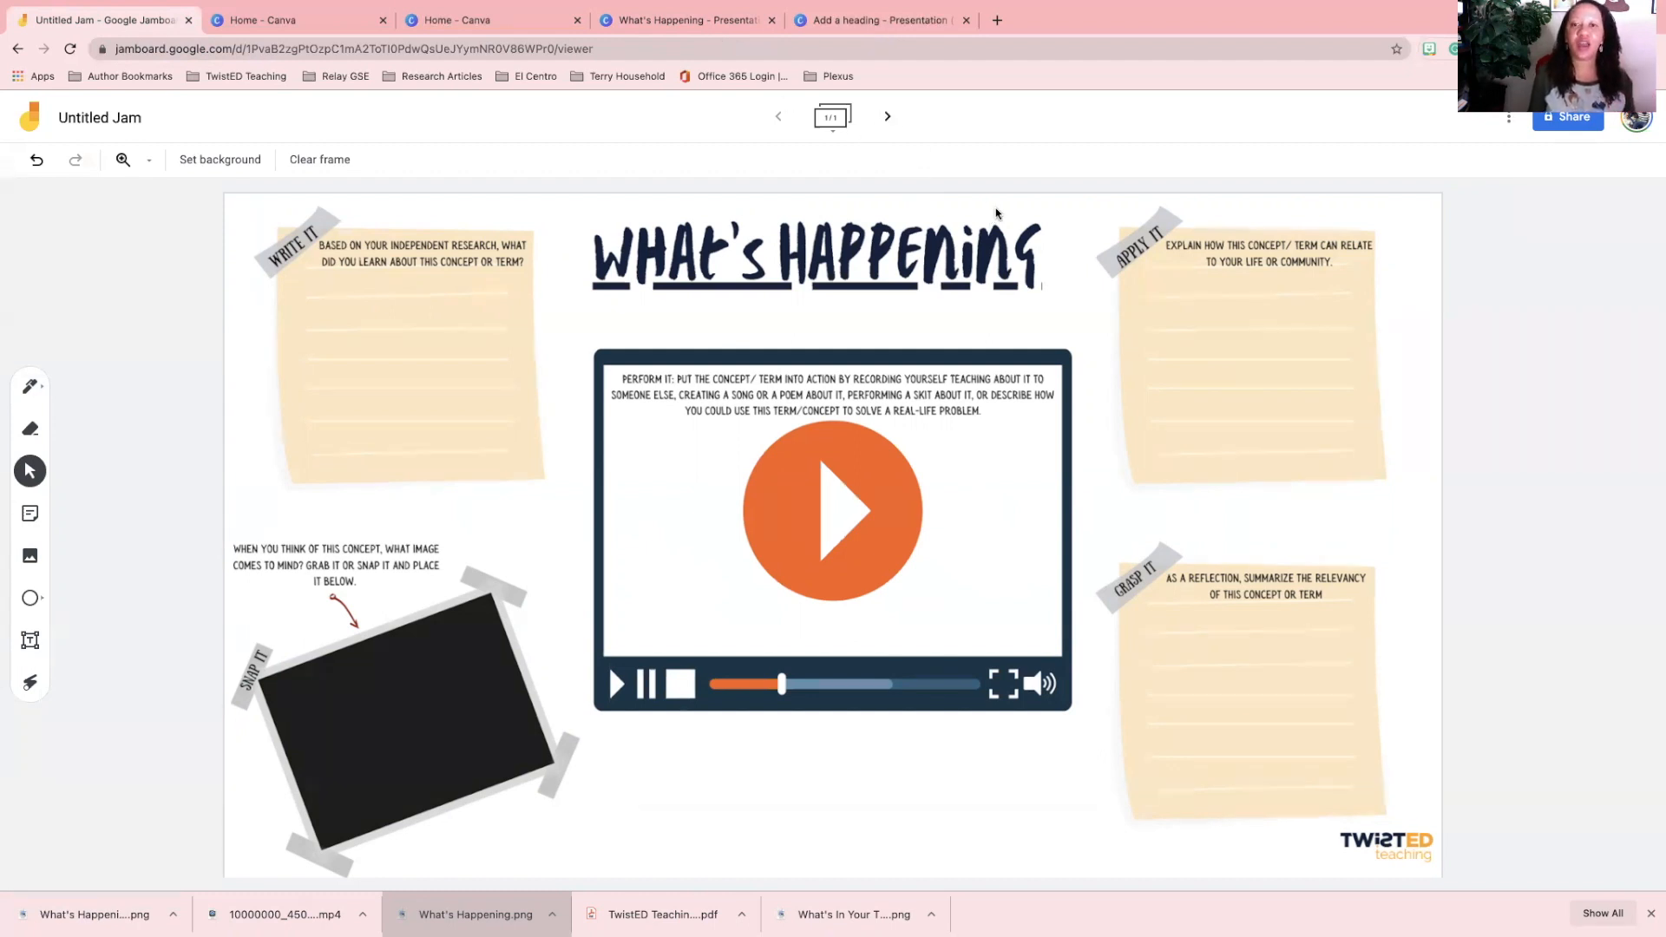
# Duplicate the first What's Happening frame from the frame overview's options menu.
pyautogui.click(832, 118)
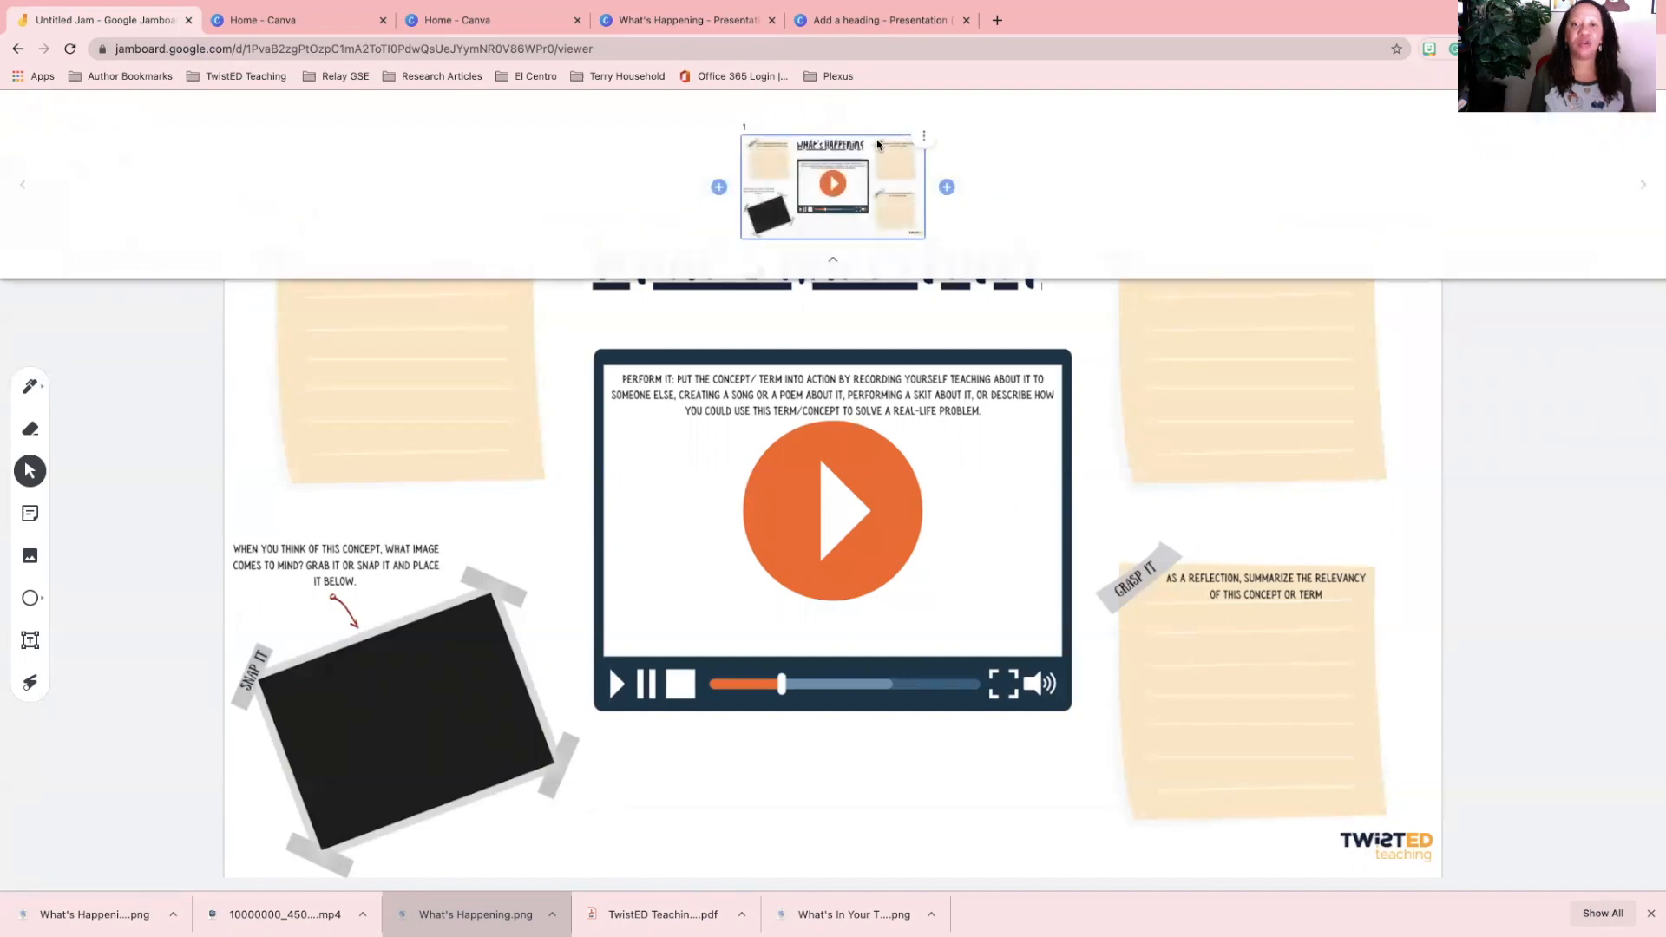
pyautogui.click(923, 136)
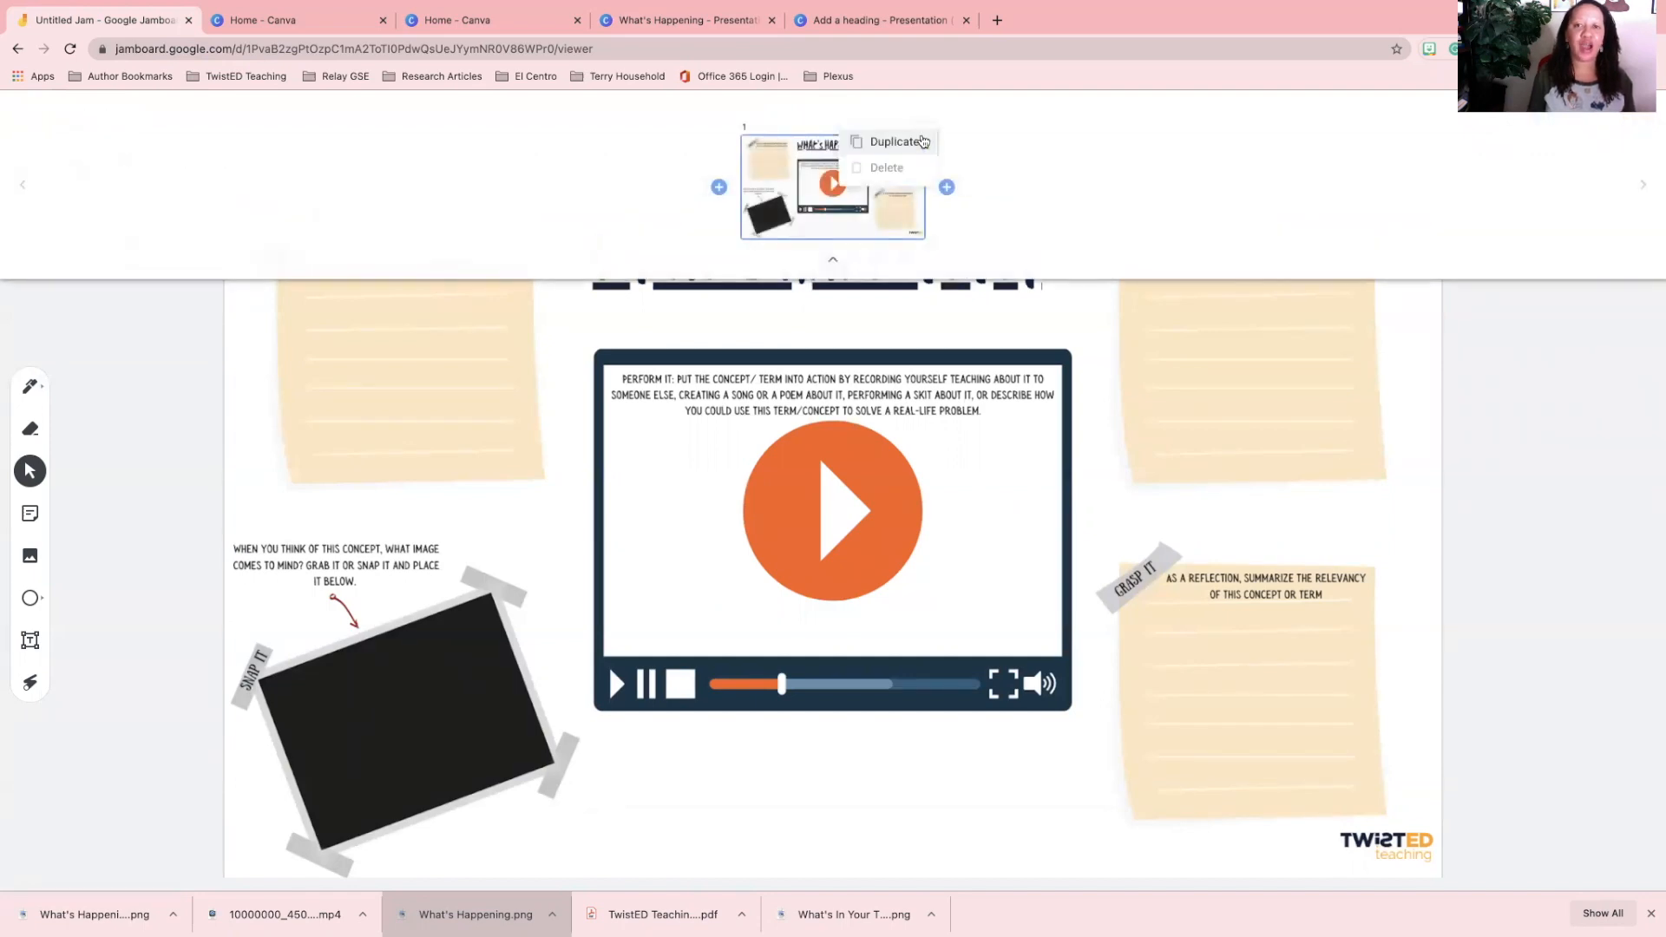
pyautogui.click(898, 140)
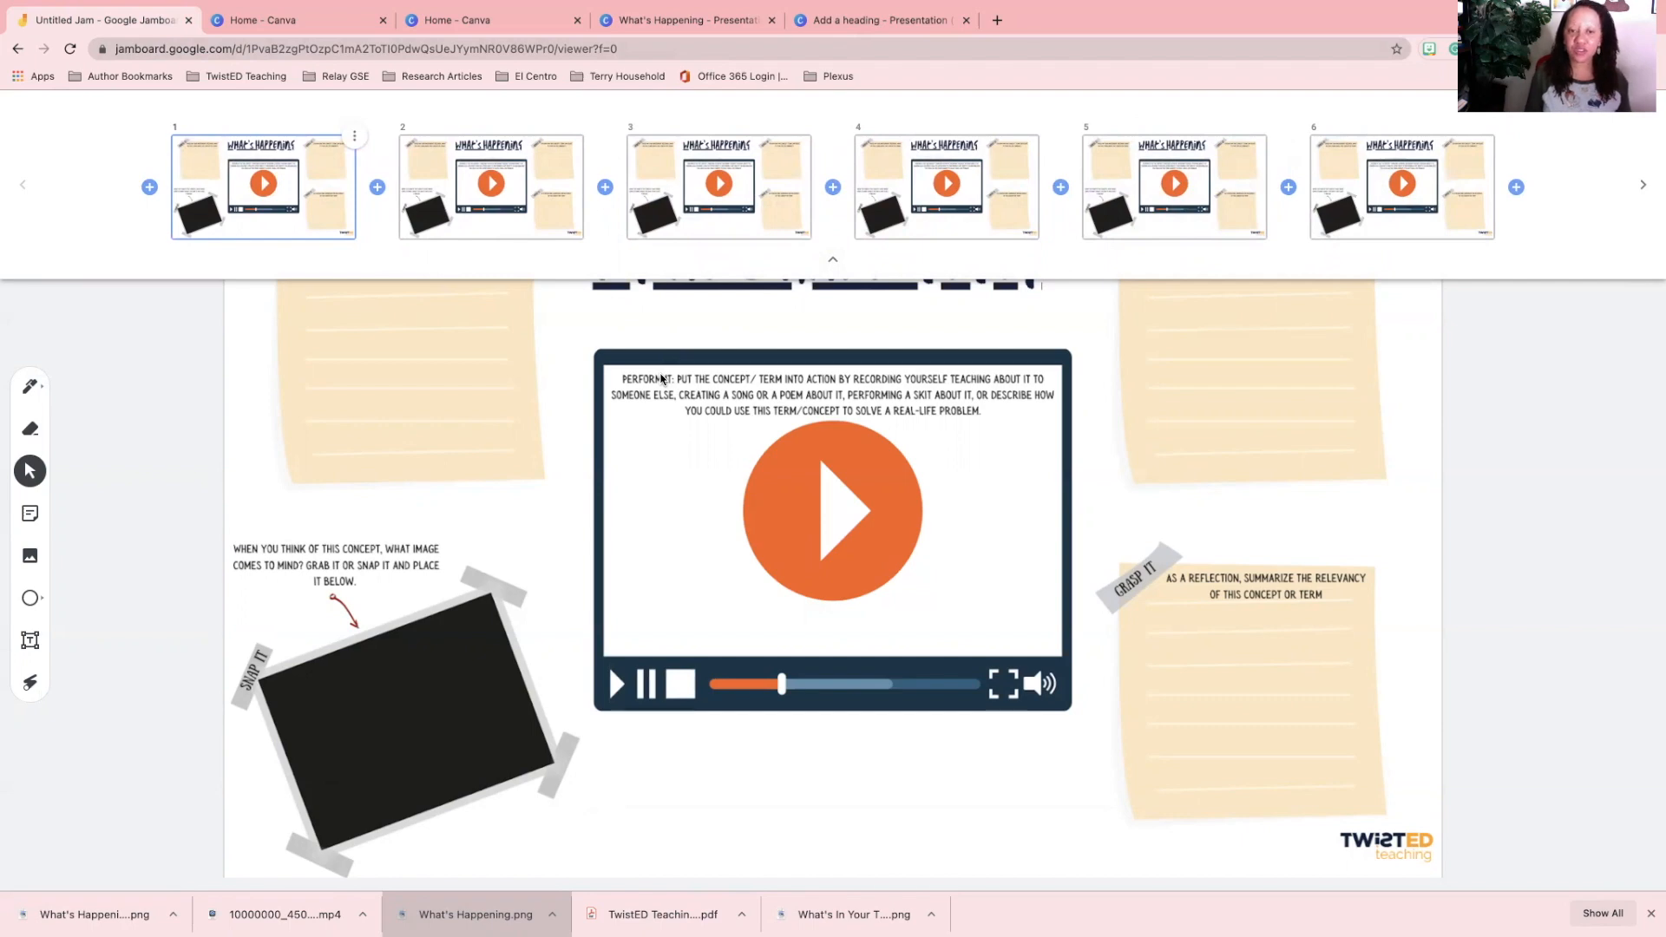
pyautogui.moveTo(1391, 481)
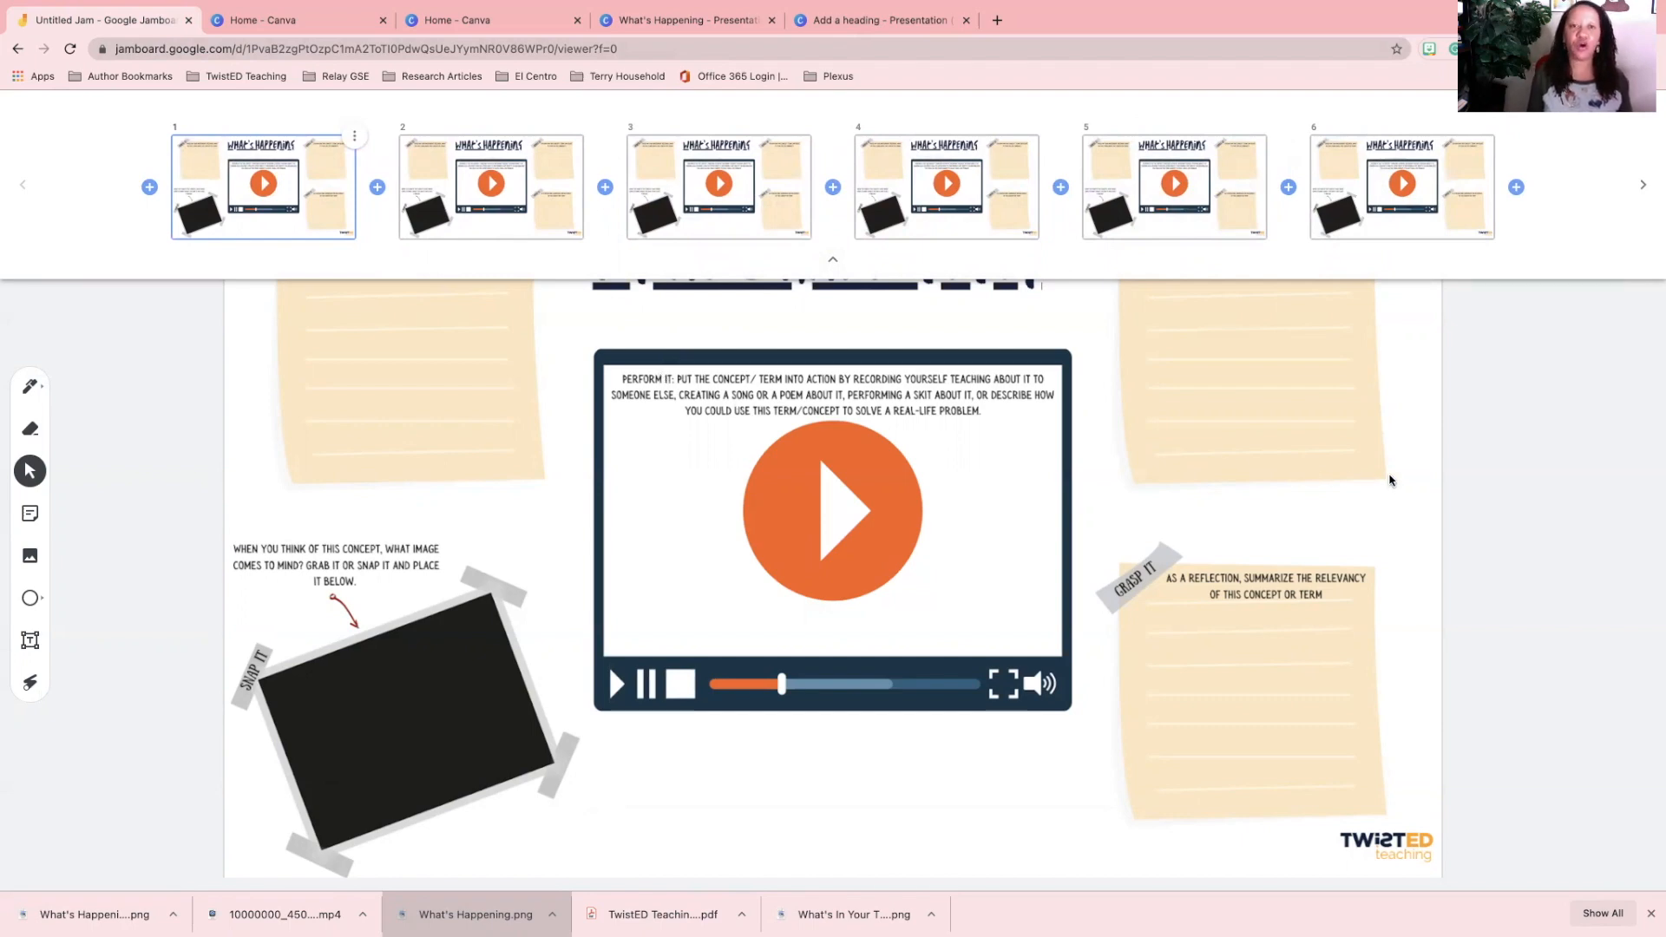
pyautogui.moveTo(420, 378)
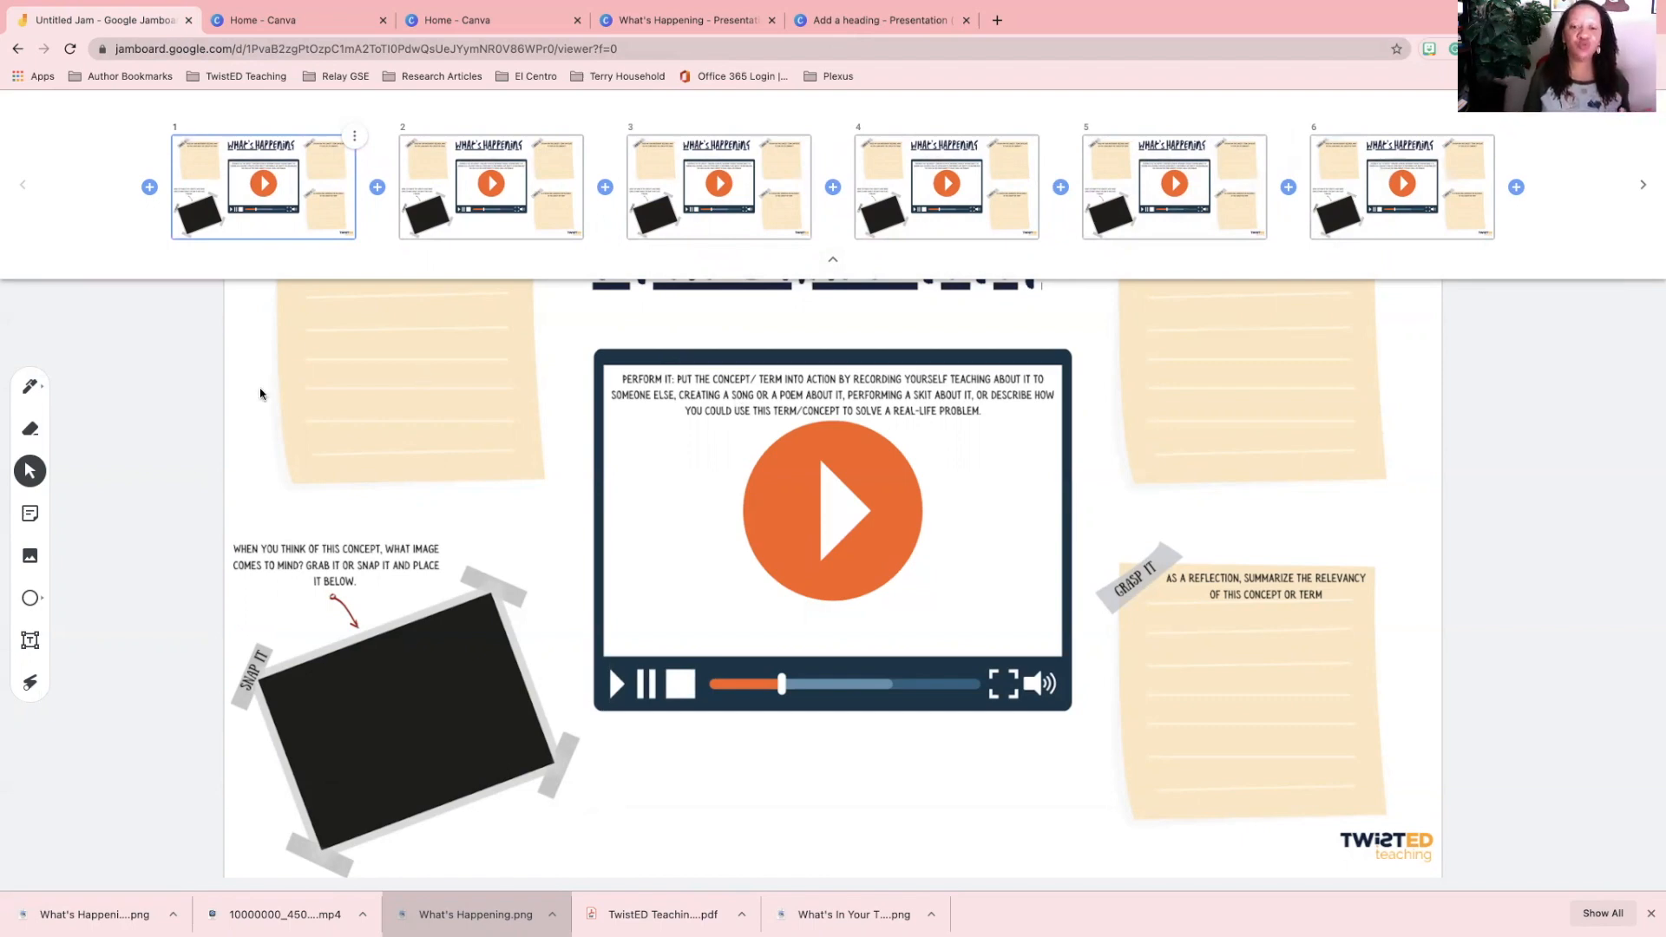
pyautogui.moveTo(827, 284)
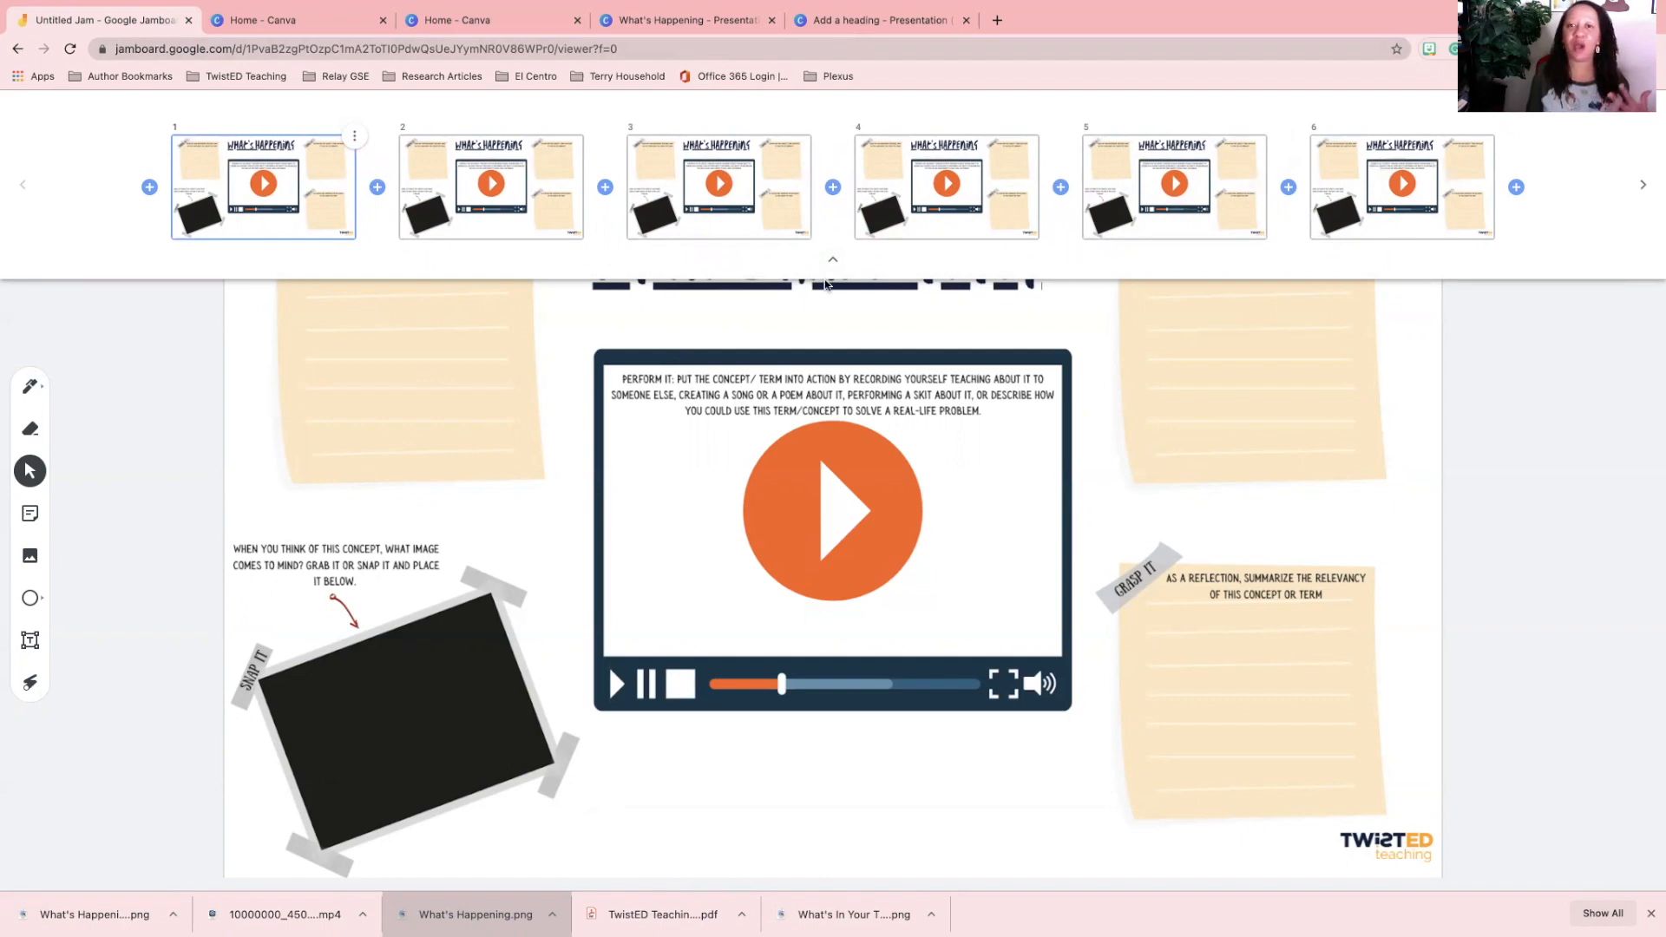
# Close the frame overview so the first frame fills the canvas.
pyautogui.click(833, 260)
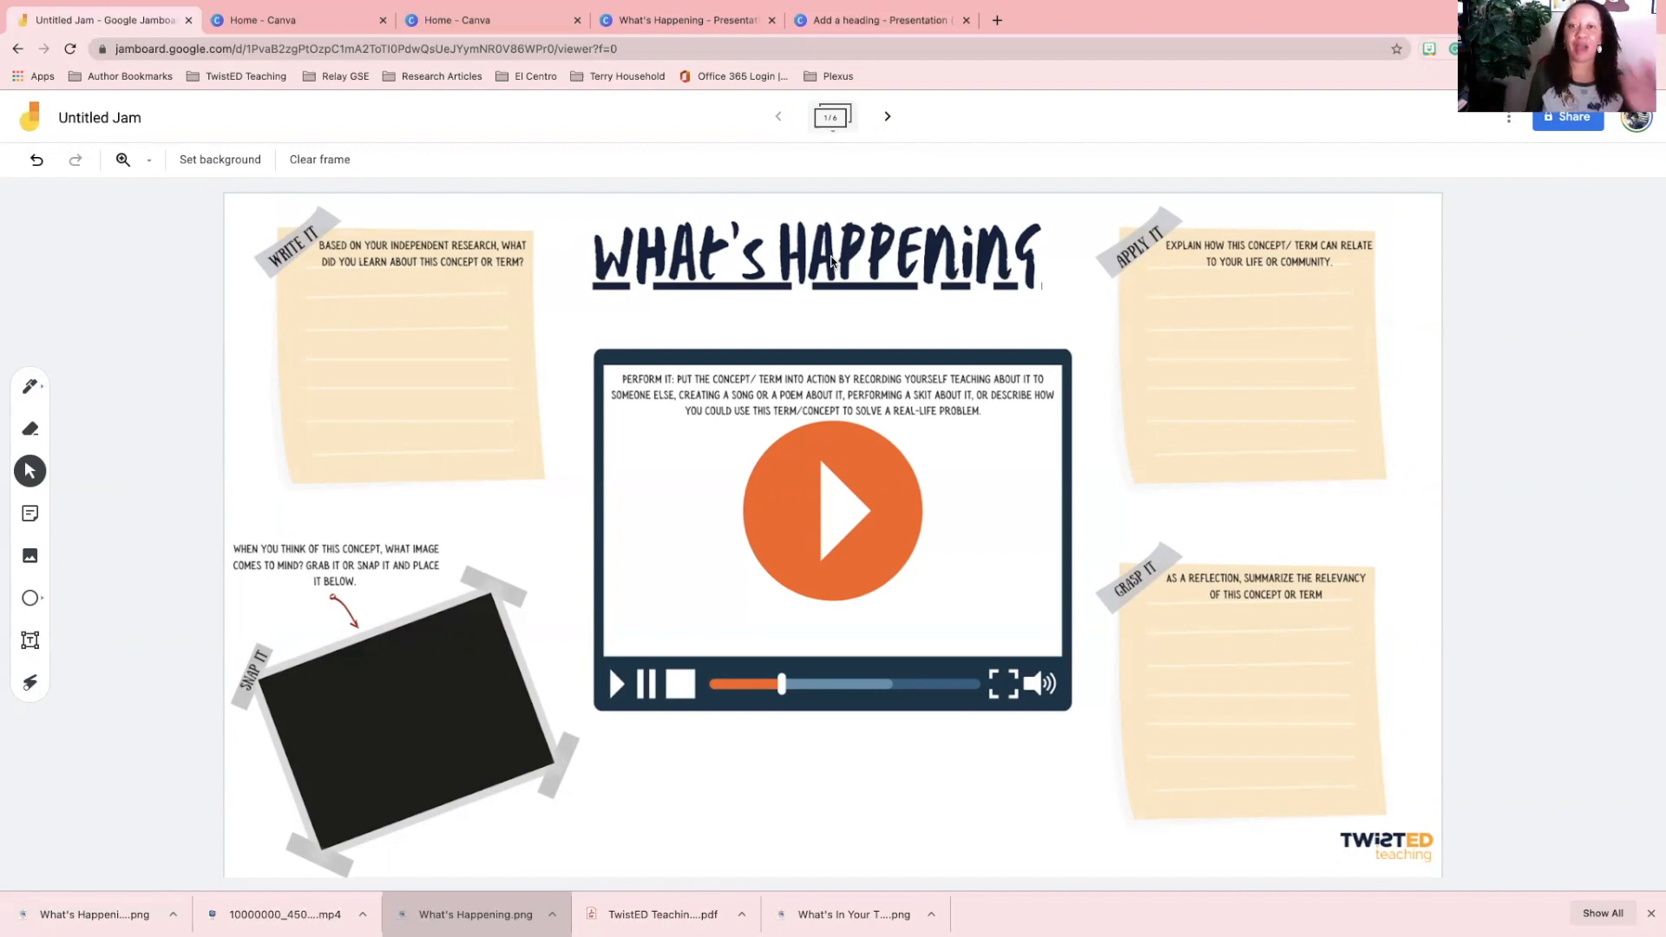
pyautogui.moveTo(10, 601)
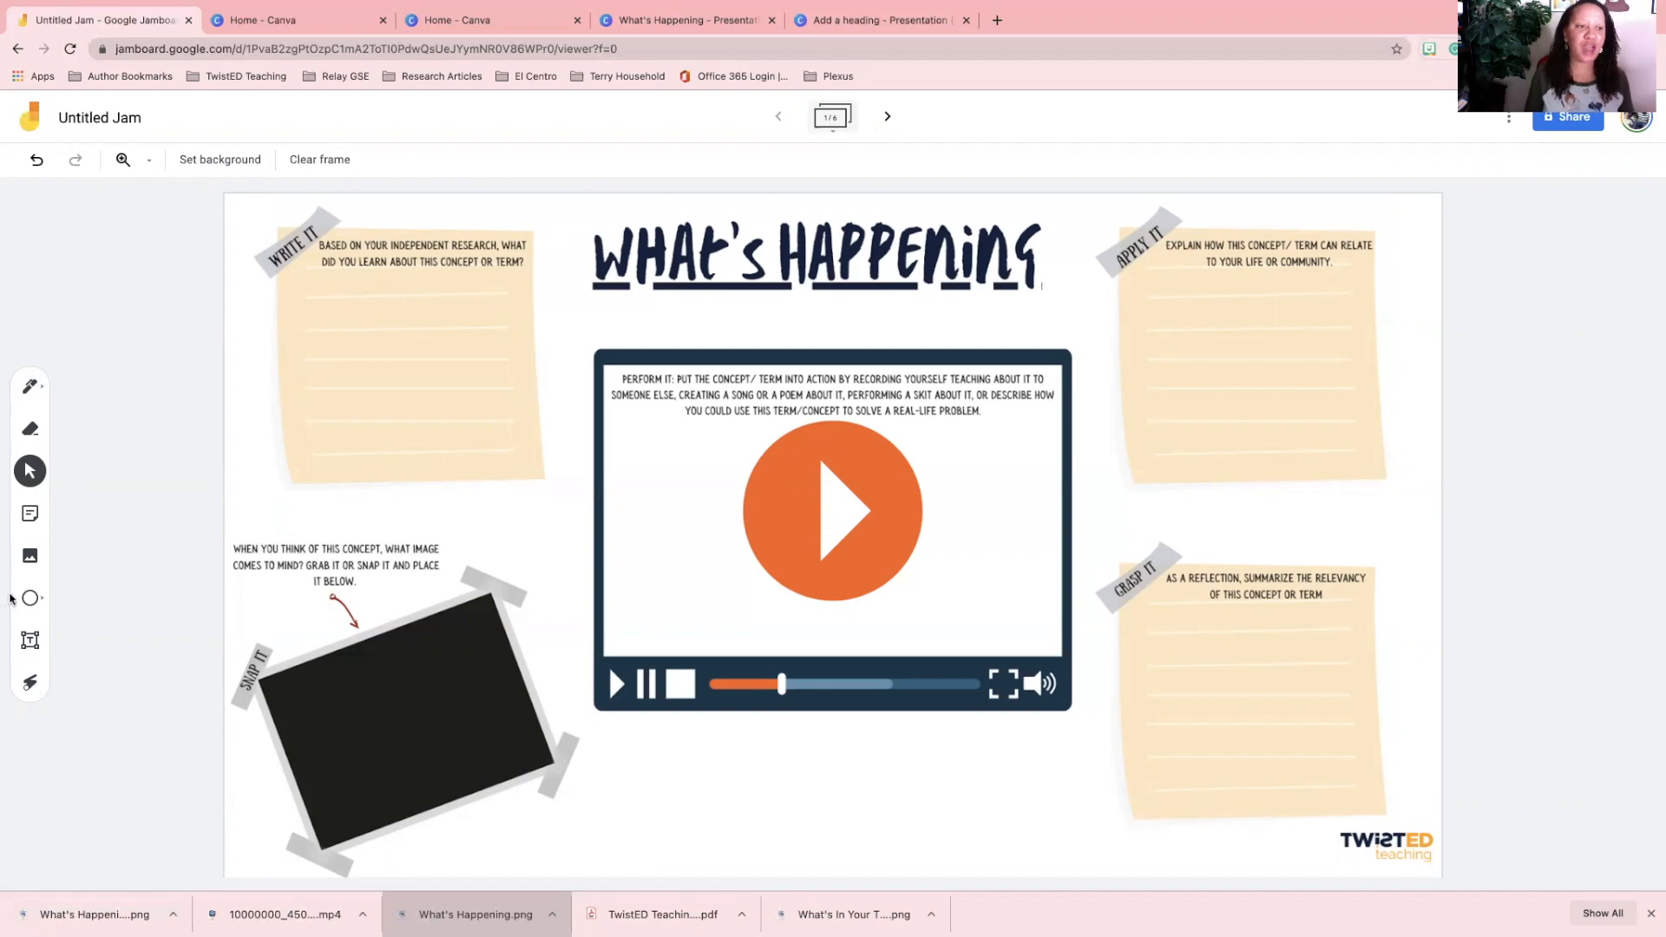
pyautogui.moveTo(353, 356)
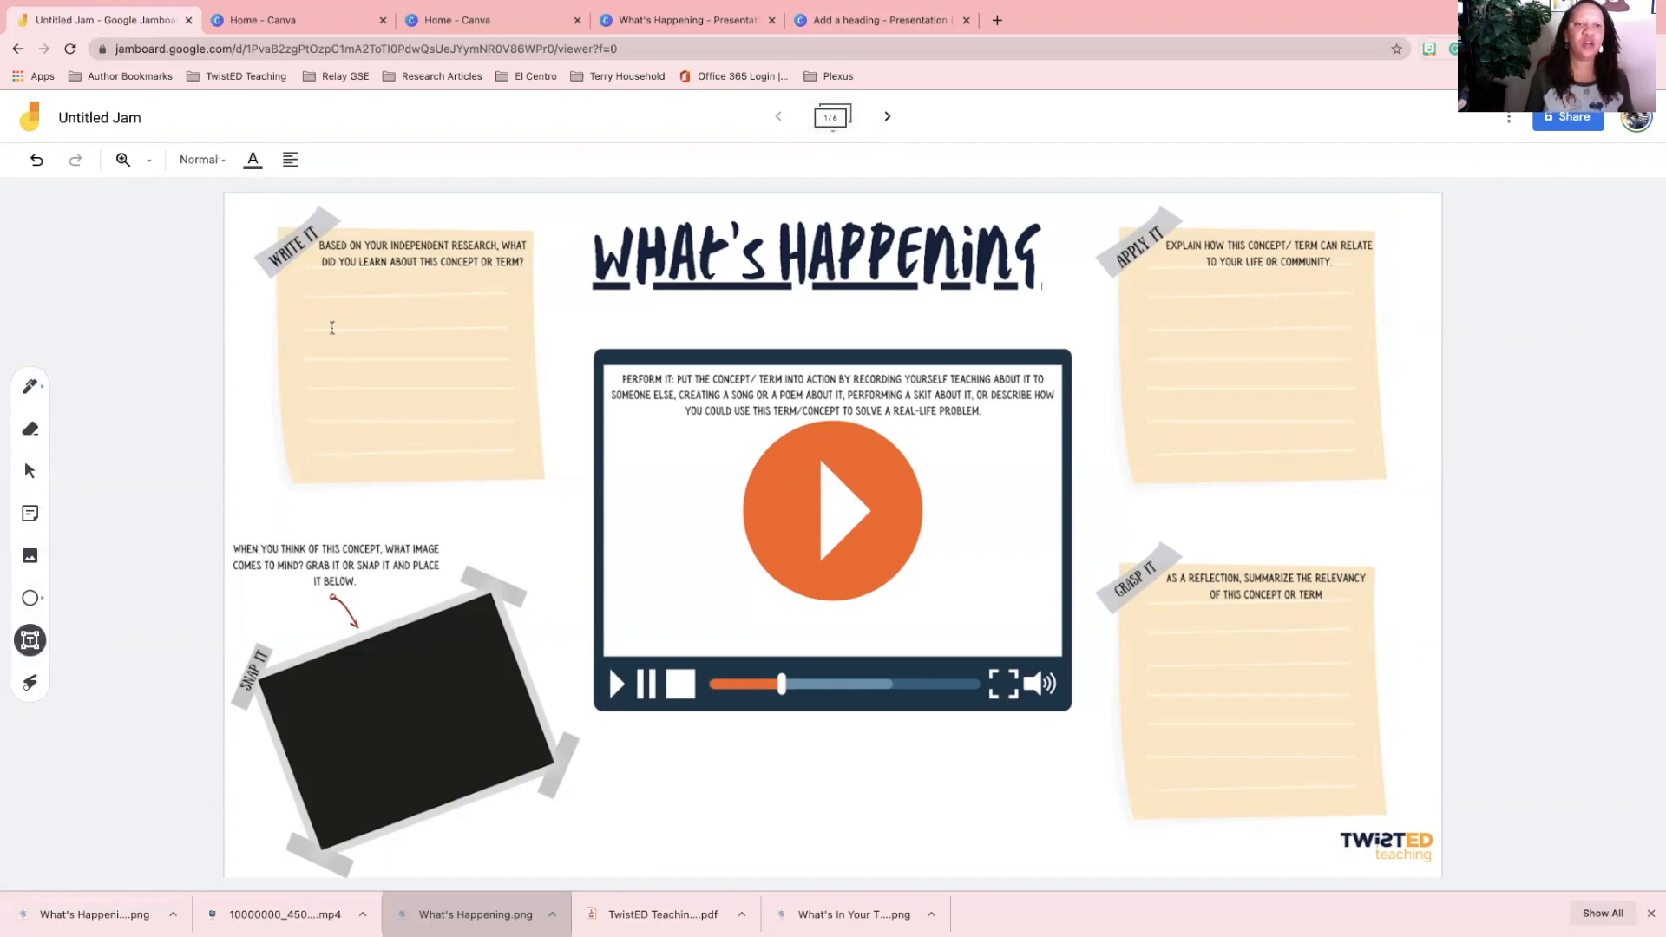
# Place a text box in the Write It note and type 'nmmon'.
pyautogui.click(388, 289)
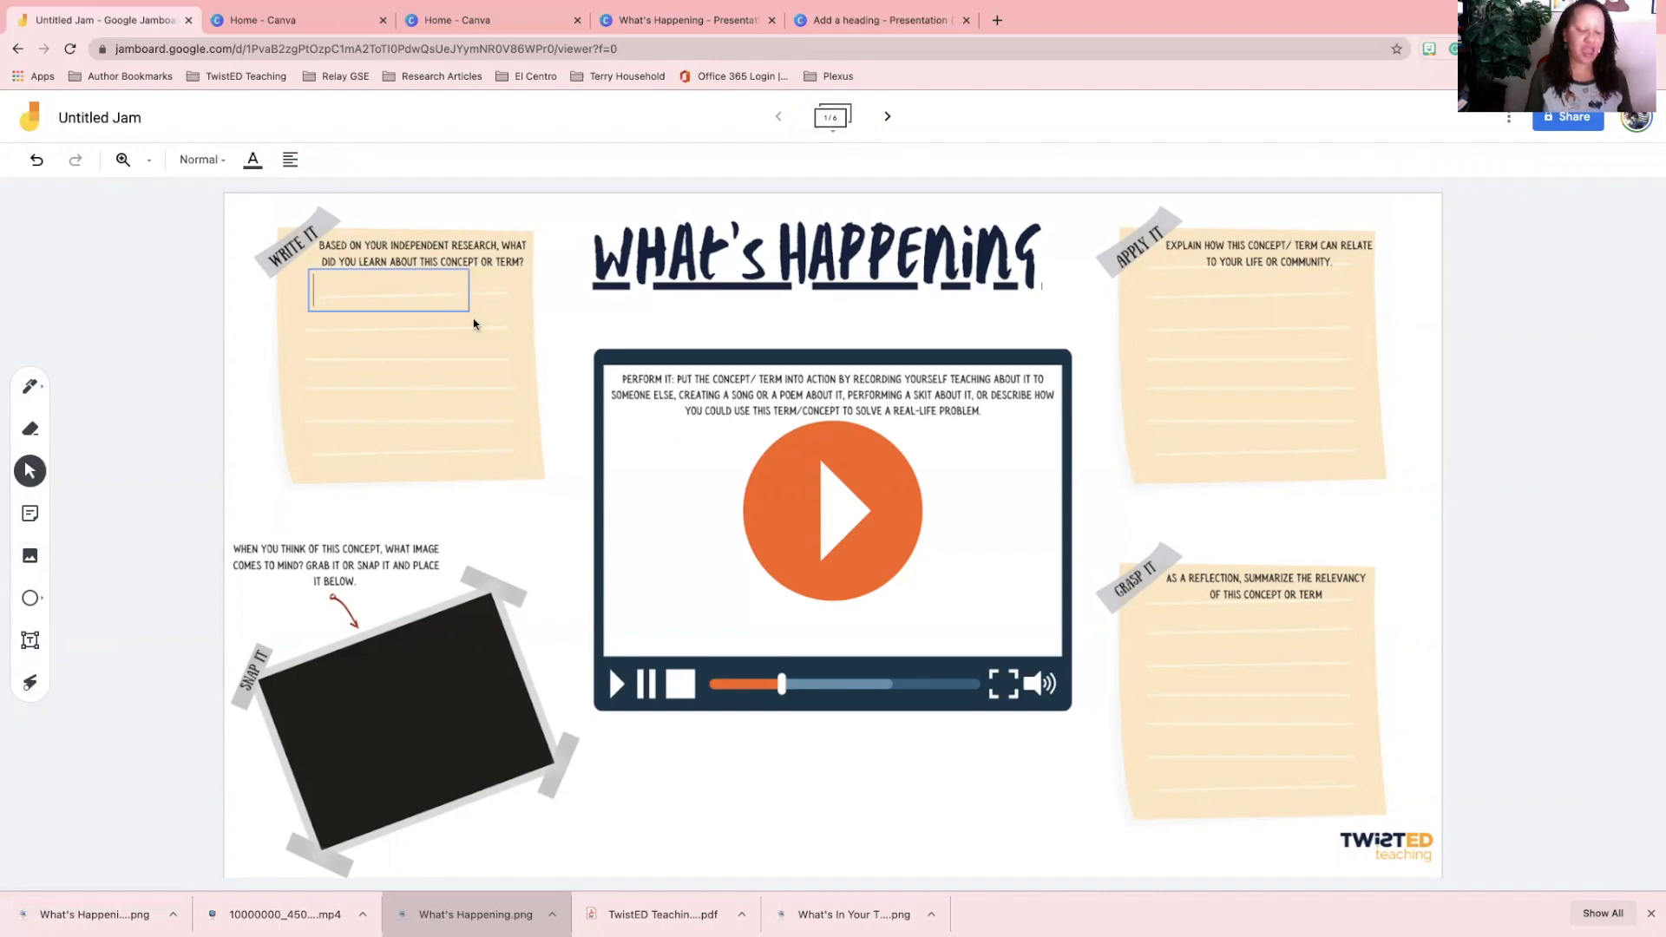
pyautogui.write('nmmononu')
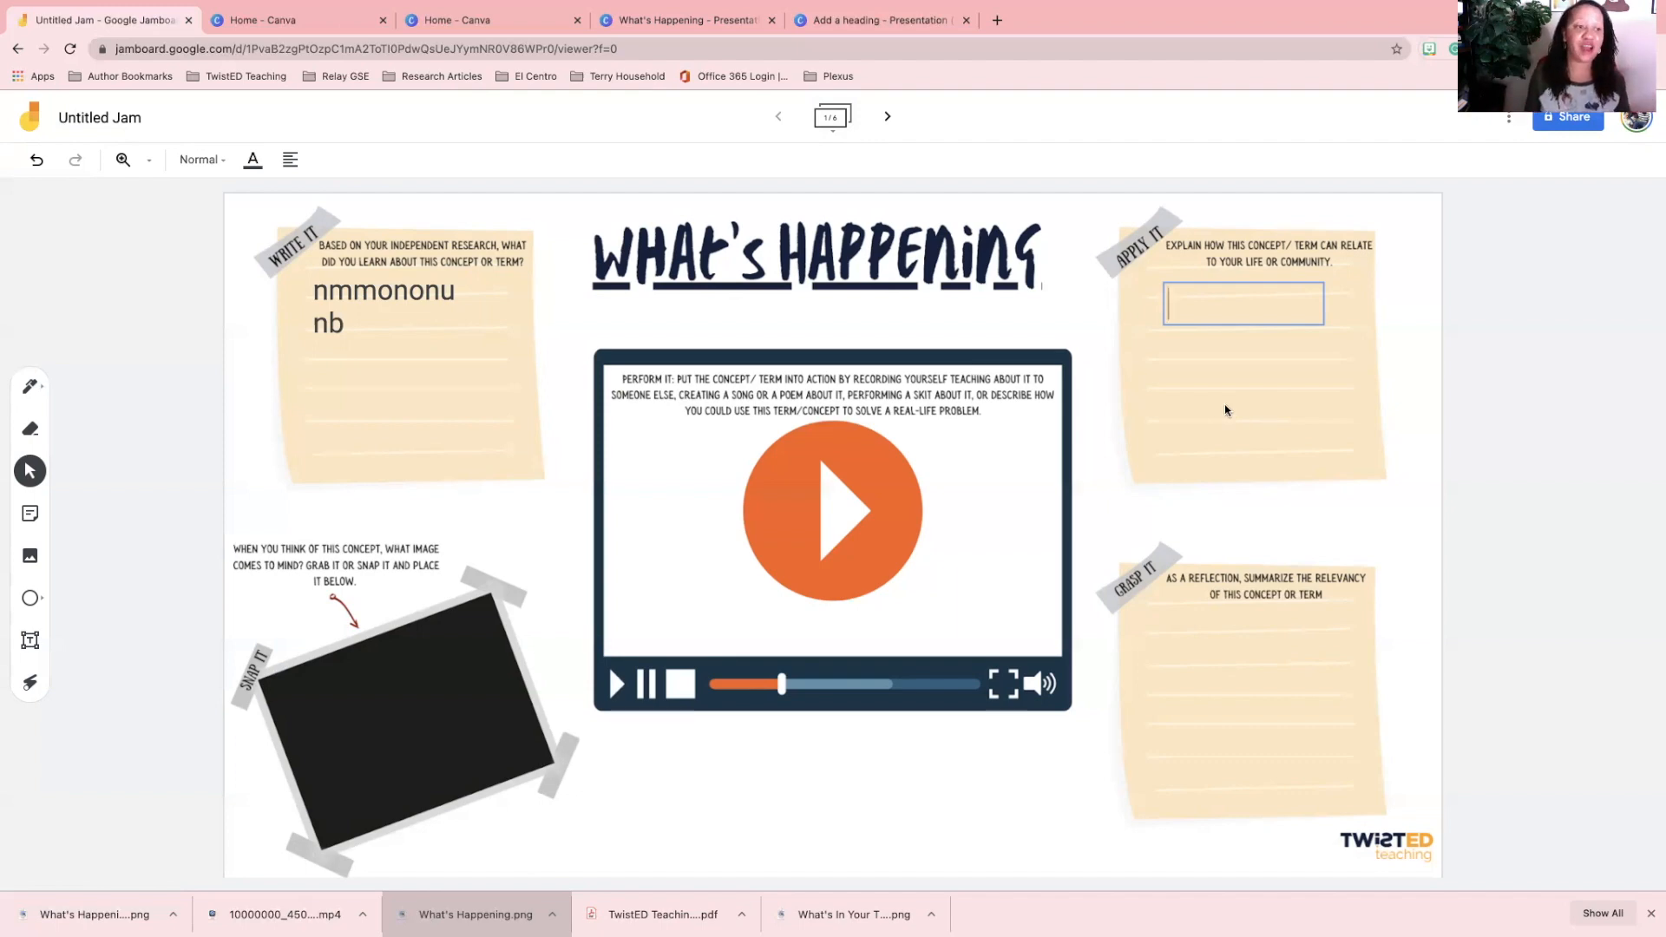
# Search Google Images for 'activism' and pick the photo of people making posters.
pyautogui.click(29, 555)
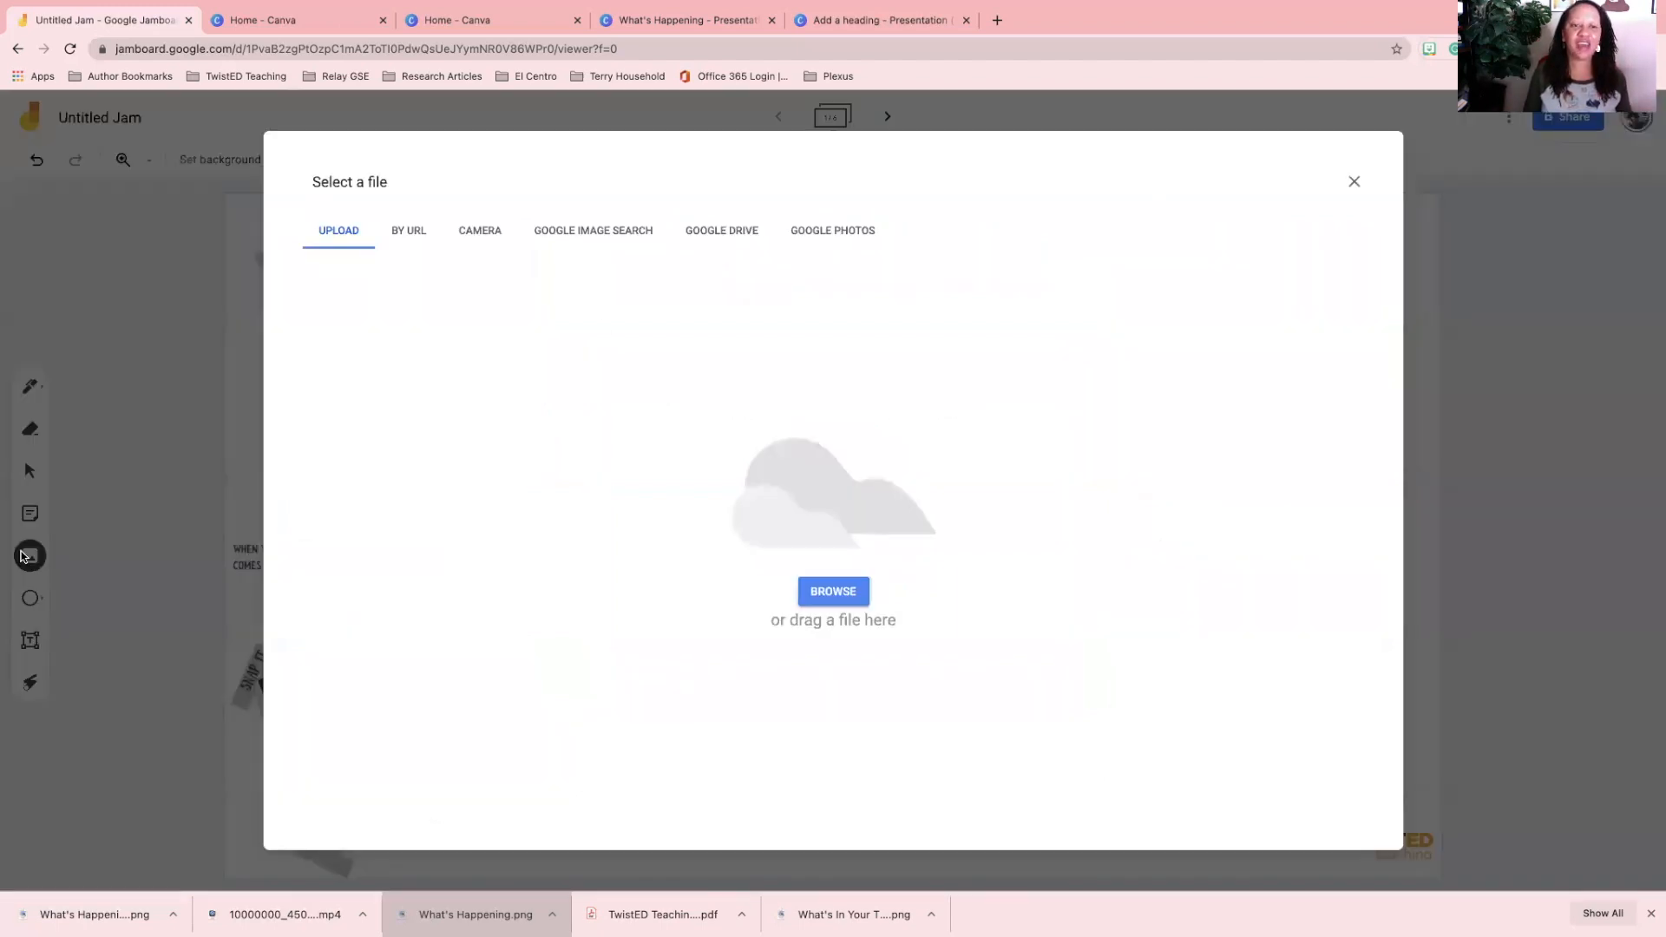
pyautogui.click(593, 231)
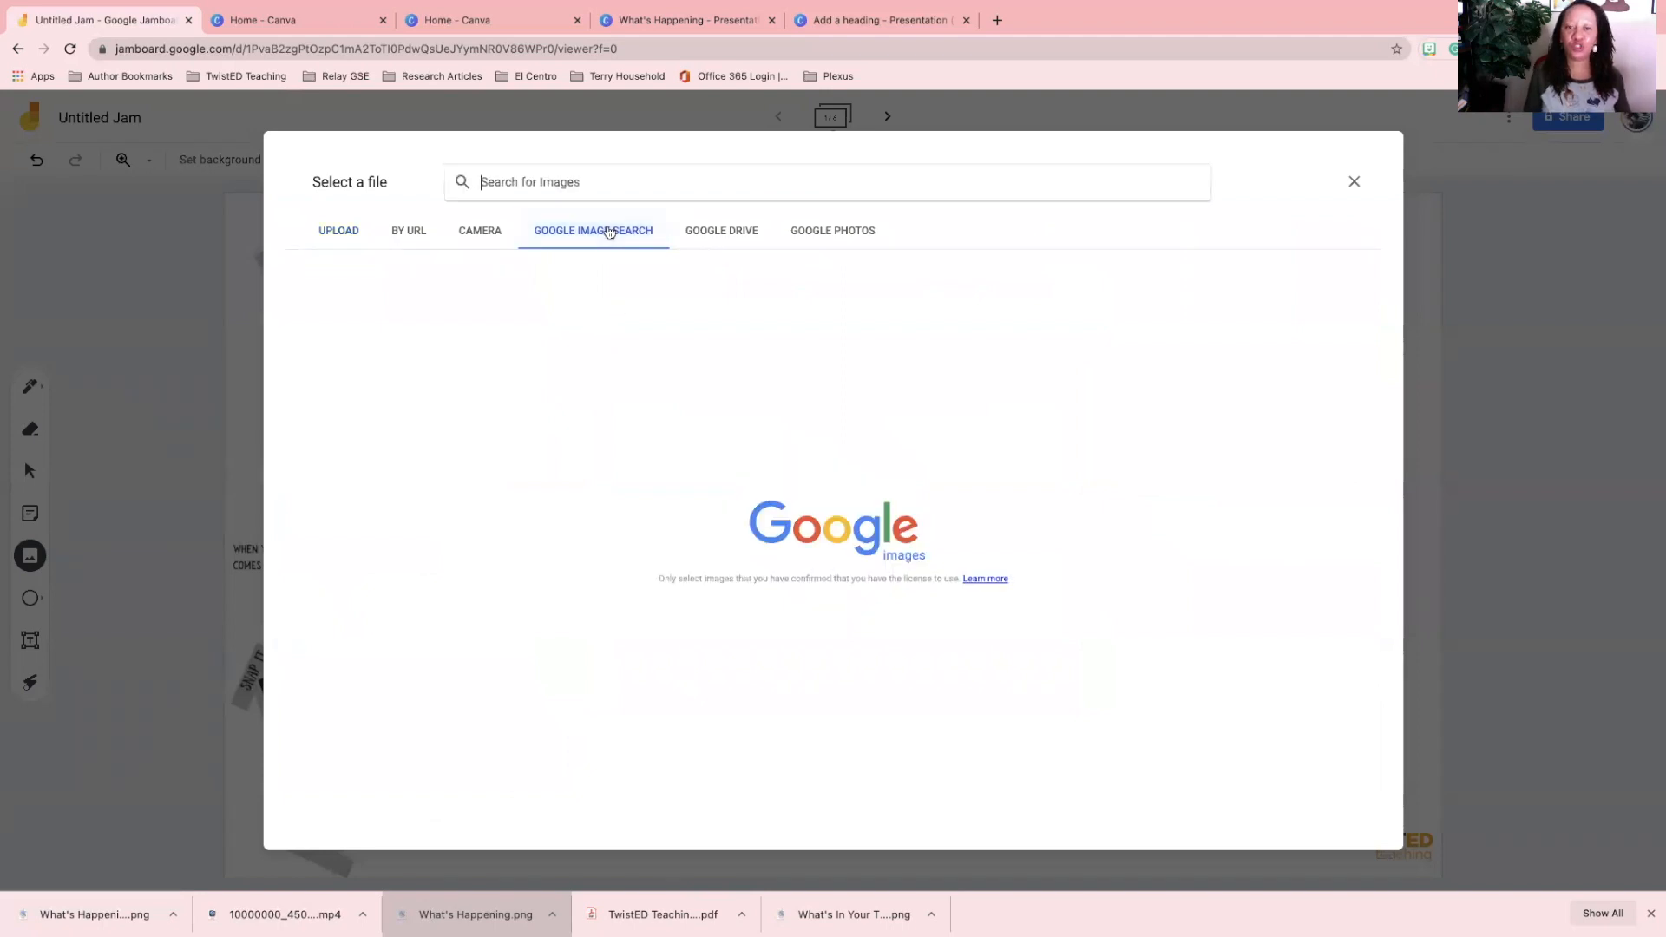
pyautogui.moveTo(661, 259)
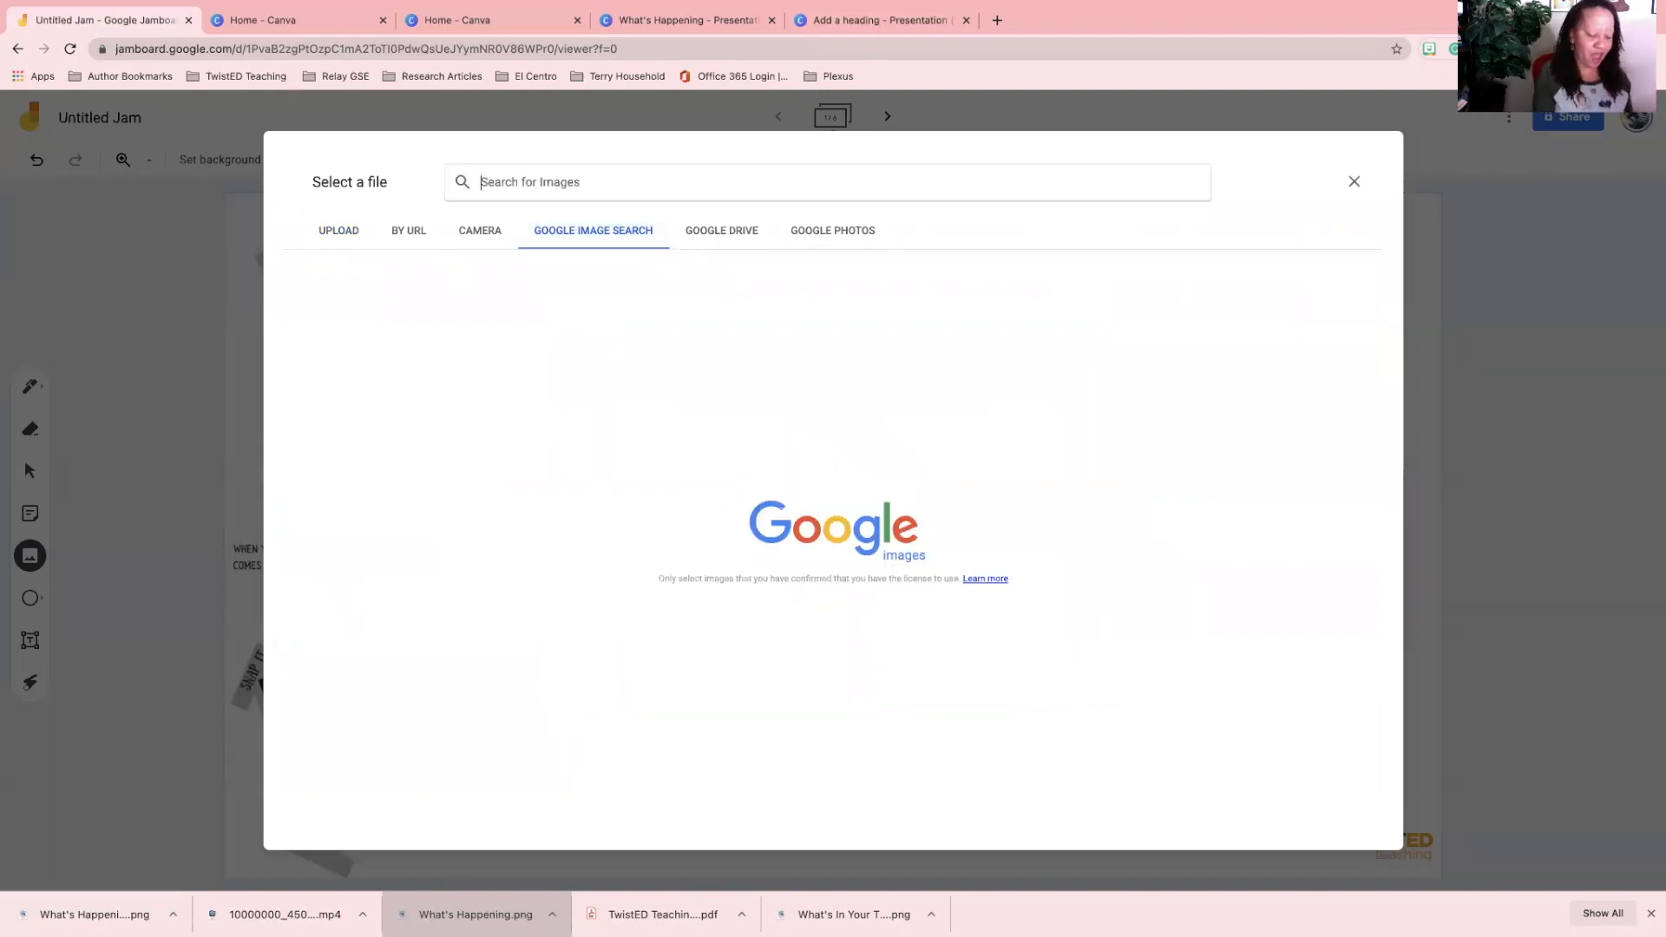
pyautogui.write('activism')
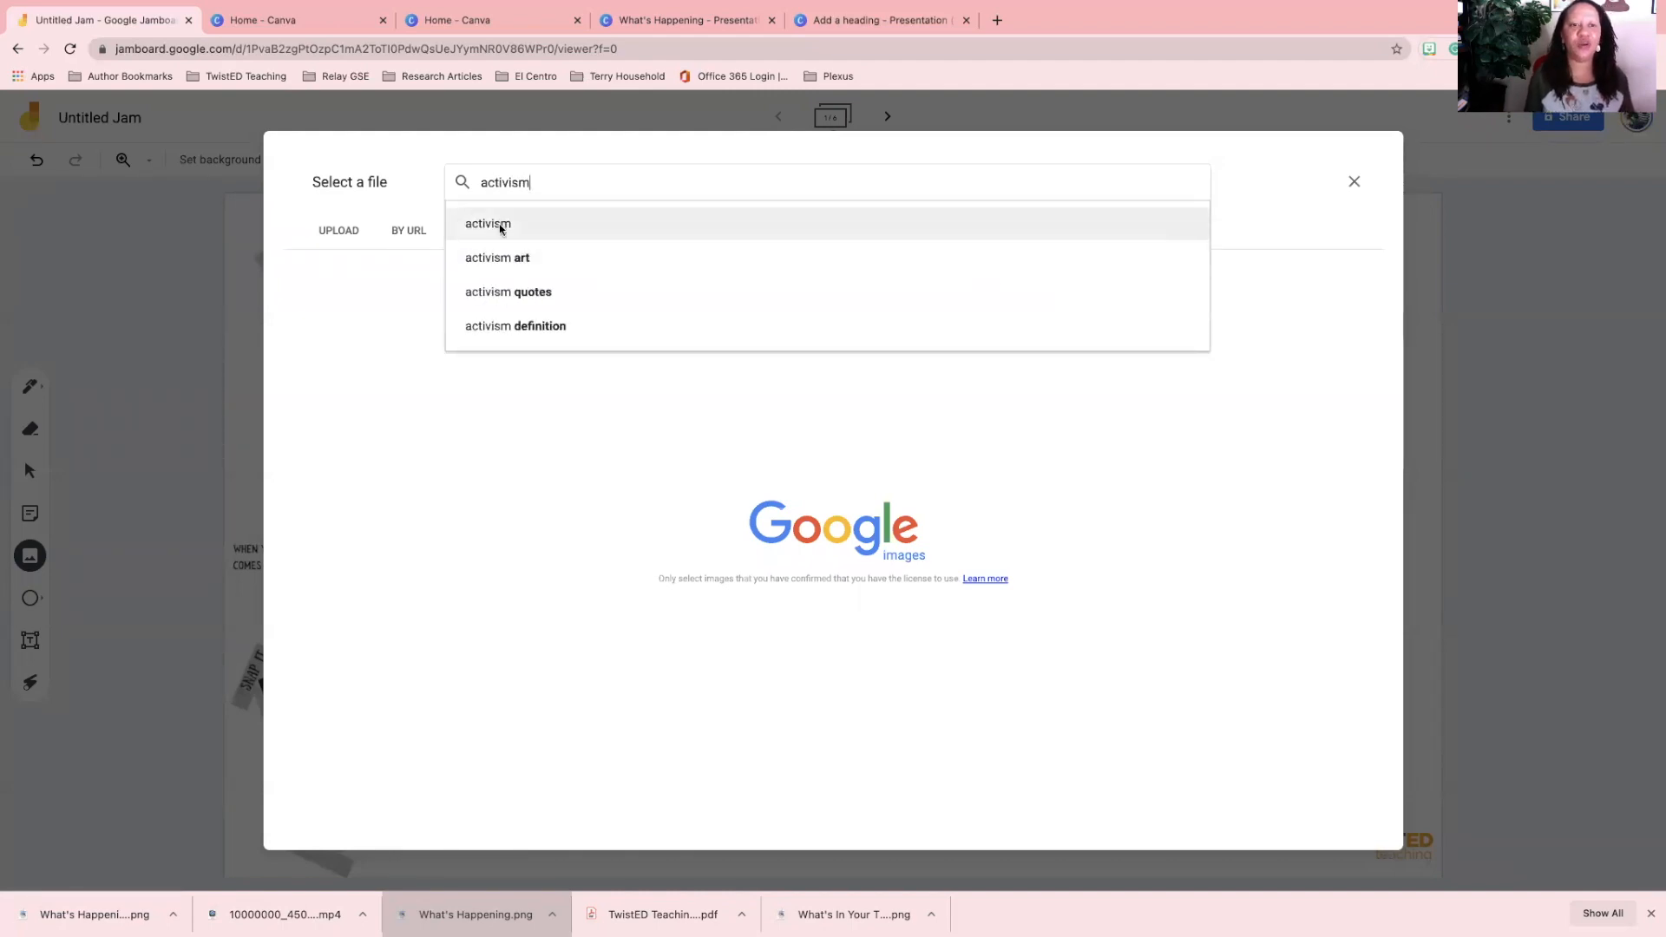
pyautogui.click(487, 223)
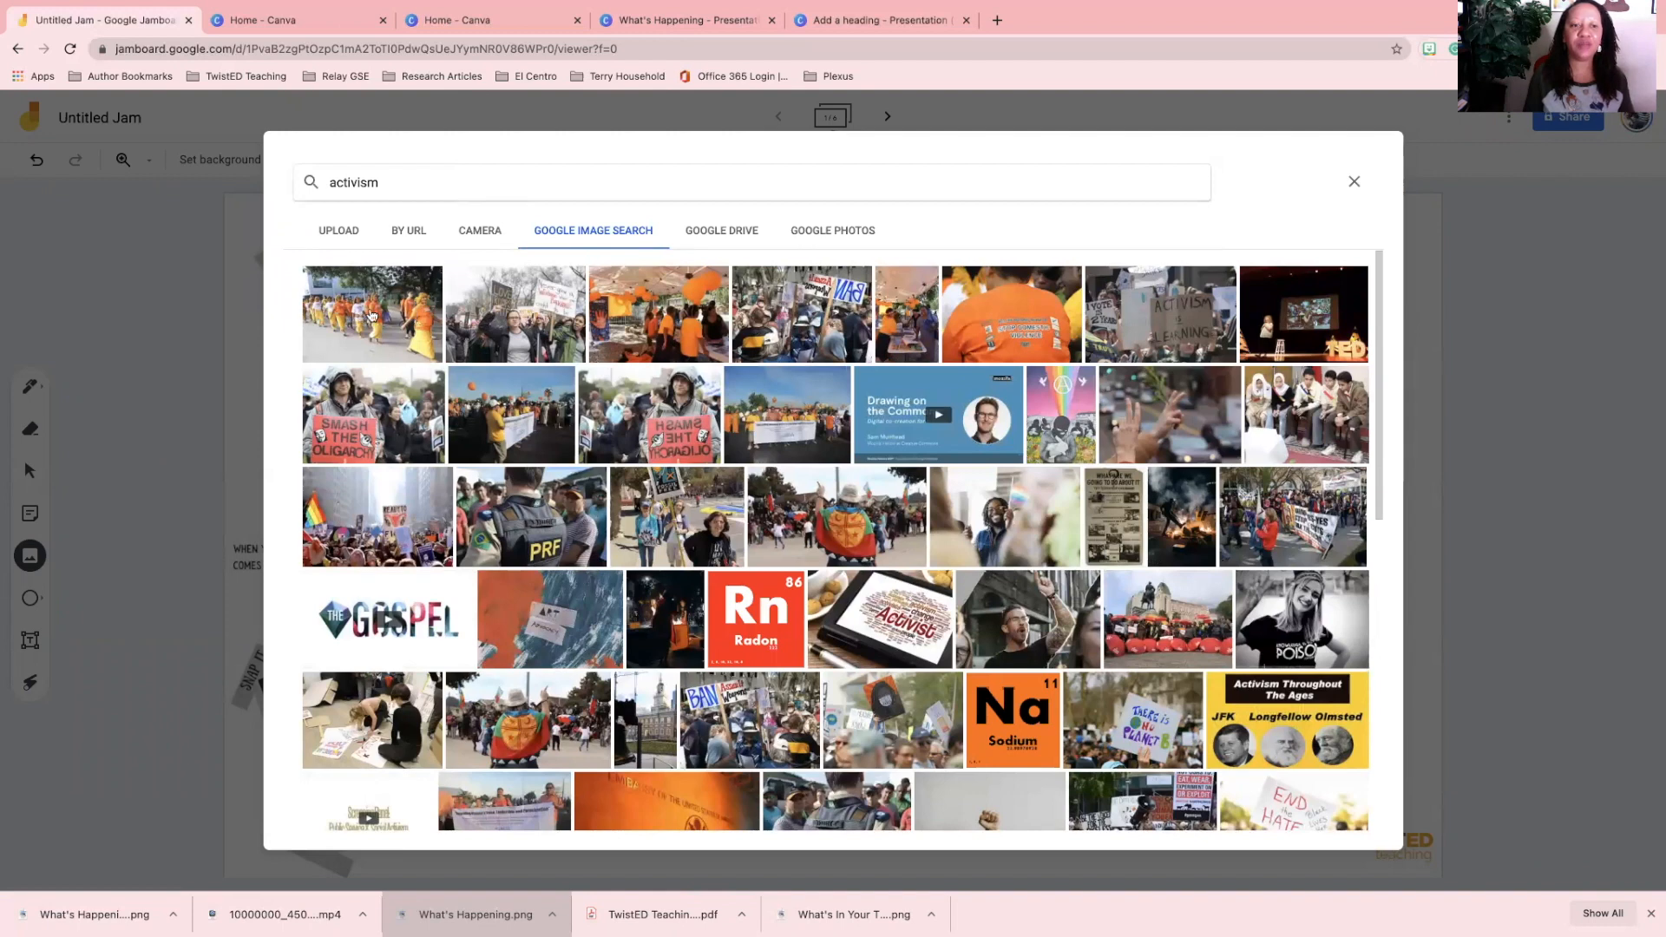
pyautogui.moveTo(985, 627)
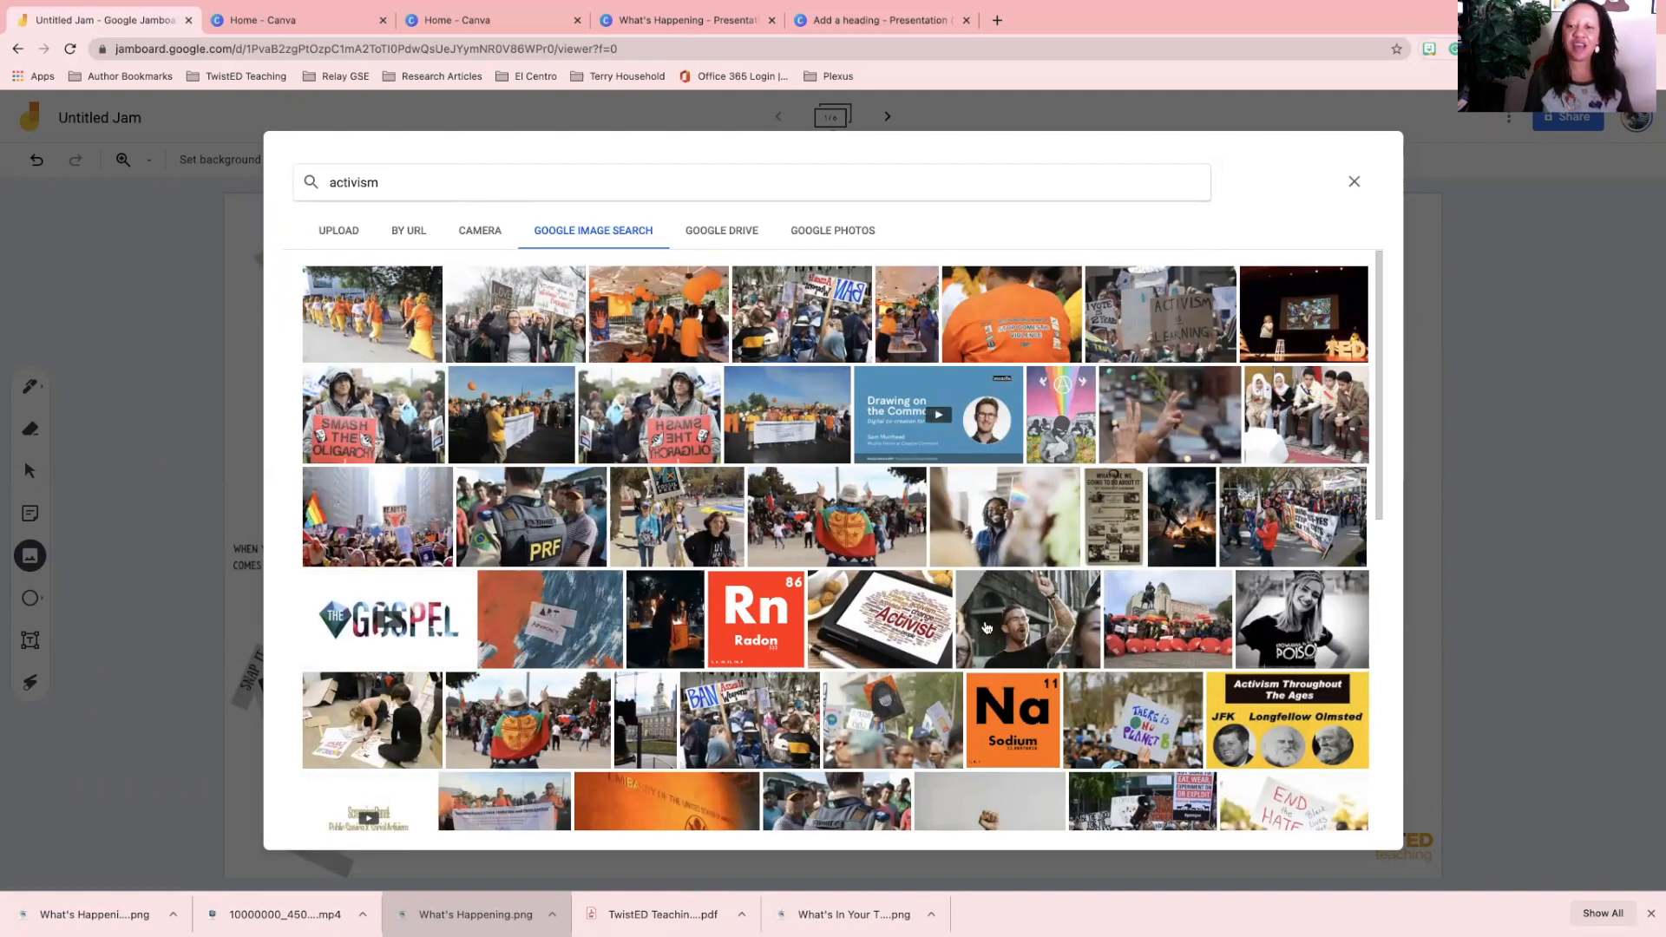
pyautogui.moveTo(1017, 521)
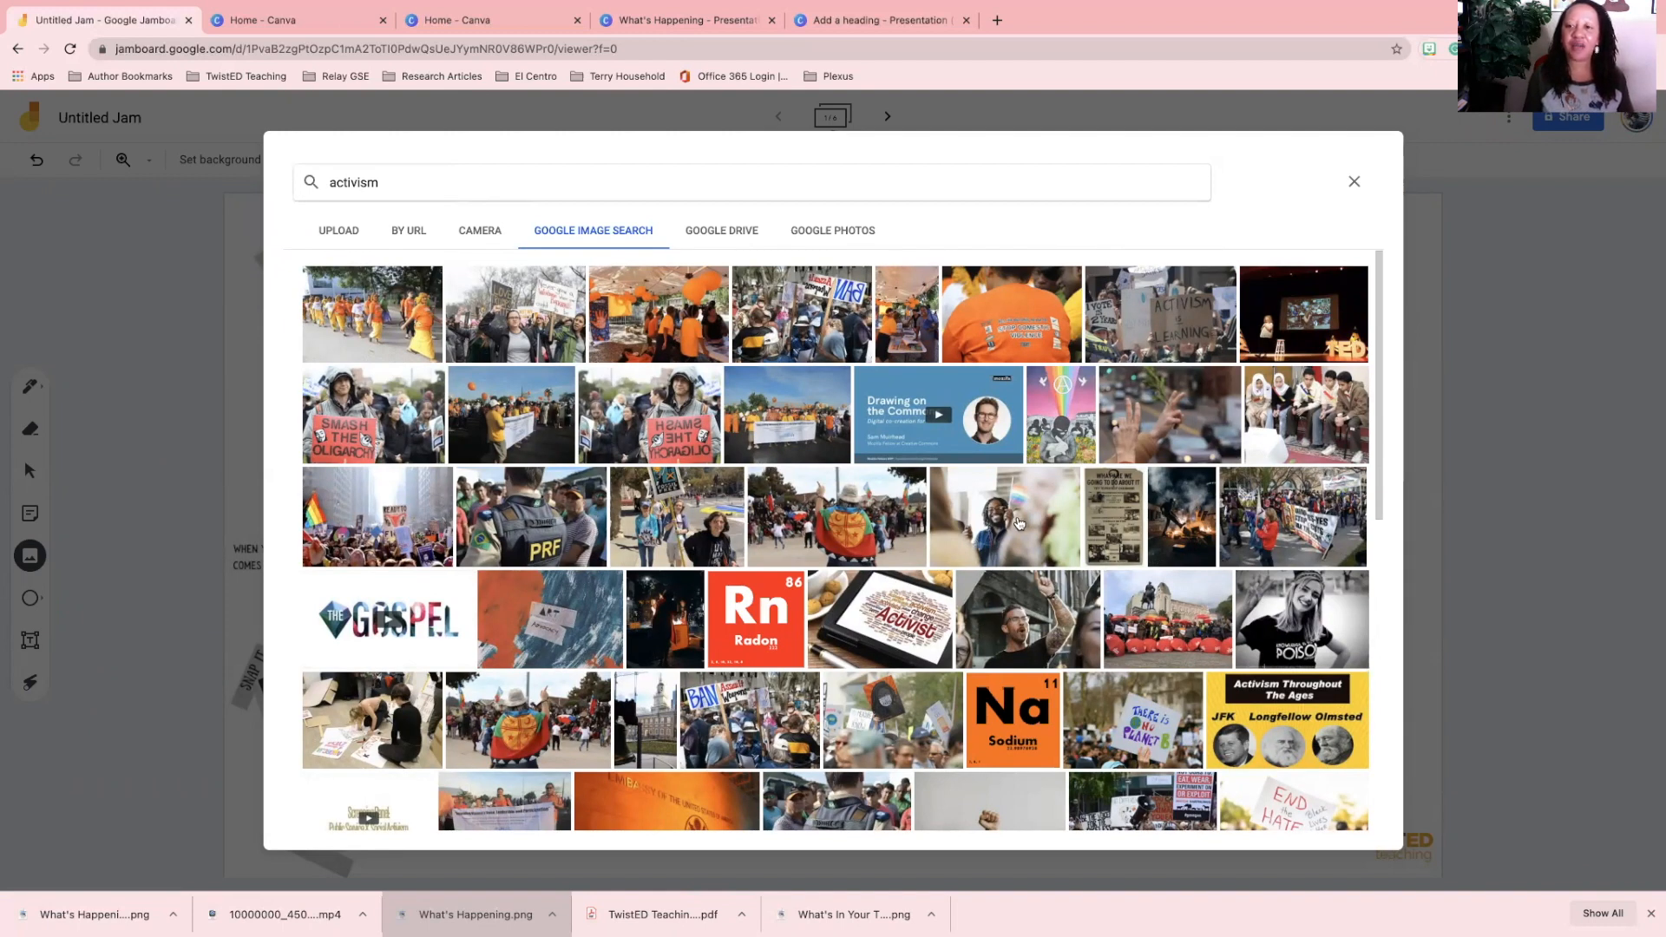
pyautogui.scroll(-3)
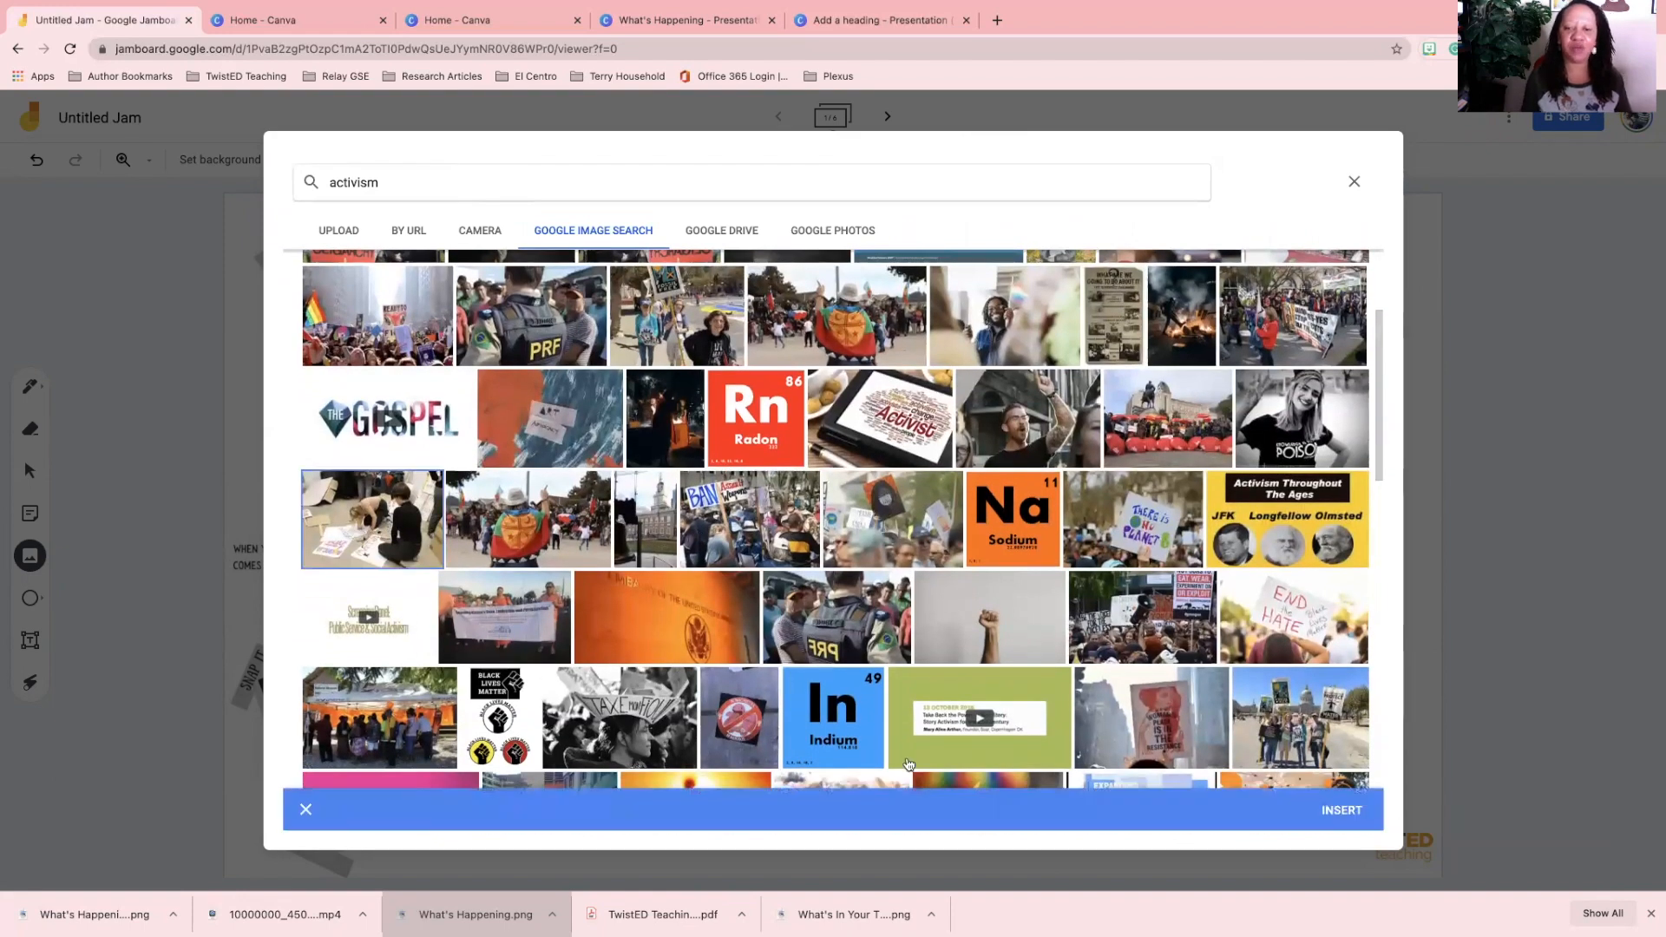
pyautogui.click(1354, 180)
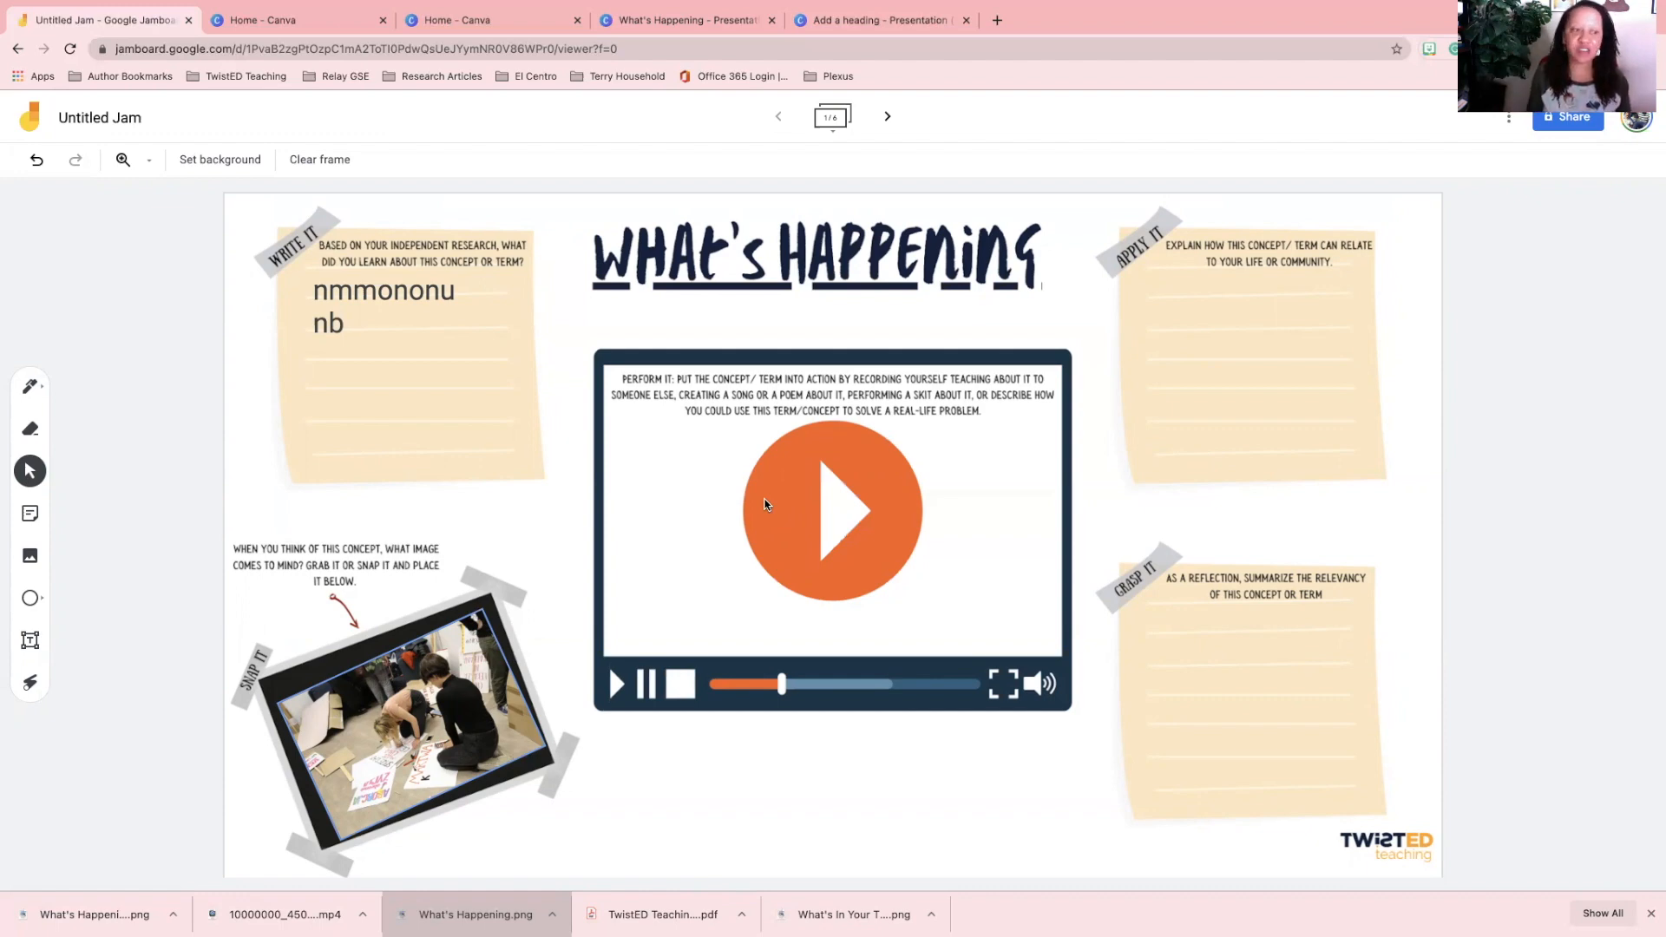
pyautogui.moveTo(30, 554)
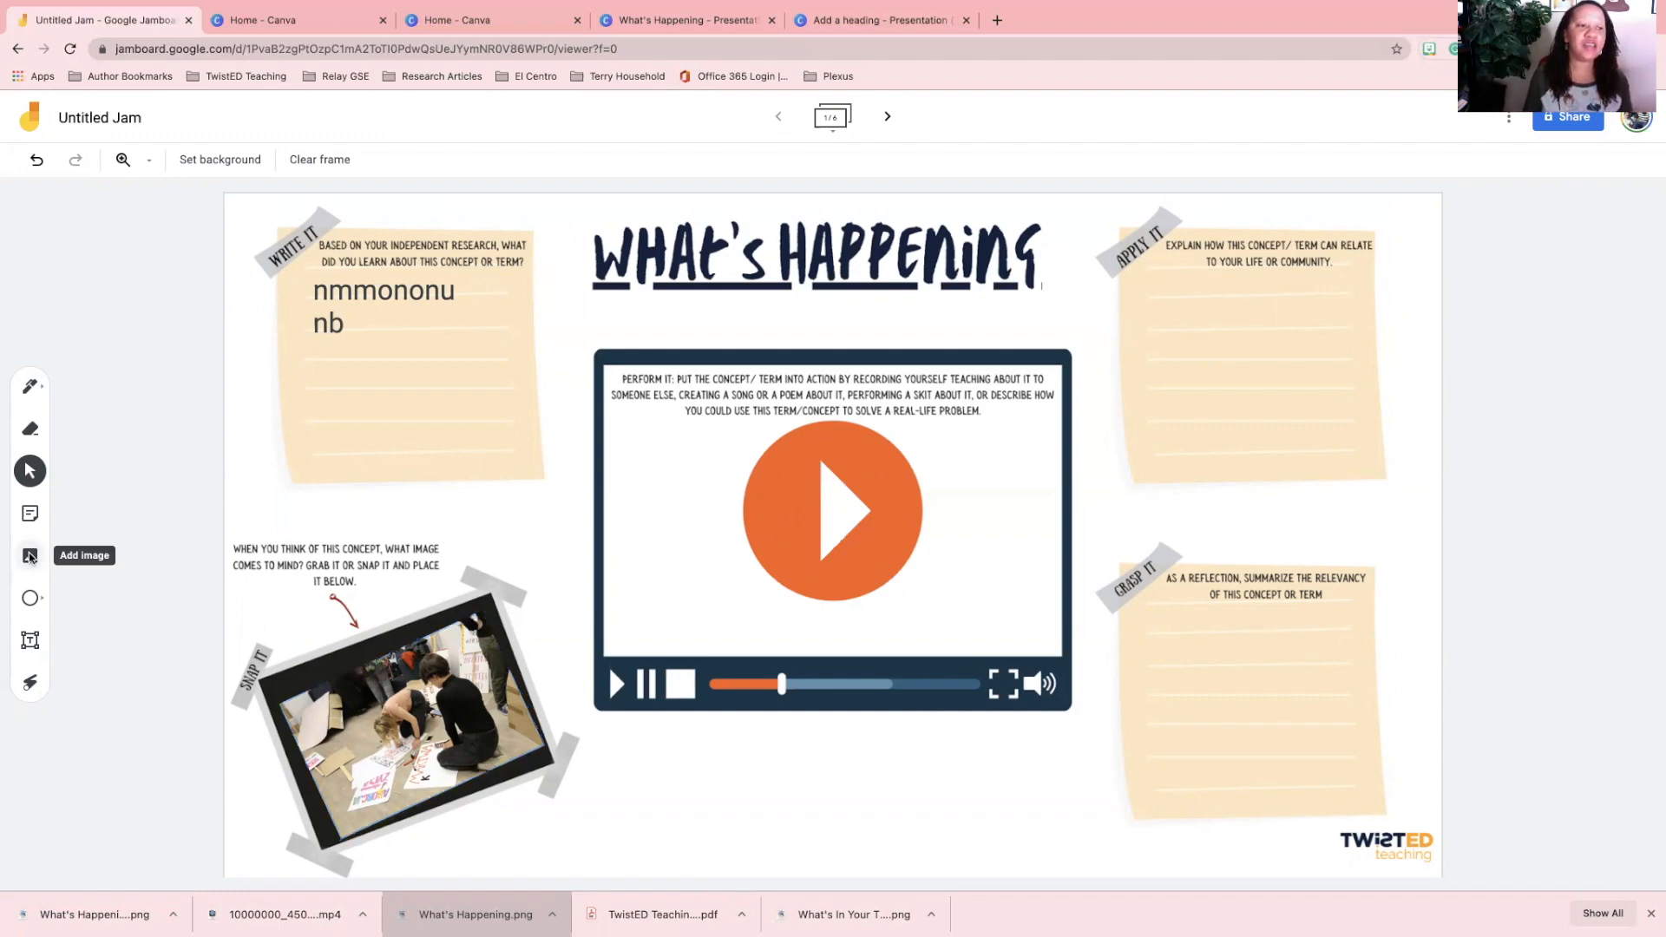
pyautogui.click(29, 555)
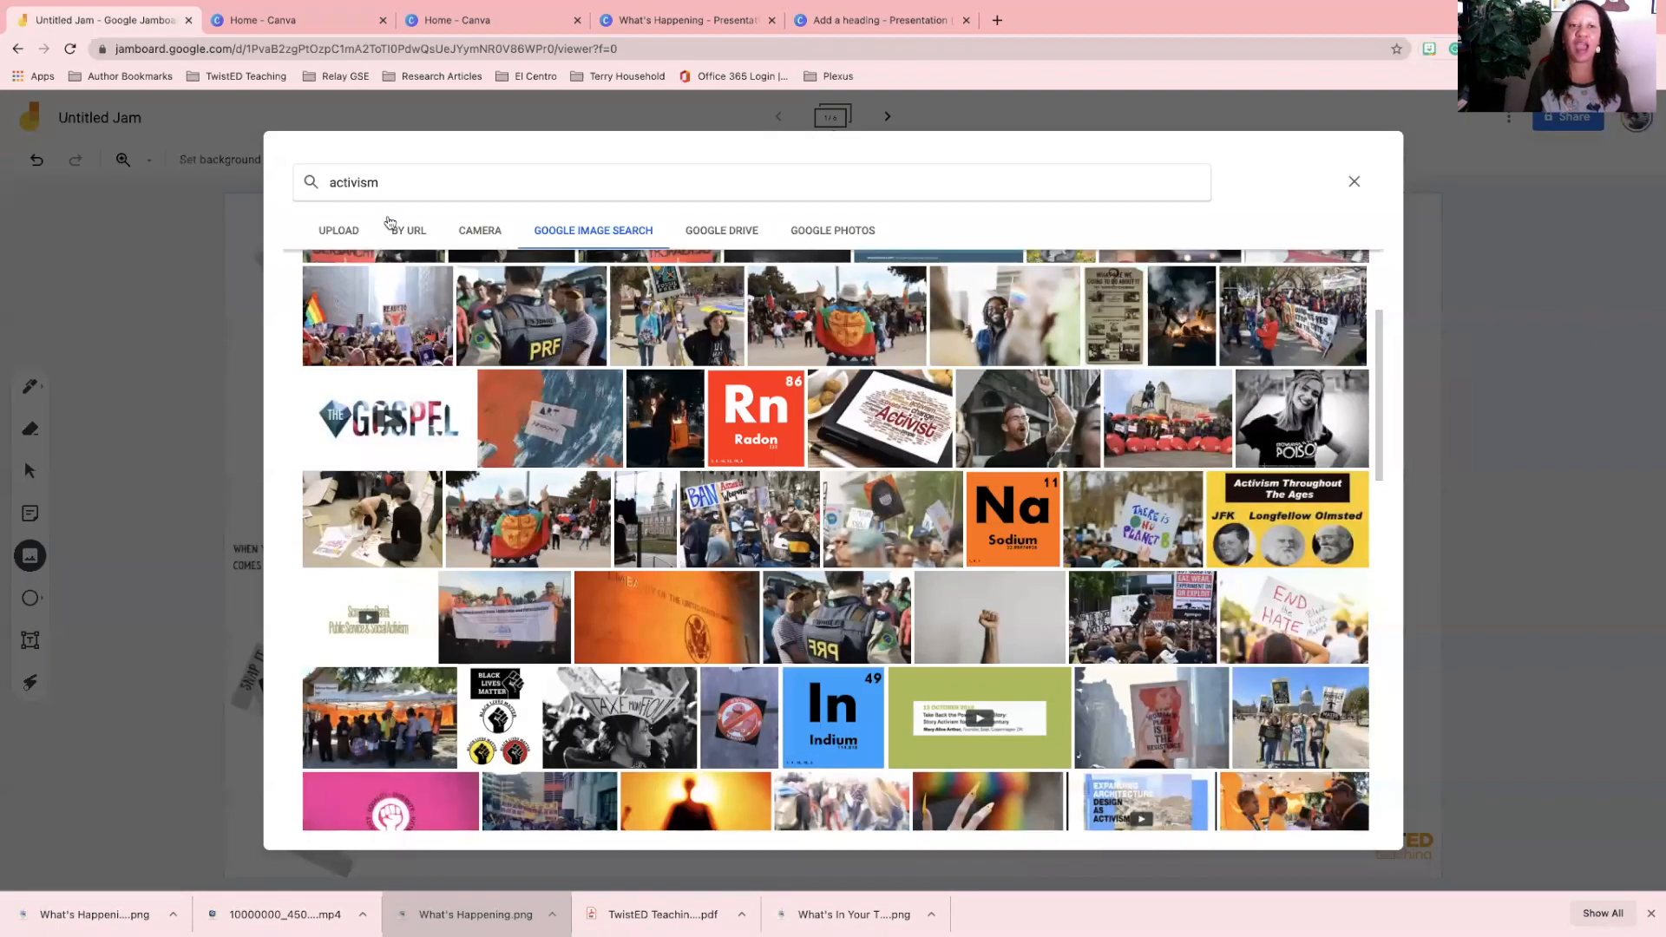
pyautogui.click(478, 231)
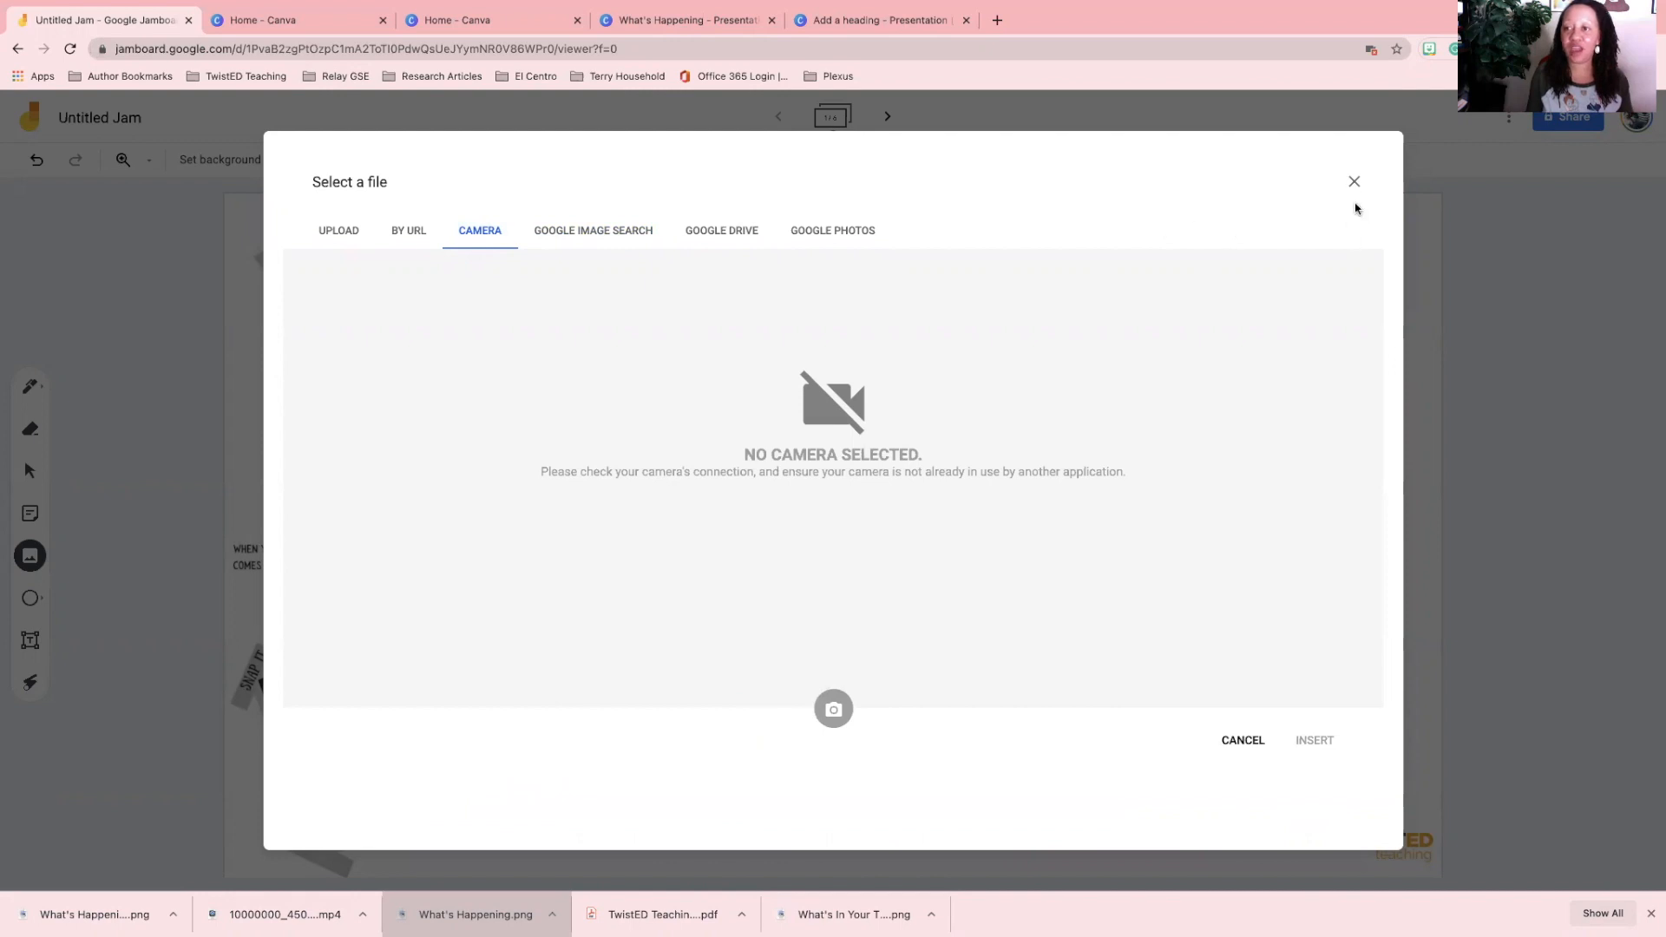
pyautogui.click(1353, 181)
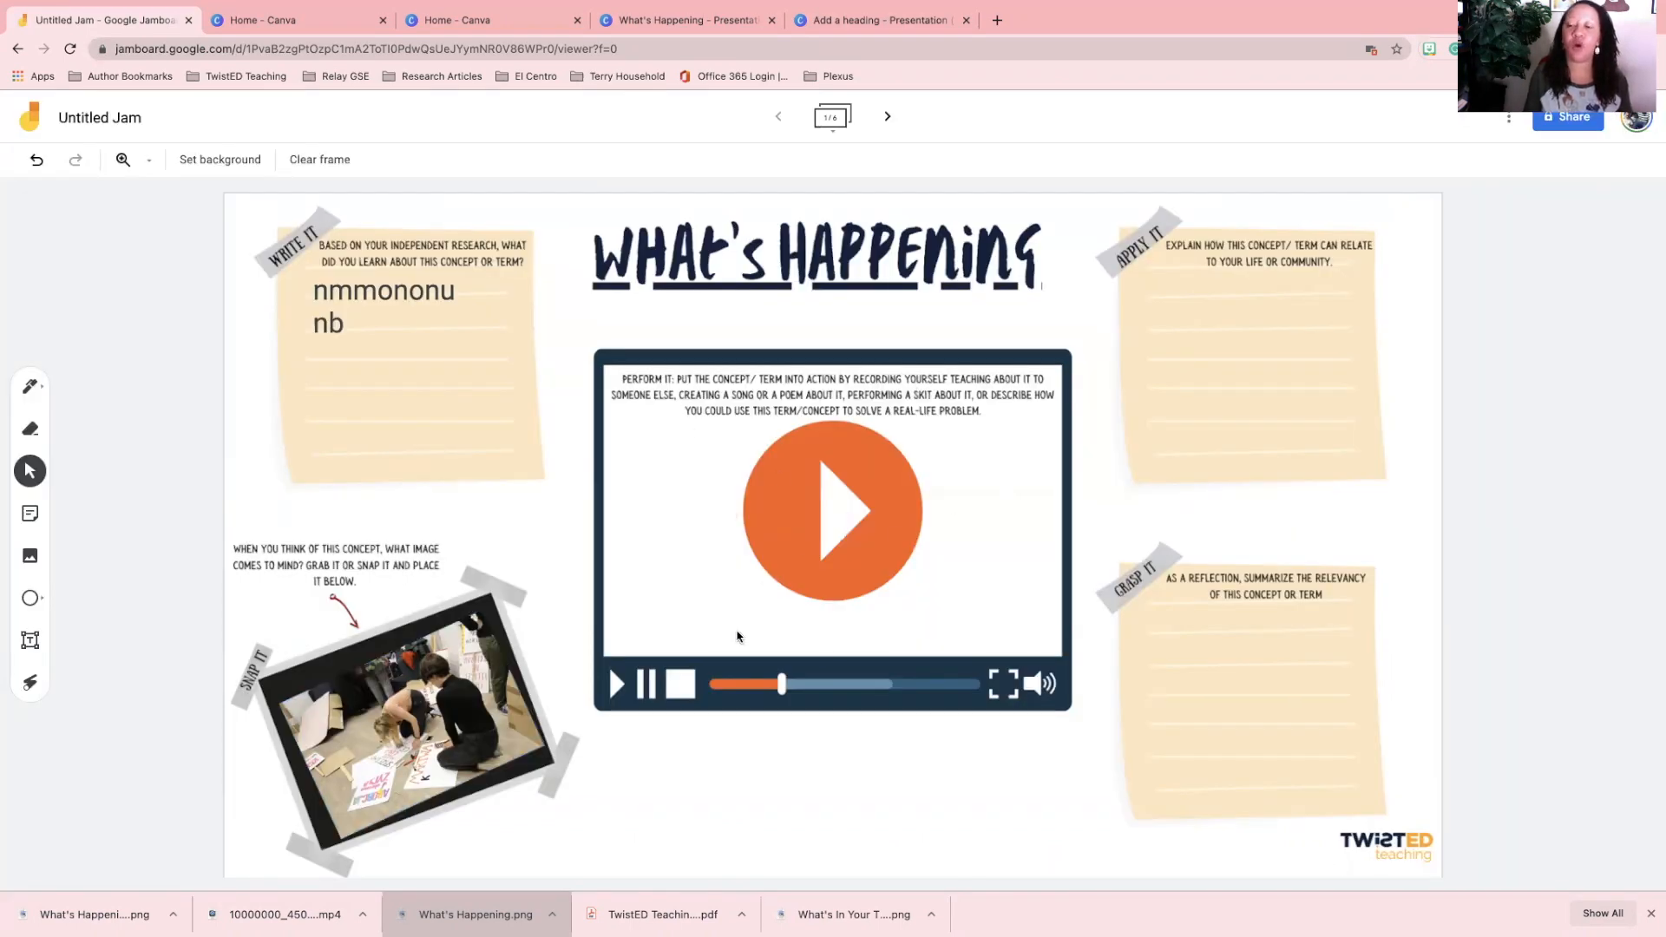
pyautogui.moveTo(826, 653)
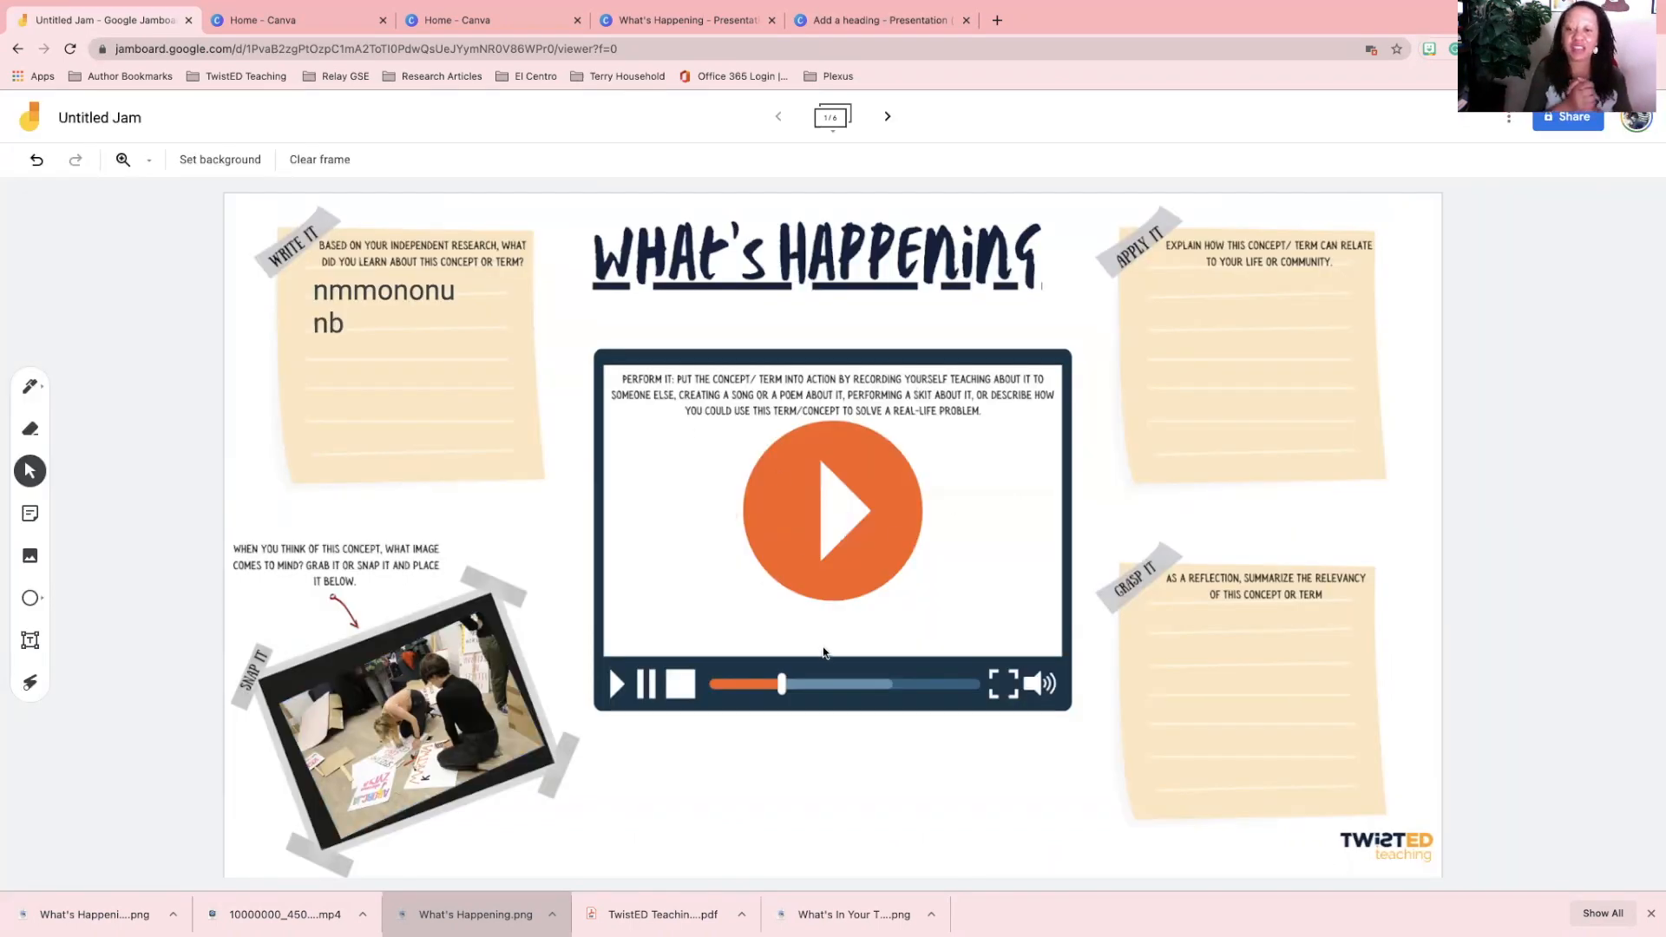